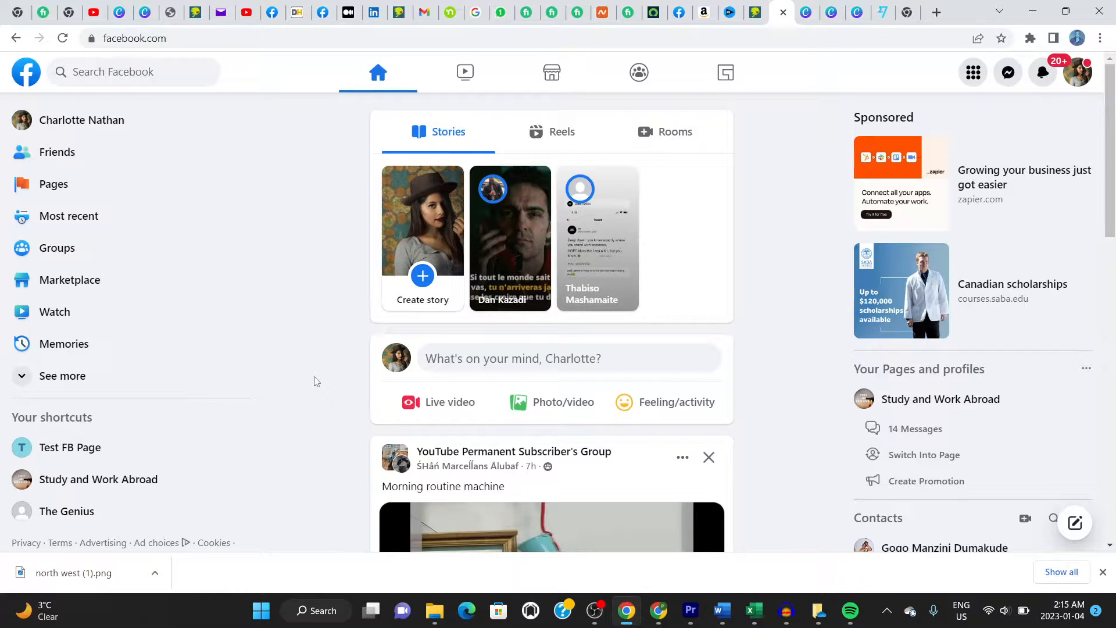
Scroll down through the home news feed posts
scroll(down, 3)
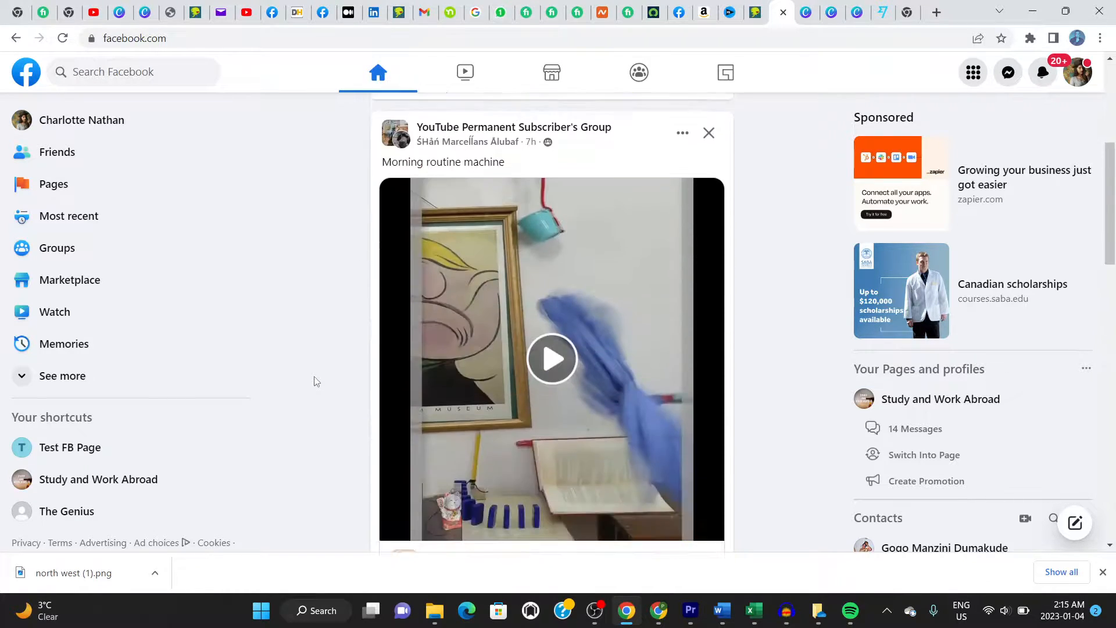
scroll(down, 3)
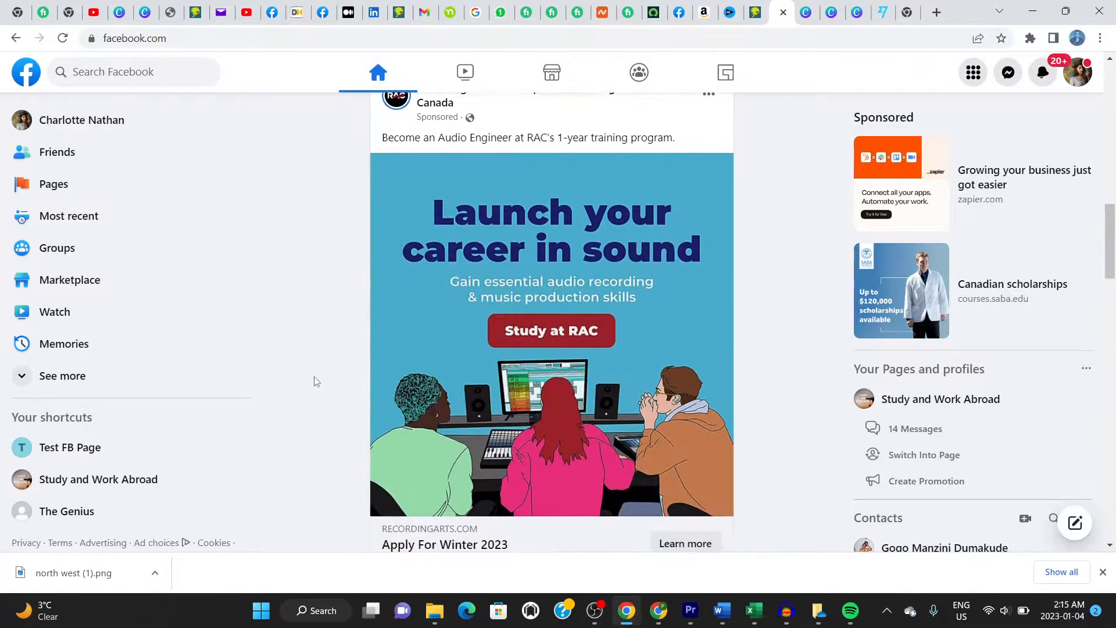
scroll(down, 3)
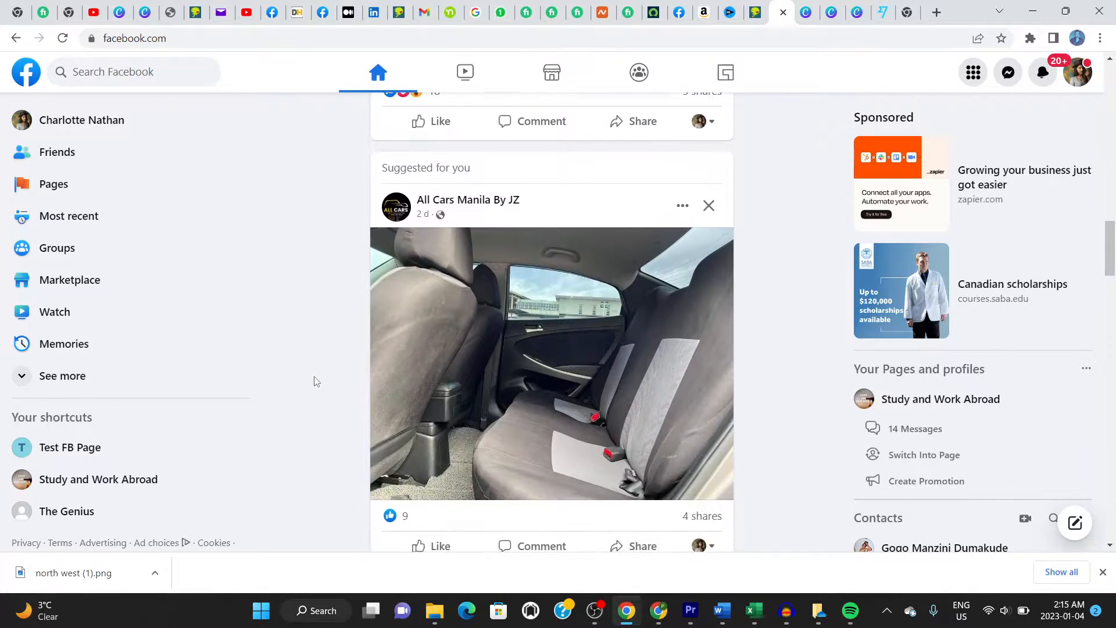
scroll(down, 3)
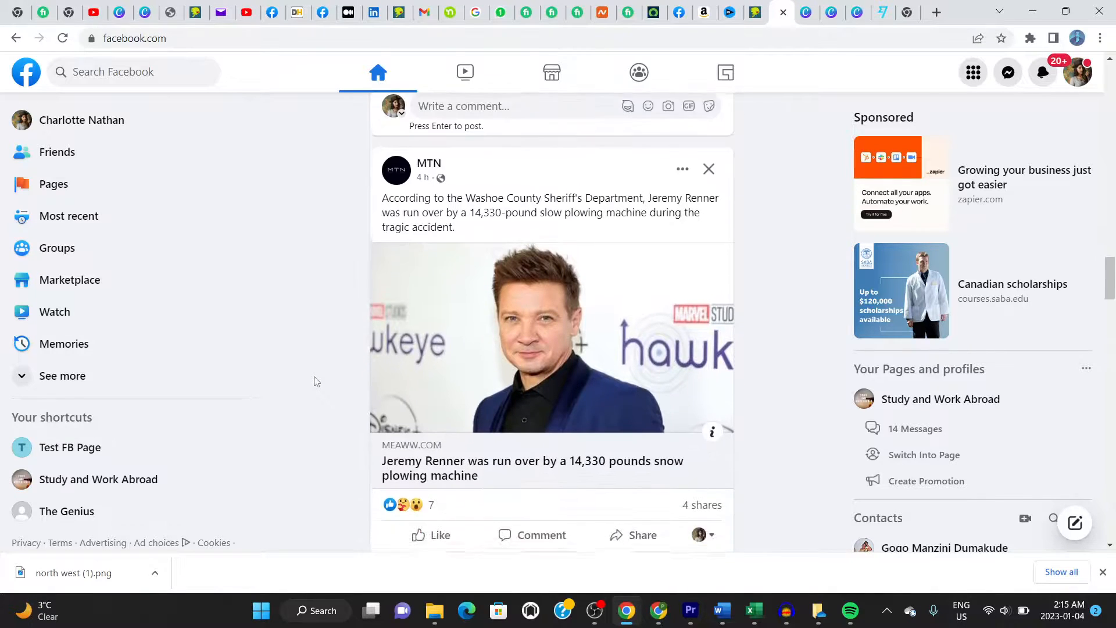
scroll(down, 3)
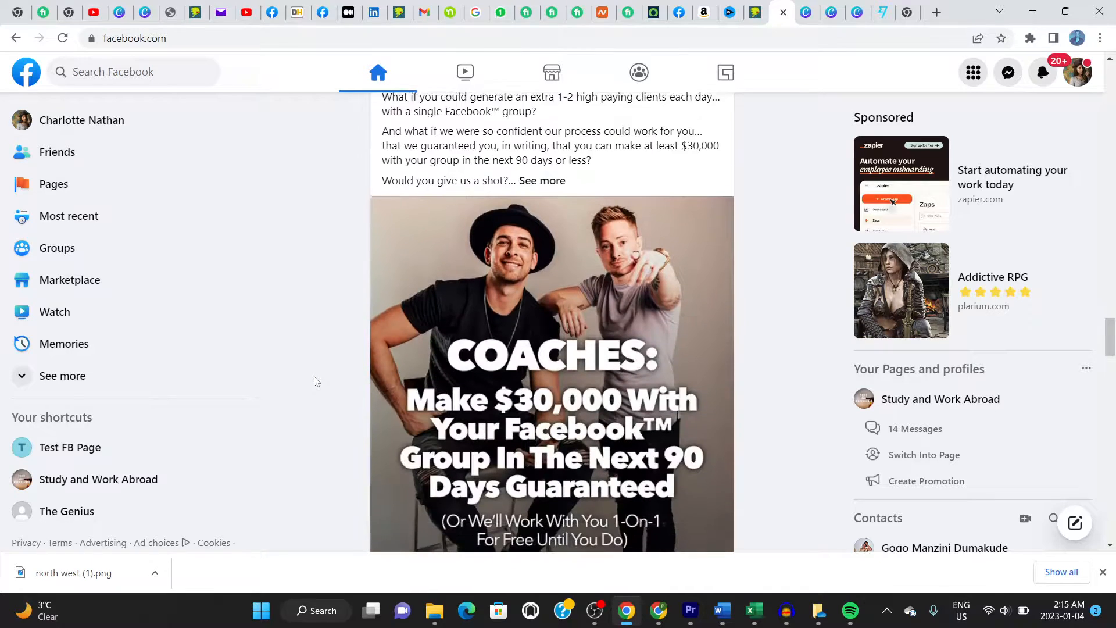
scroll(down, 3)
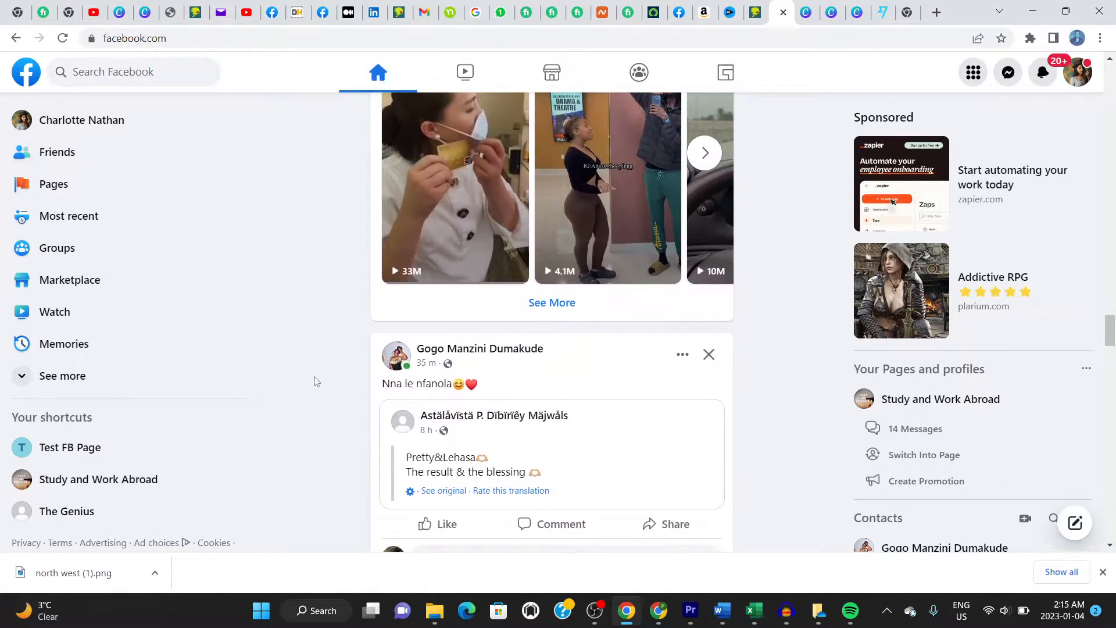
scroll(down, 3)
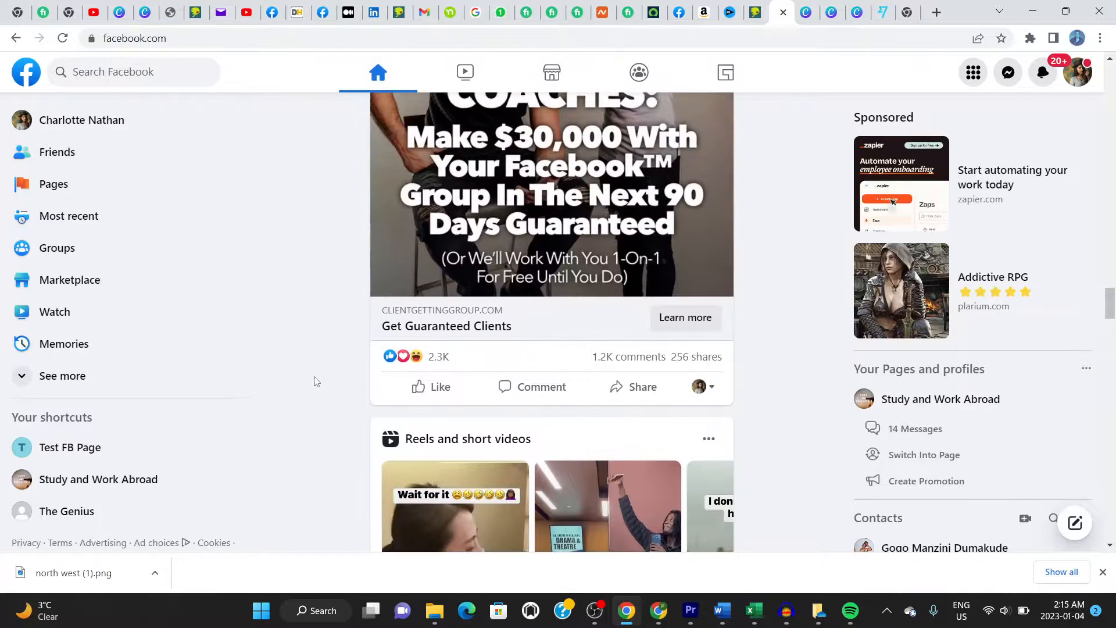
scroll(down, 3)
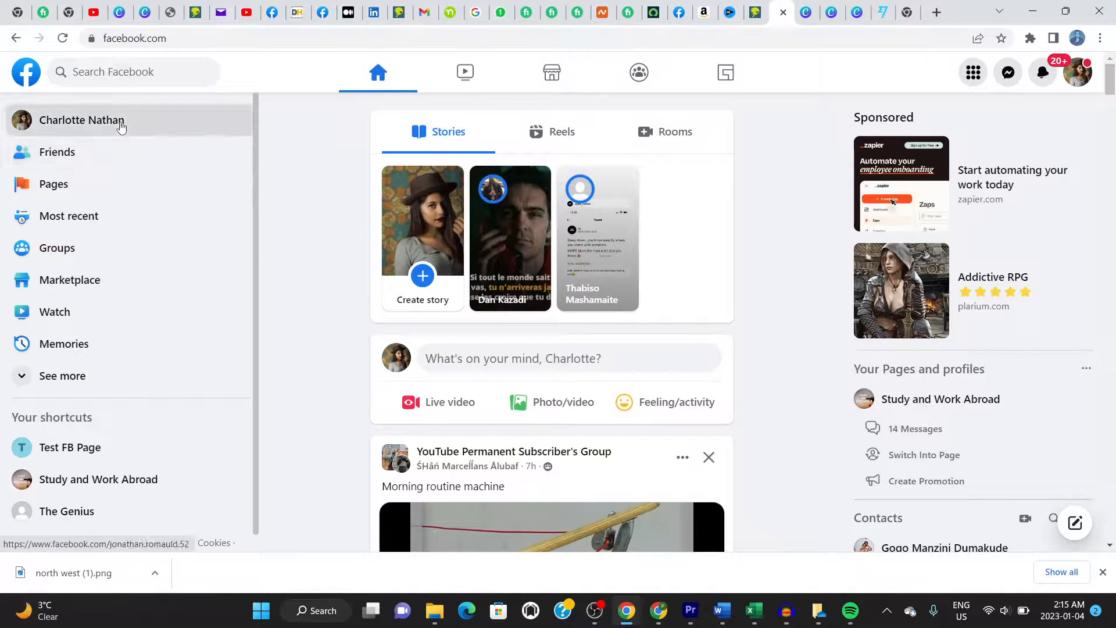
Visit own profile page briefly and return to the home feed
click(81, 119)
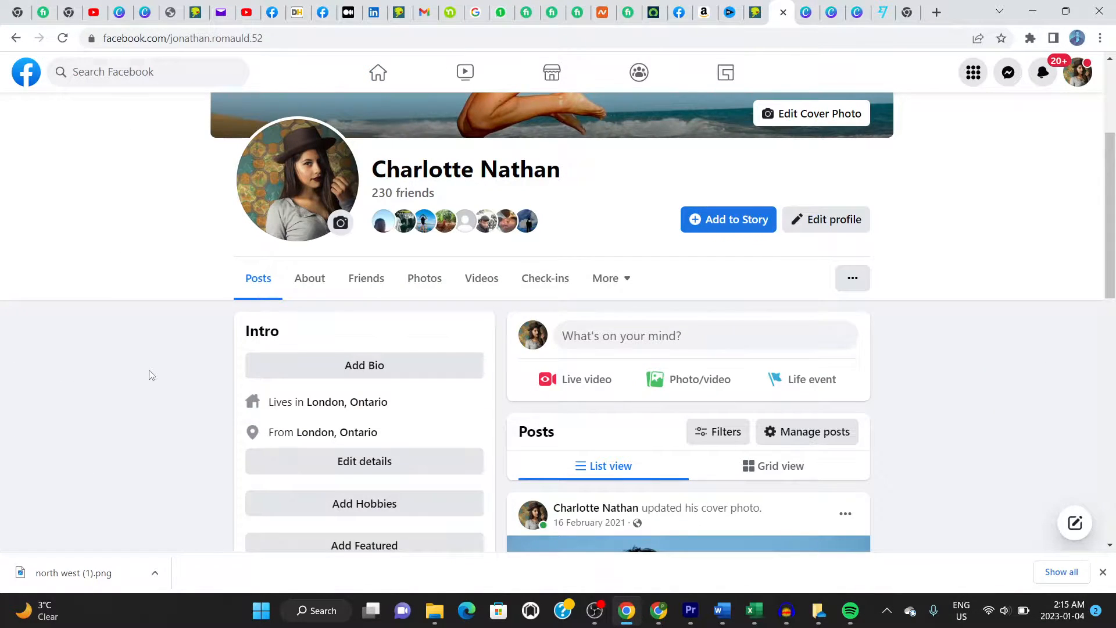
scroll(up, 3)
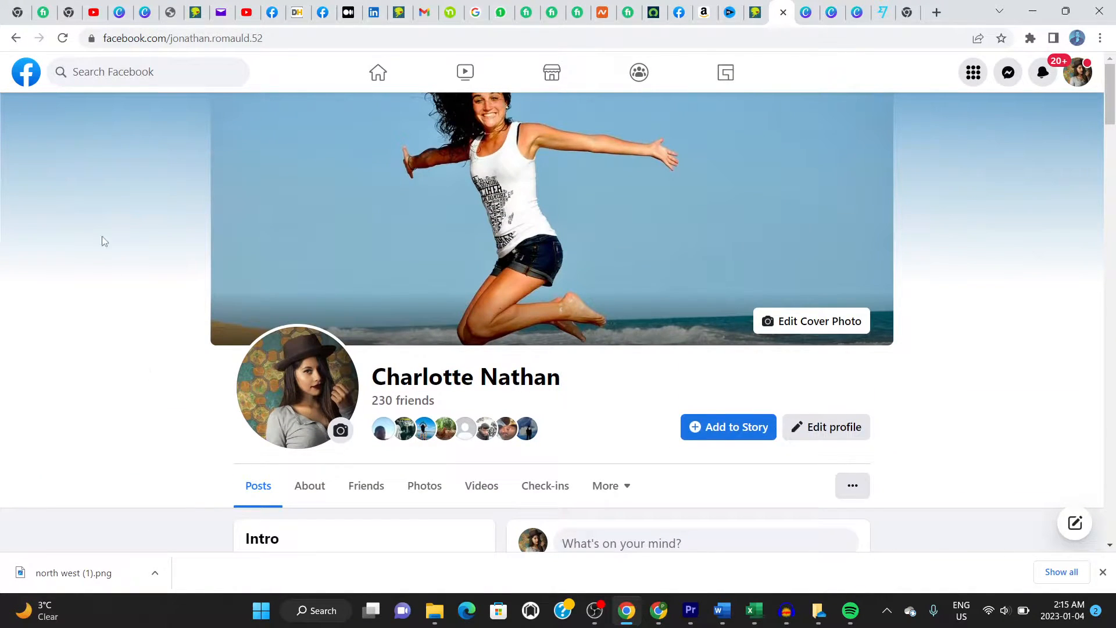
click(378, 72)
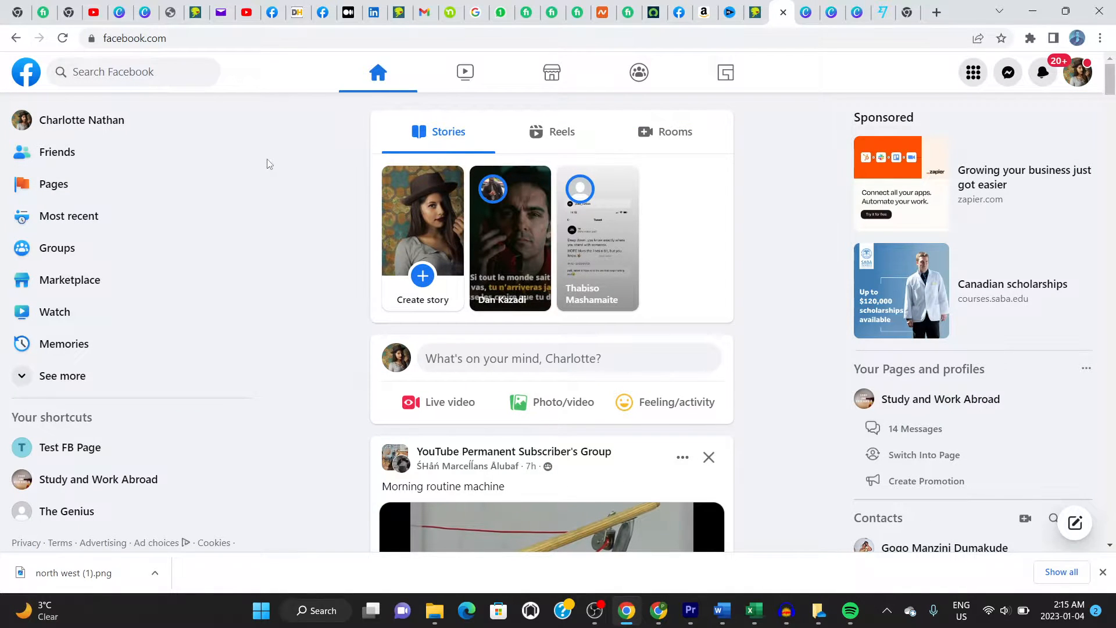
mouse_move(511, 106)
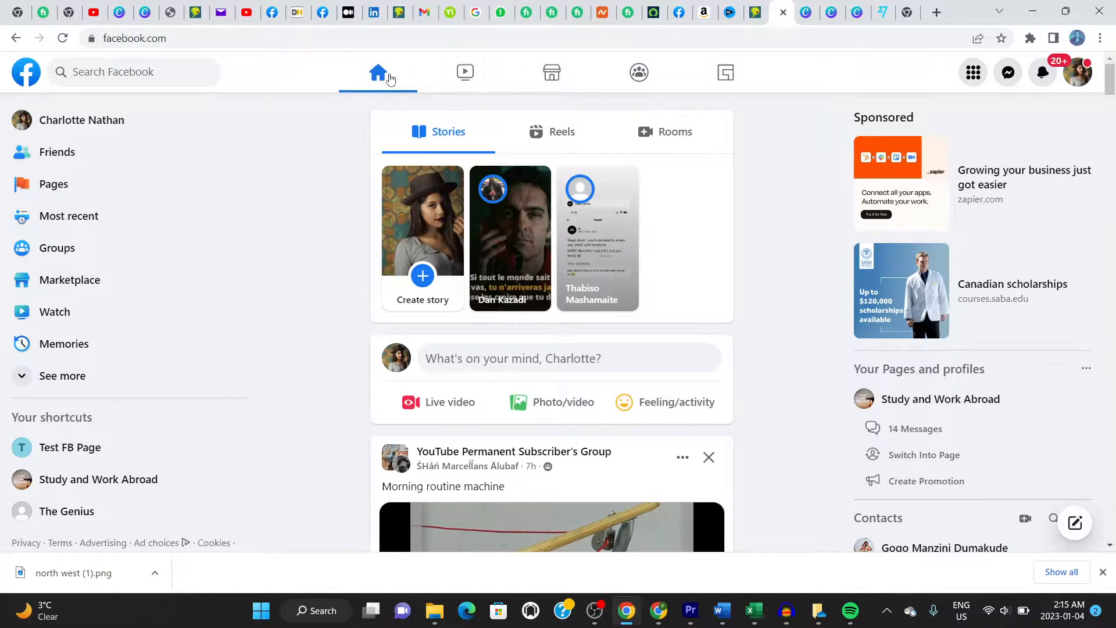
mouse_move(377, 71)
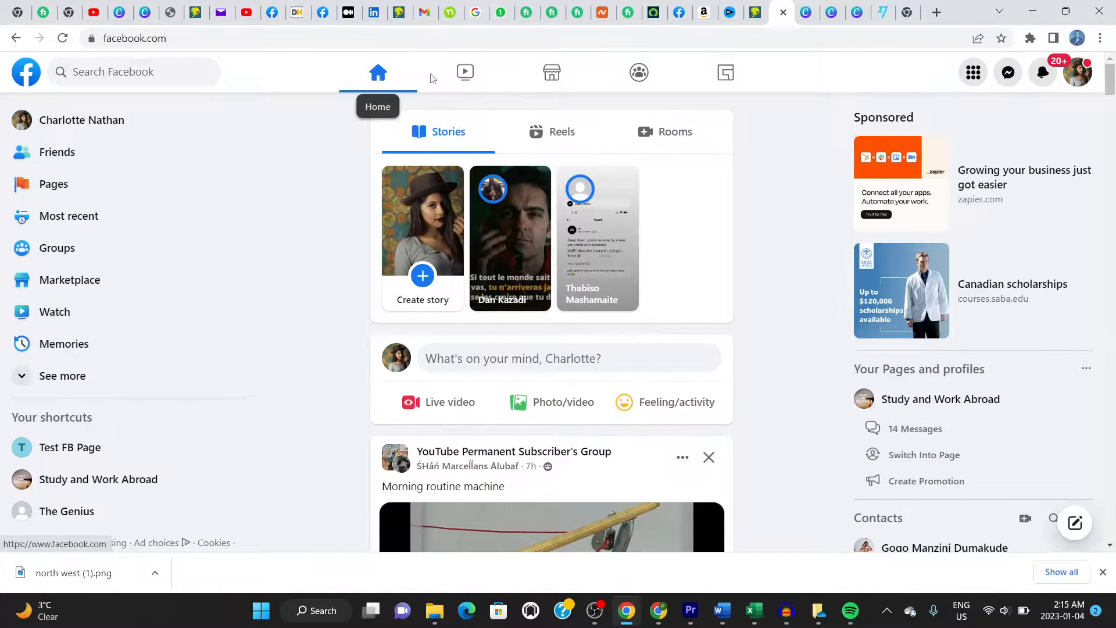
mouse_move(551, 72)
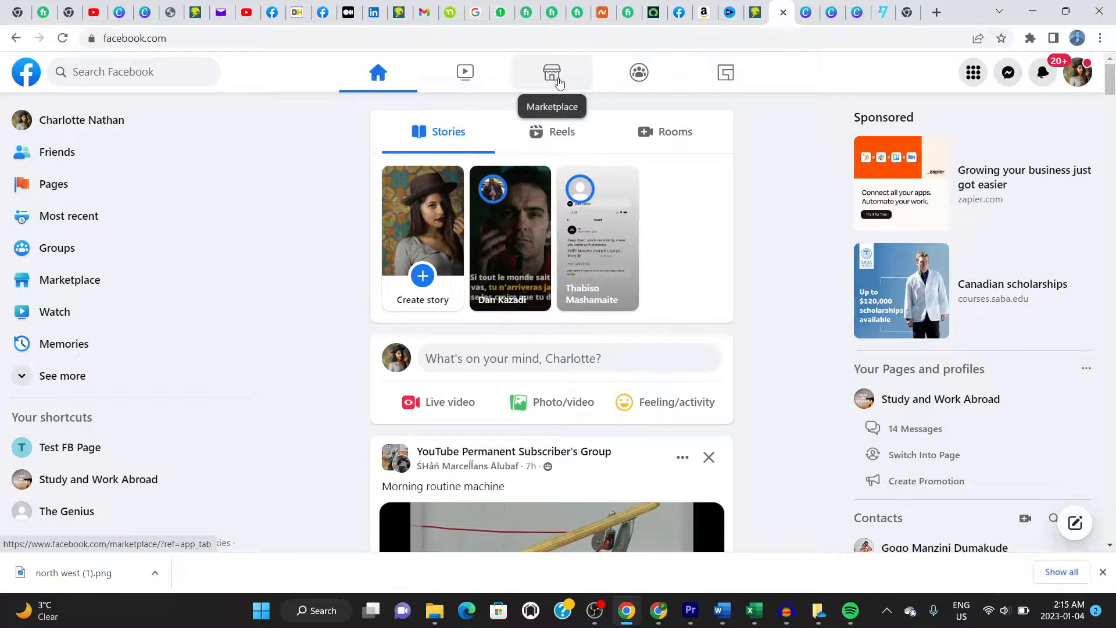
mouse_move(725, 75)
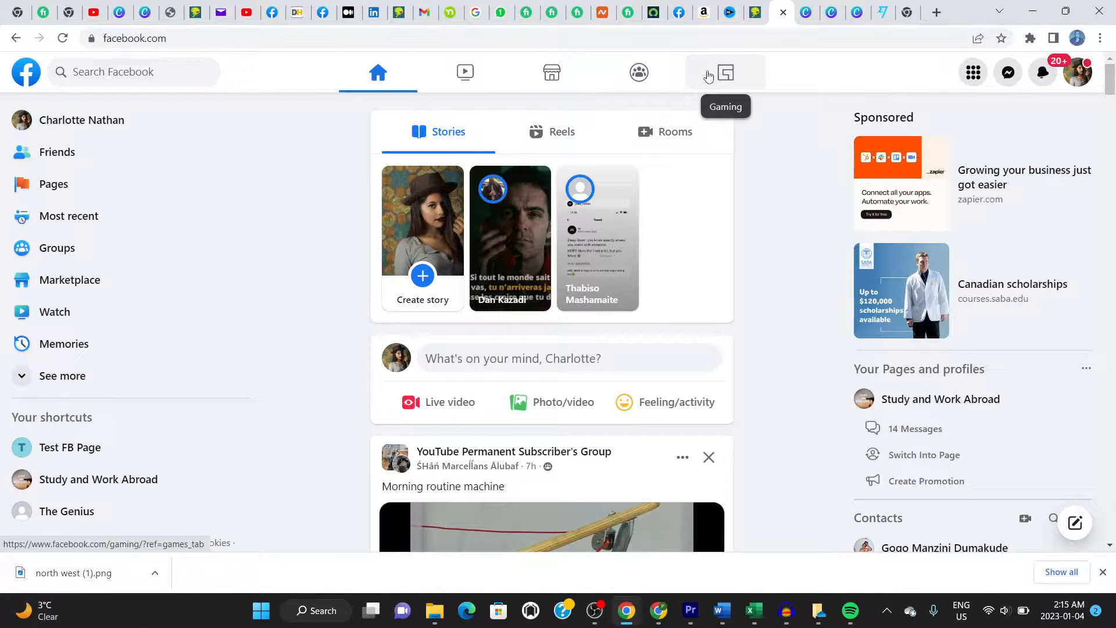
mouse_move(551, 72)
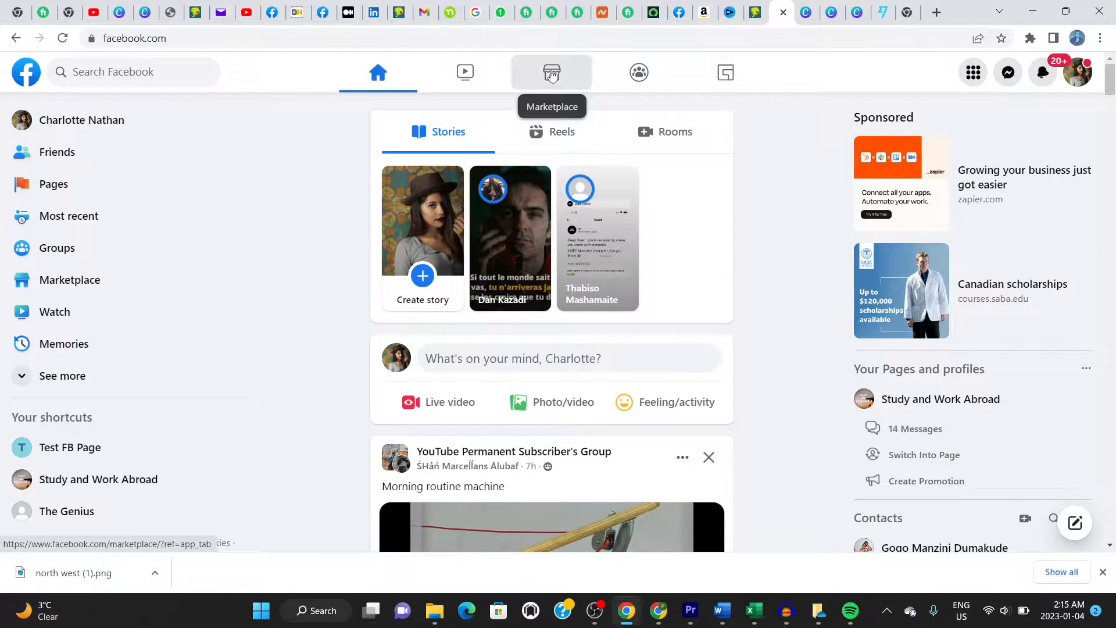
Go to Marketplace and browse Today's picks, returning to the top
click(551, 72)
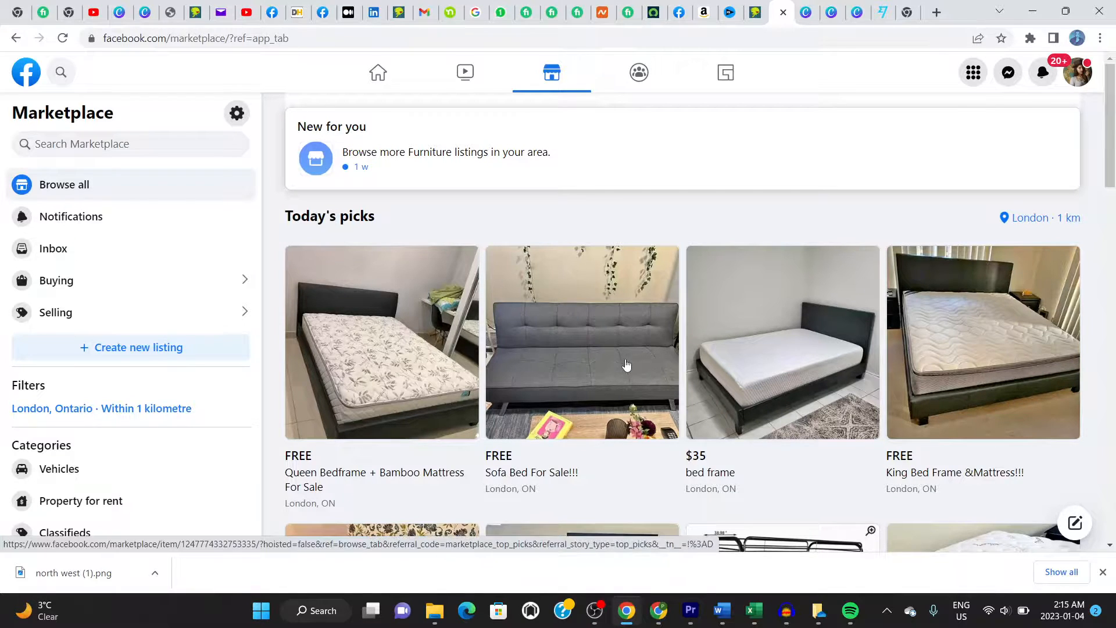
scroll(down, 3)
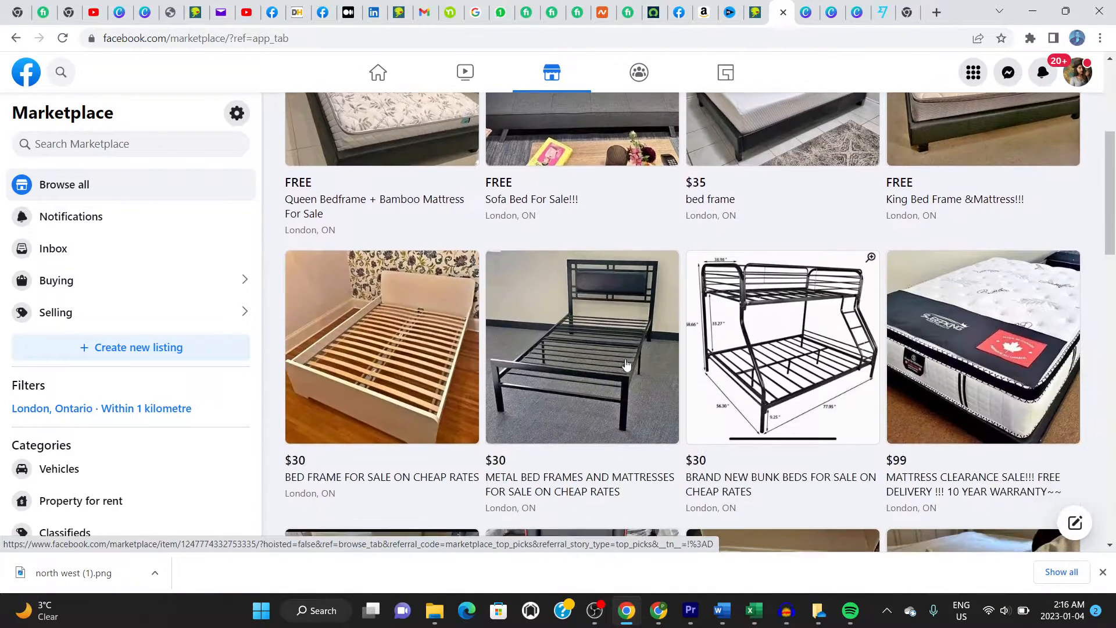
scroll(down, 3)
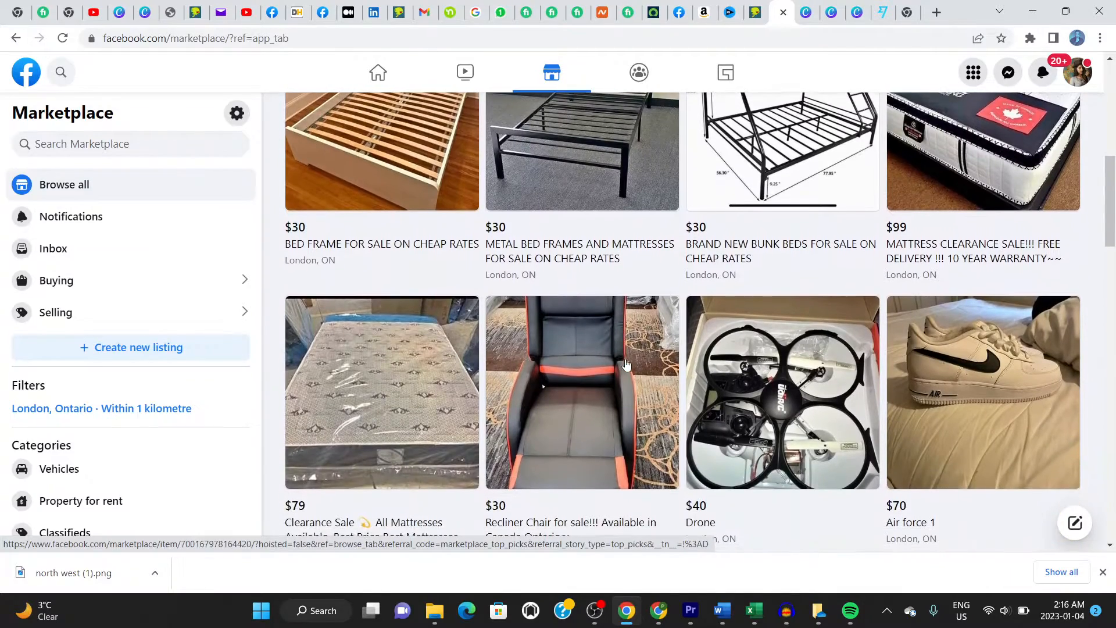
scroll(down, 3)
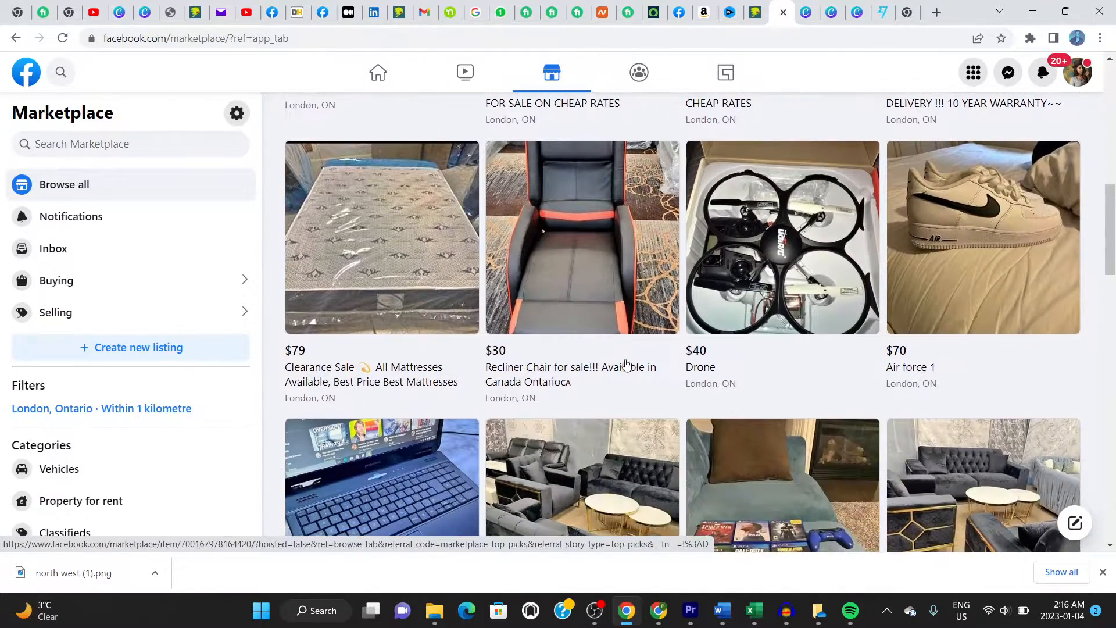
scroll(up, 3)
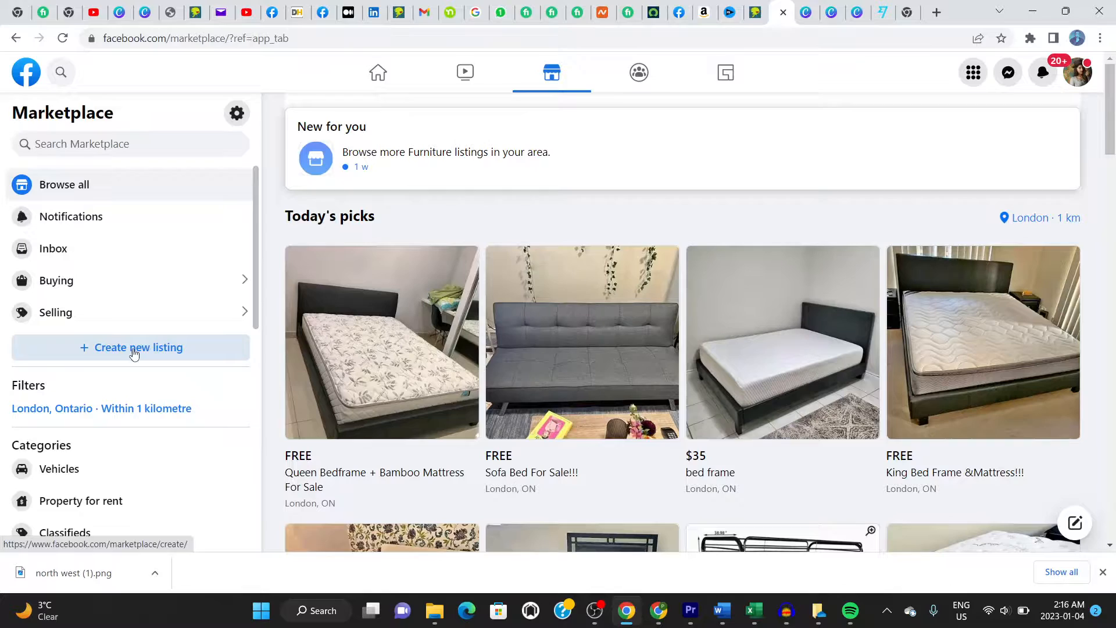
Start a new listing from the '+ Create new listing' sidebar entry
click(140, 346)
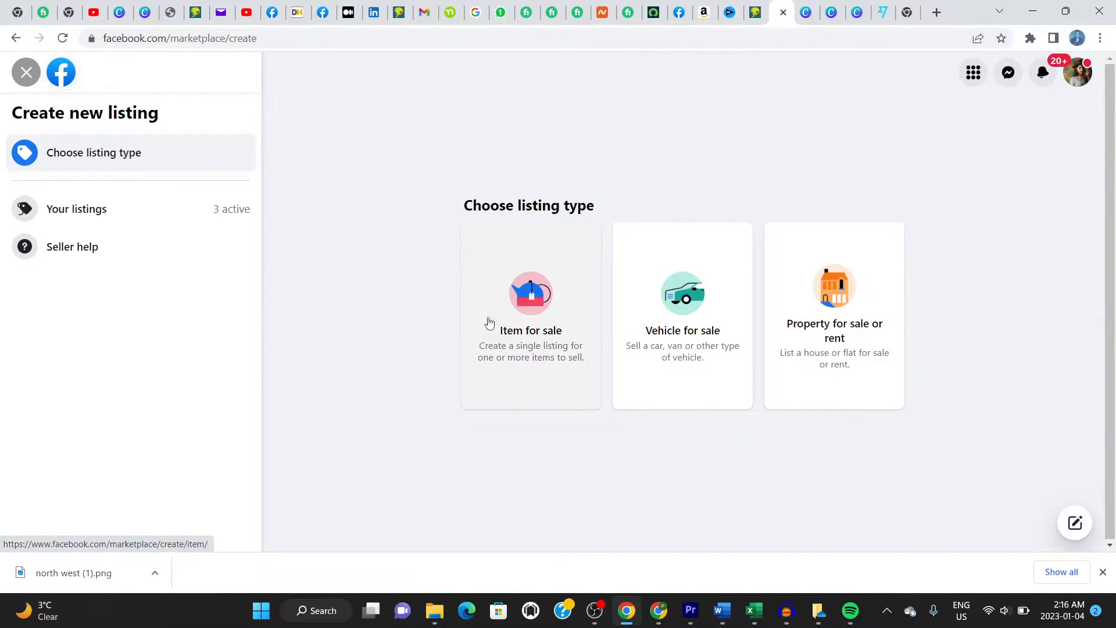
mouse_move(526, 306)
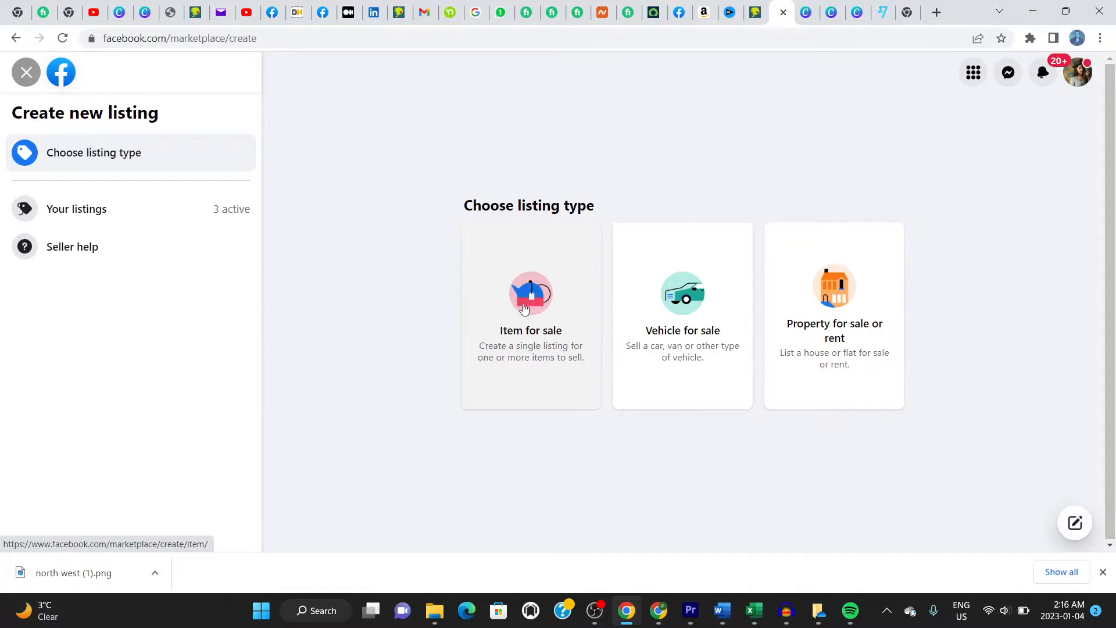
mouse_move(500, 346)
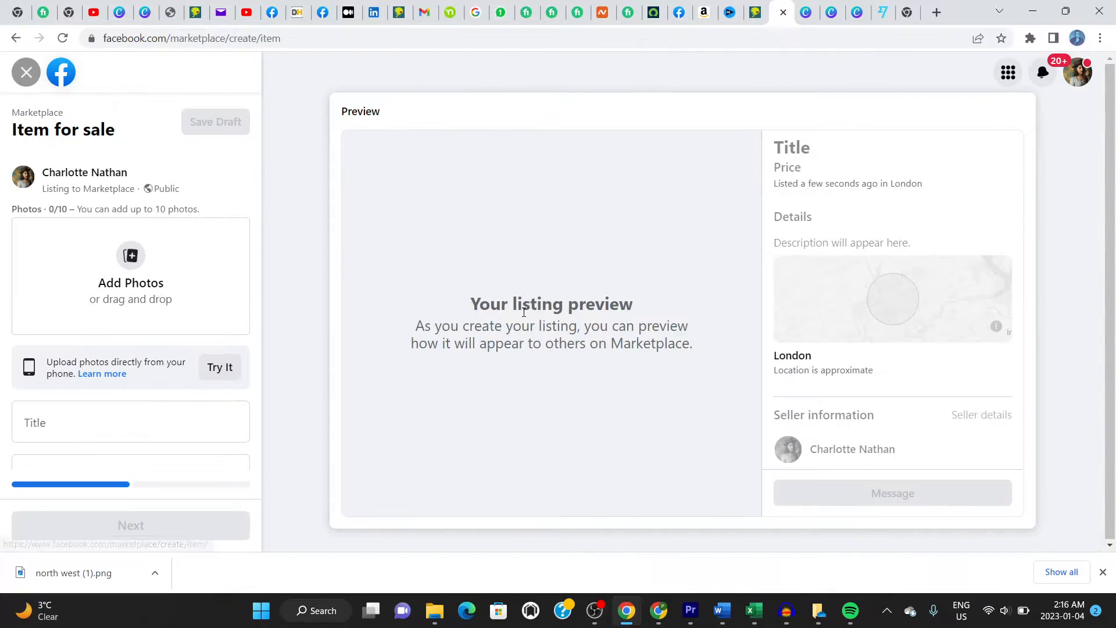
mouse_move(329, 233)
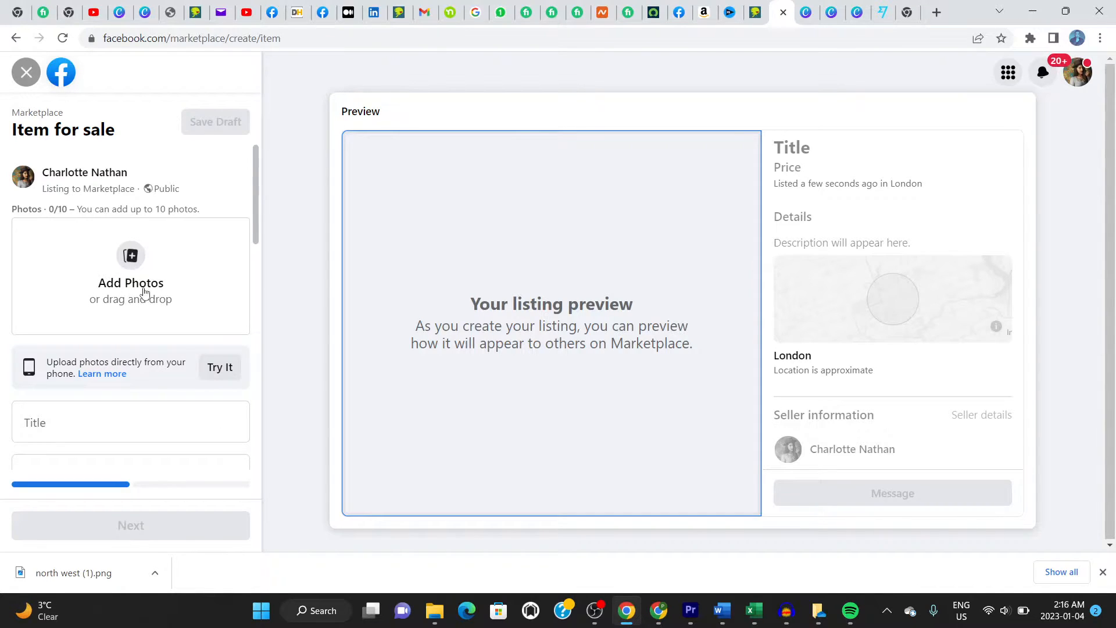
mouse_move(110, 294)
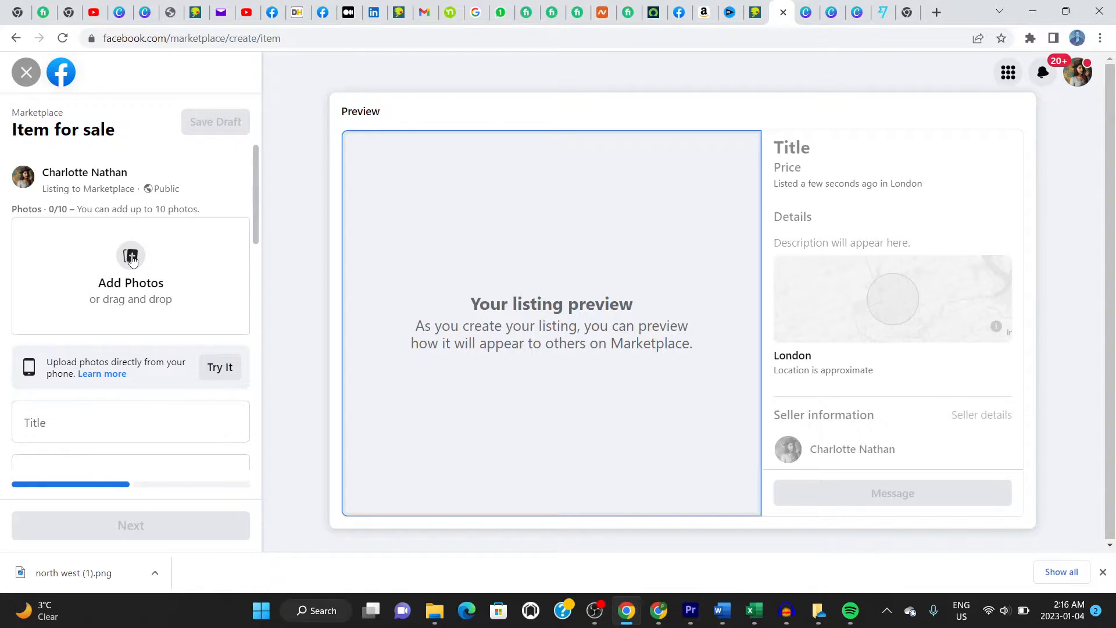
Upload the red sneakers image file as the listing photo
click(130, 262)
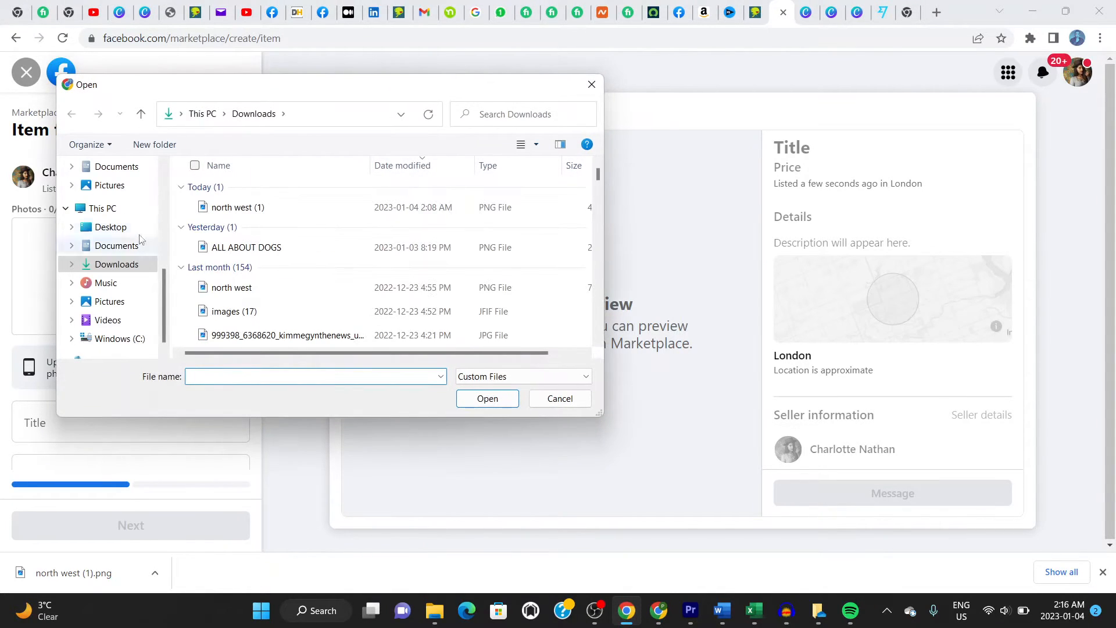
click(237, 207)
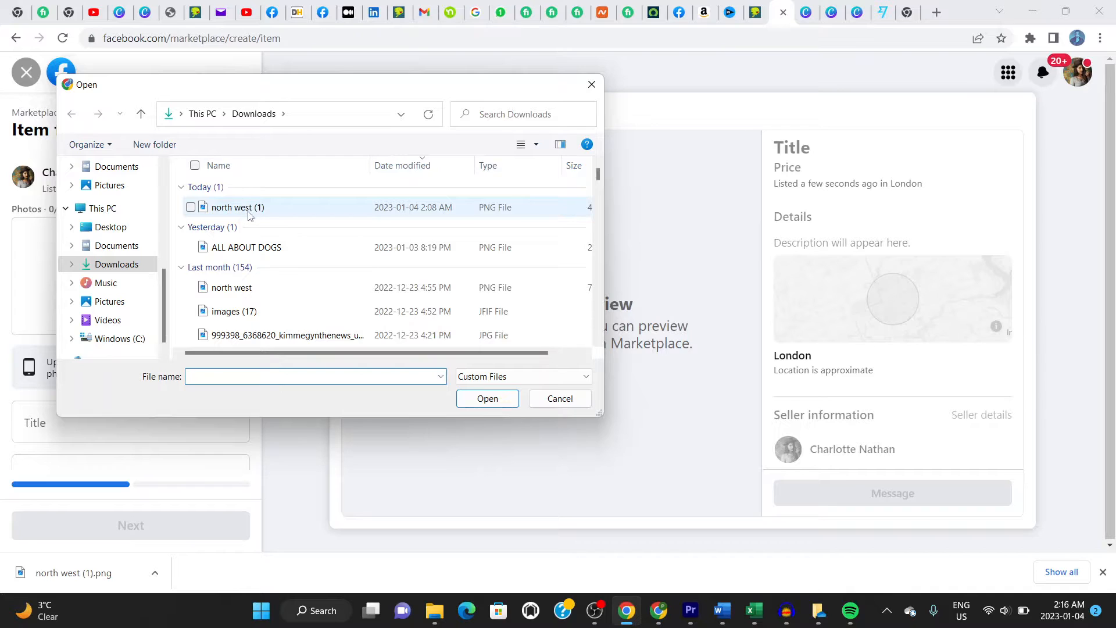
click(488, 398)
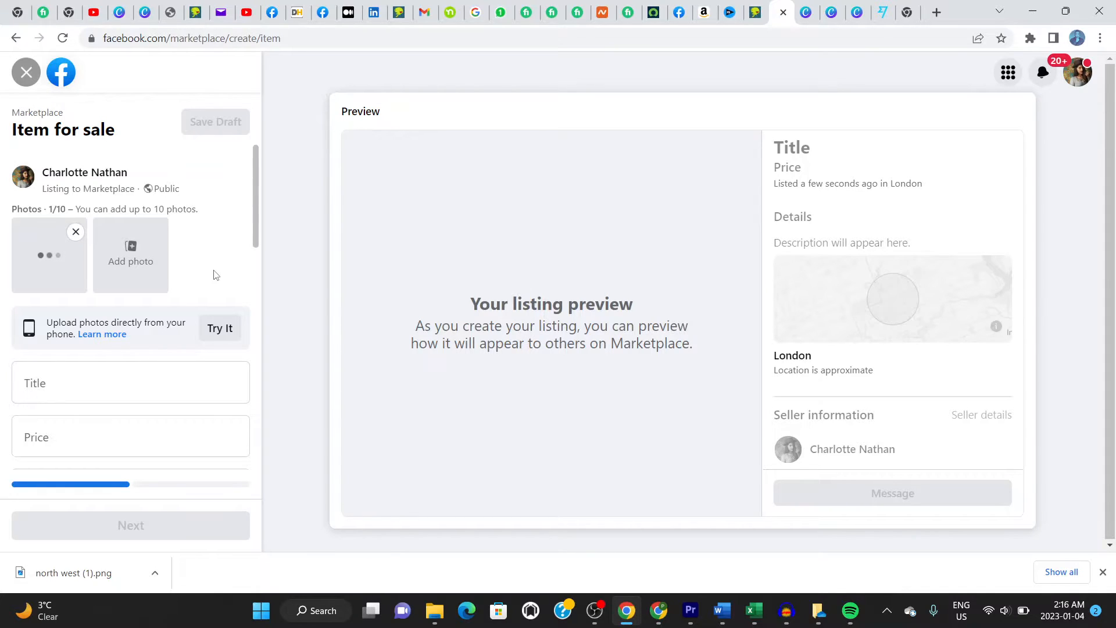
click(130, 255)
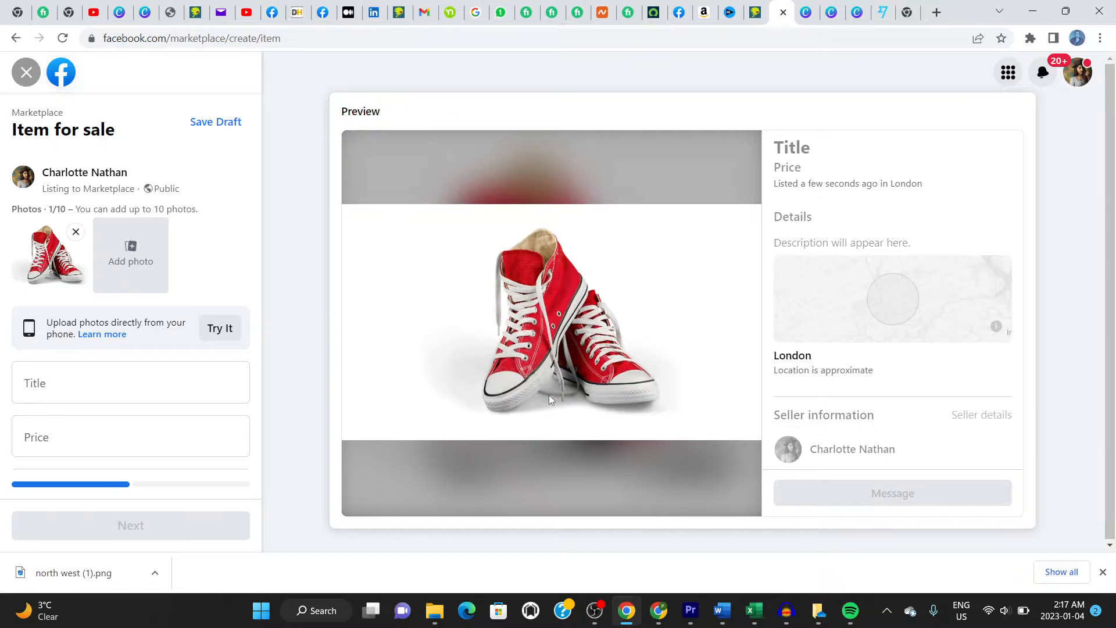
mouse_move(429, 297)
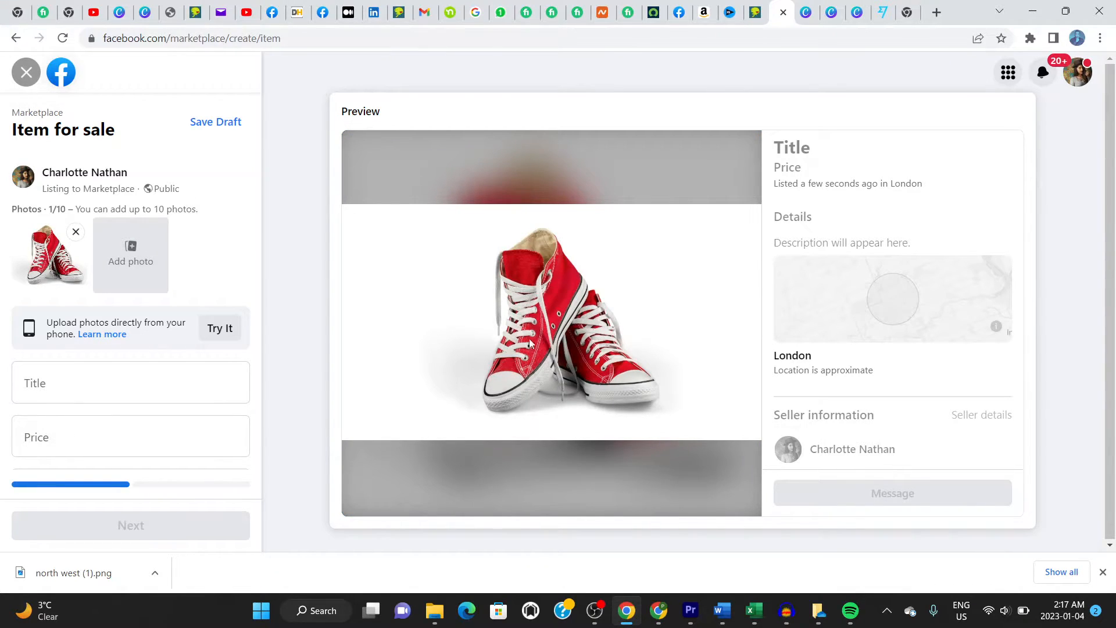
mouse_move(340, 282)
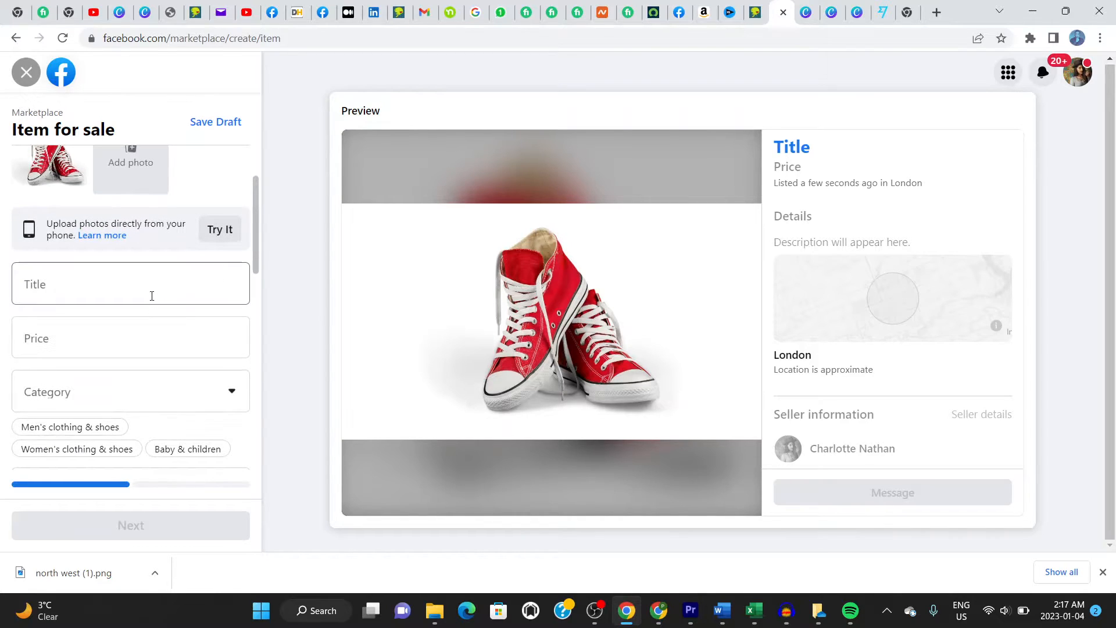
Enter the title 'Red Boots' and a price of 30
click(131, 283)
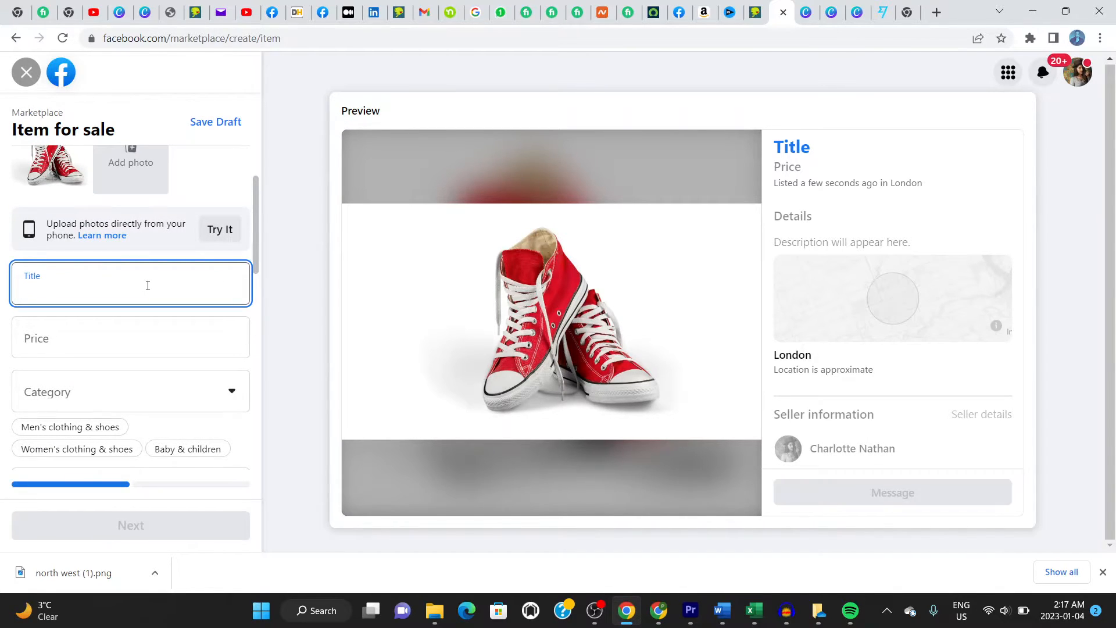
text(Boots)
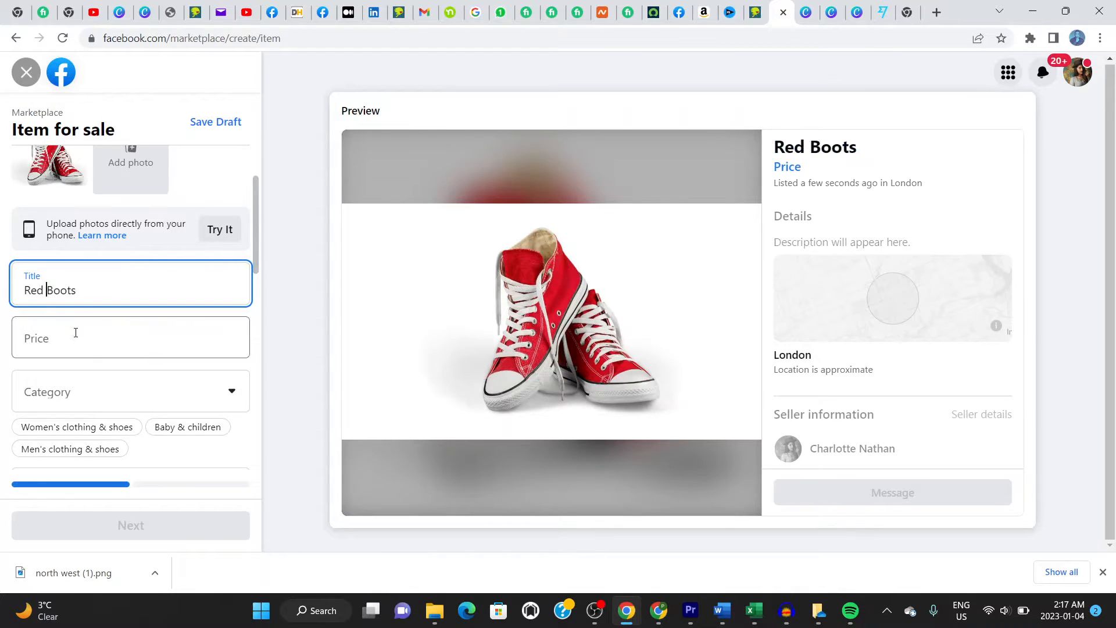
click(130, 338)
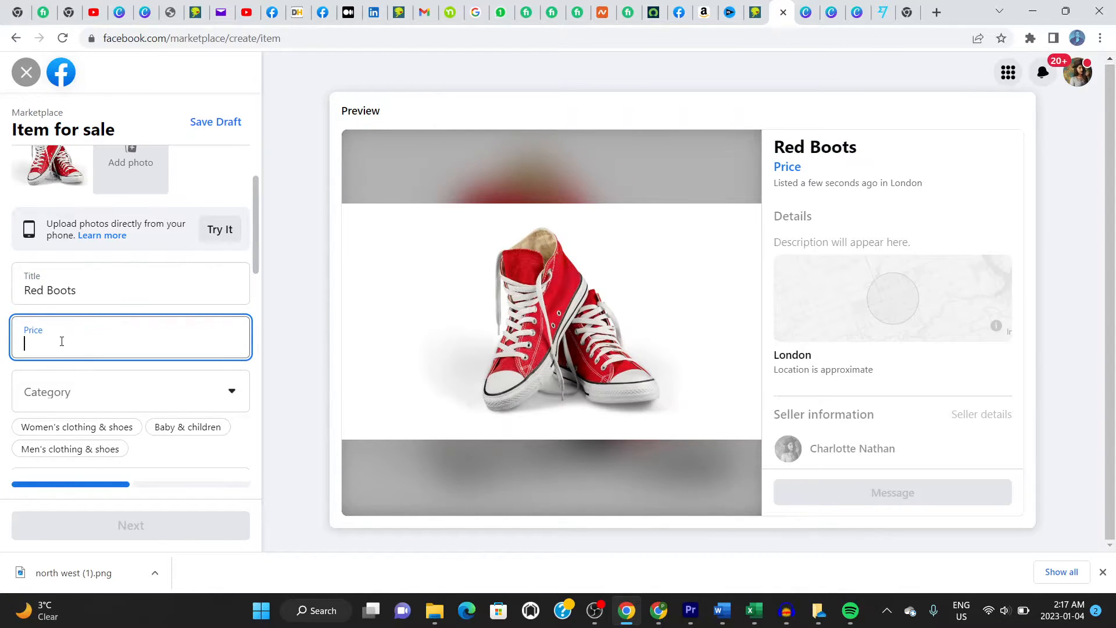
text(30)
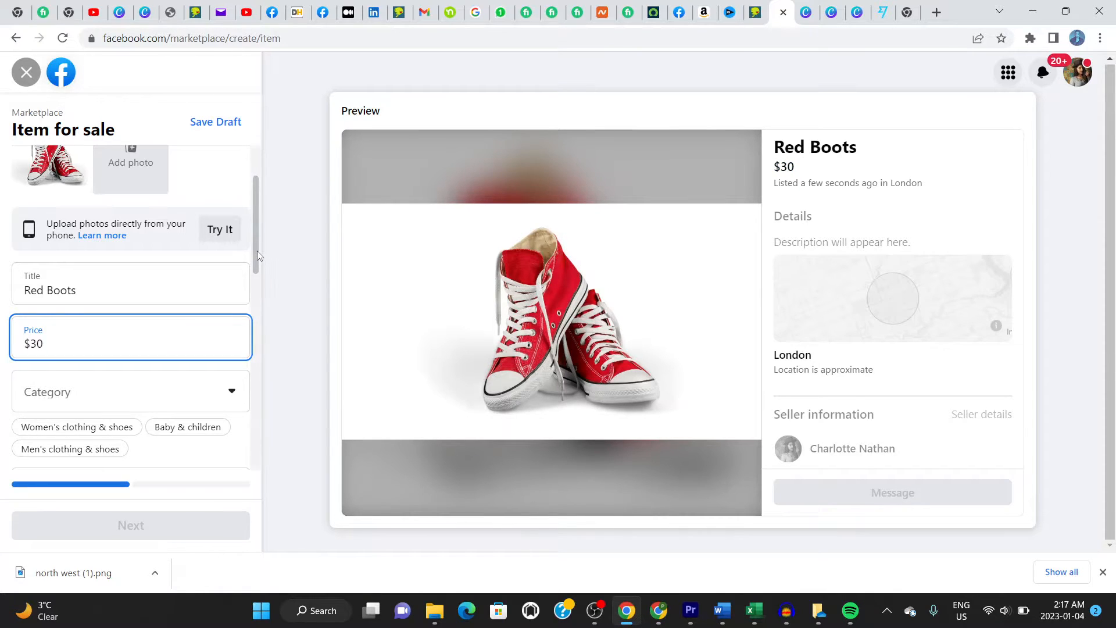
scroll(down, 3)
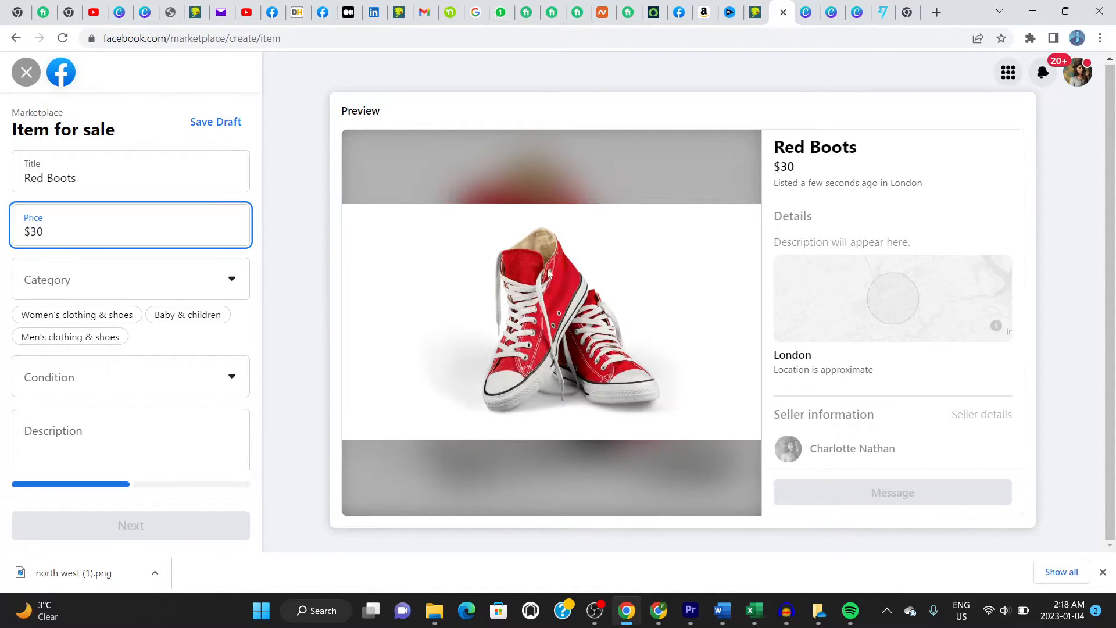
mouse_move(501, 319)
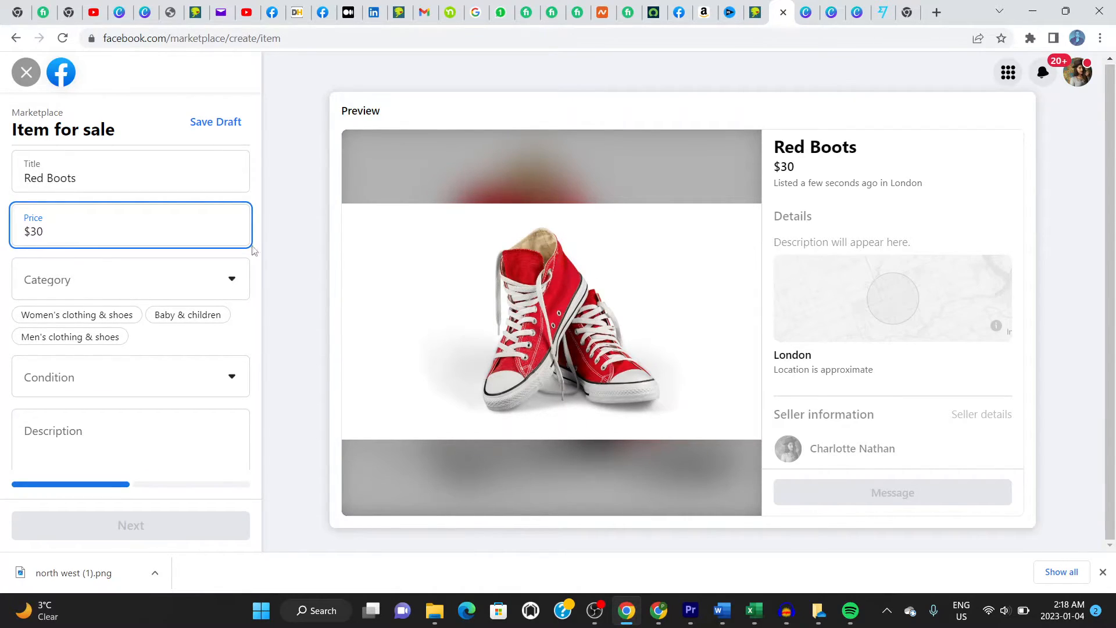
click(130, 279)
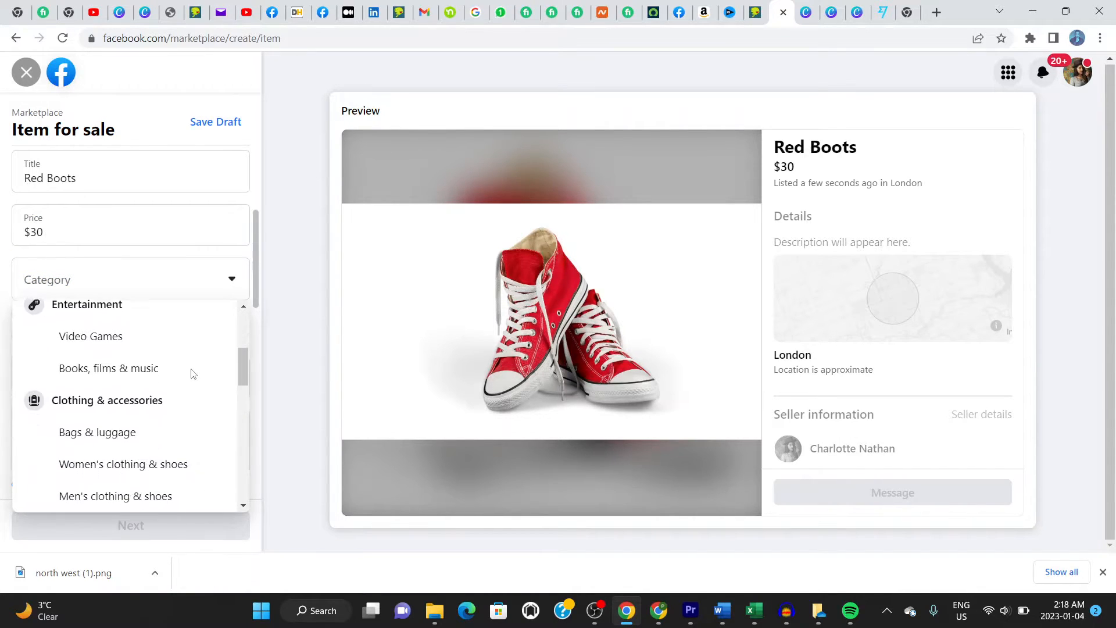
Choose Men's clothing & shoes under Clothing & accessories as the category
scroll(down, 3)
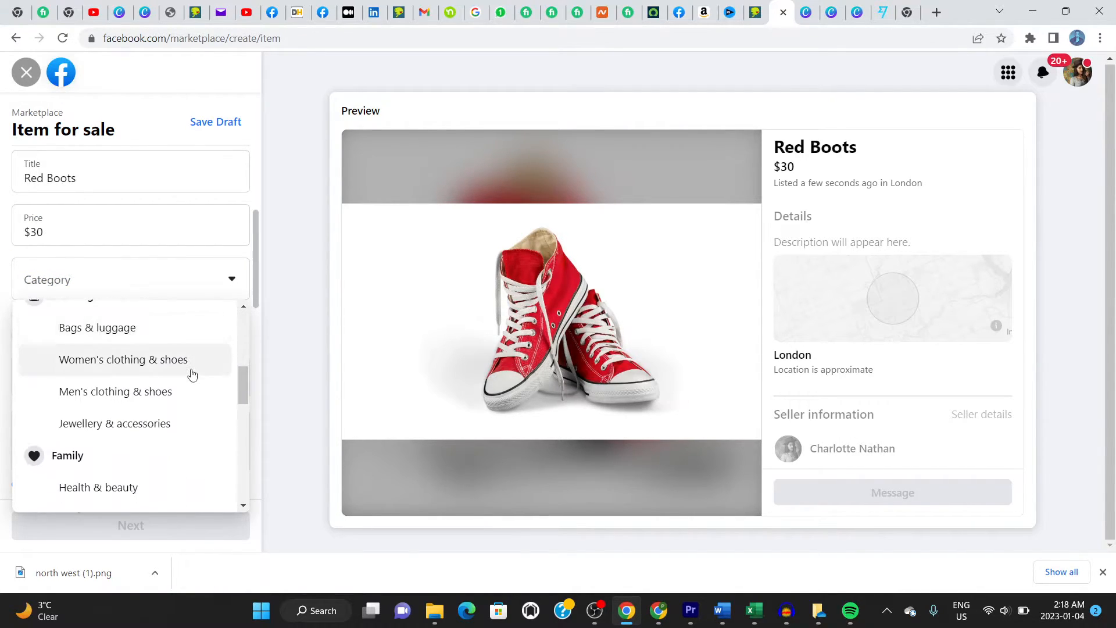
mouse_move(157, 397)
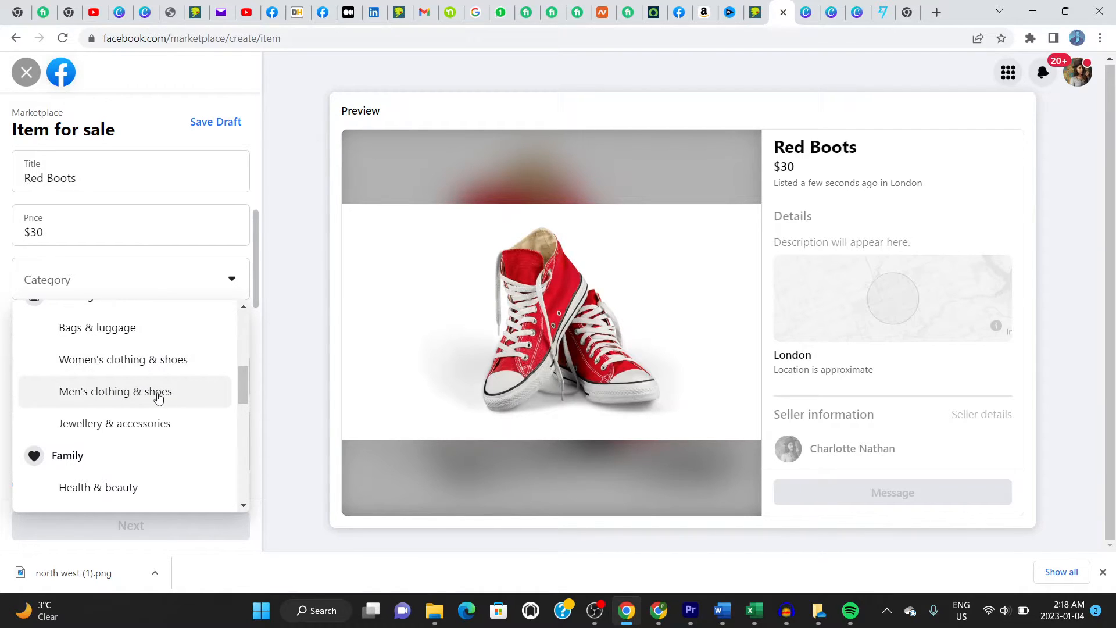
click(114, 392)
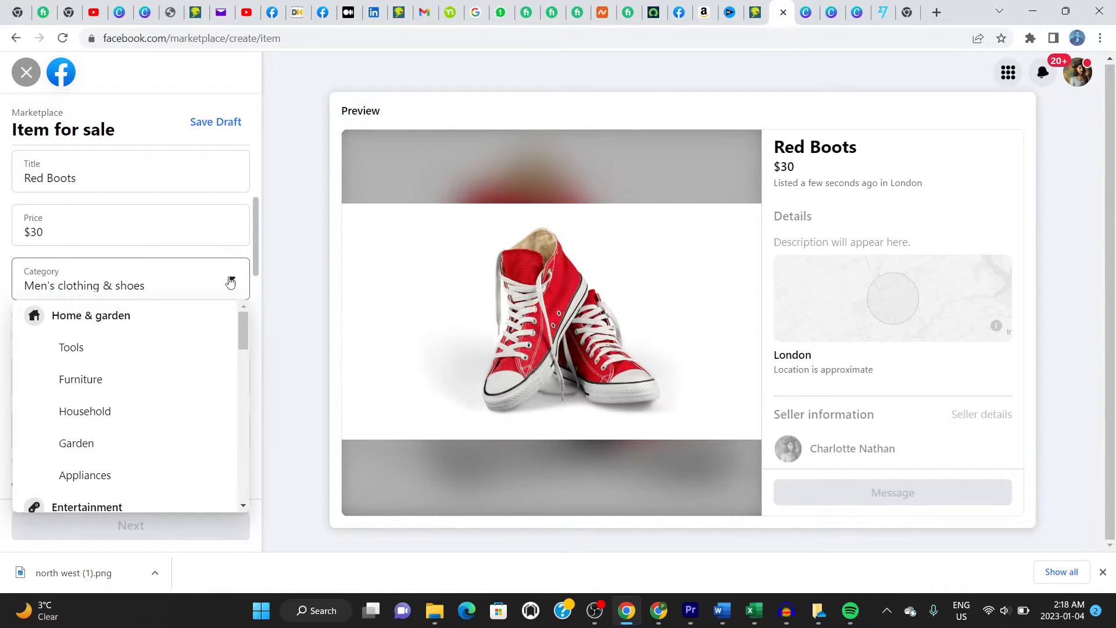
scroll(down, 3)
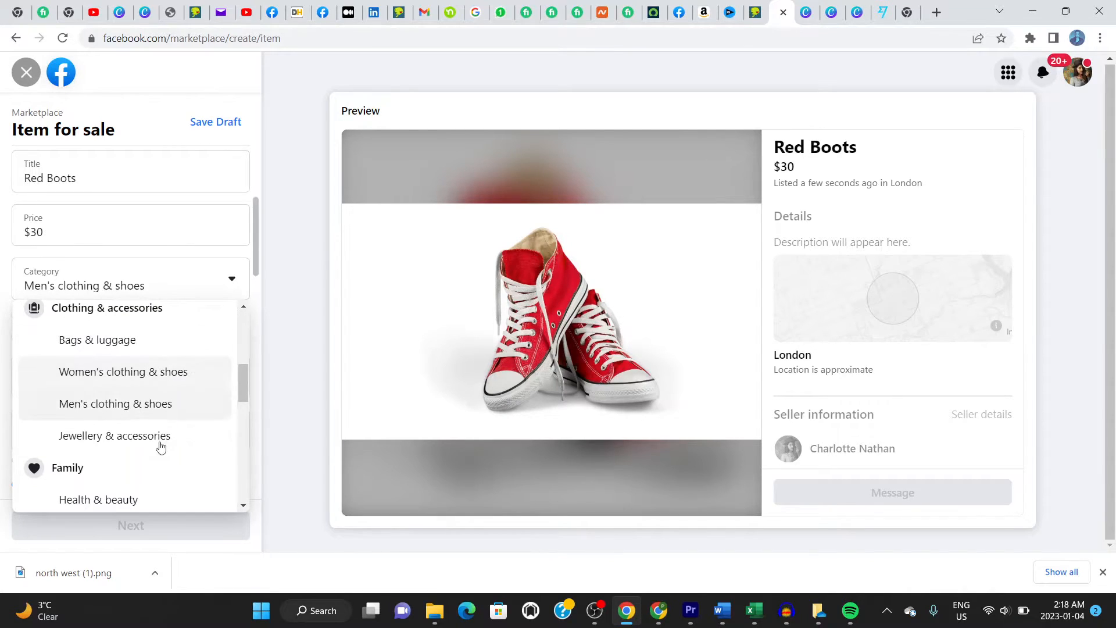
mouse_move(176, 442)
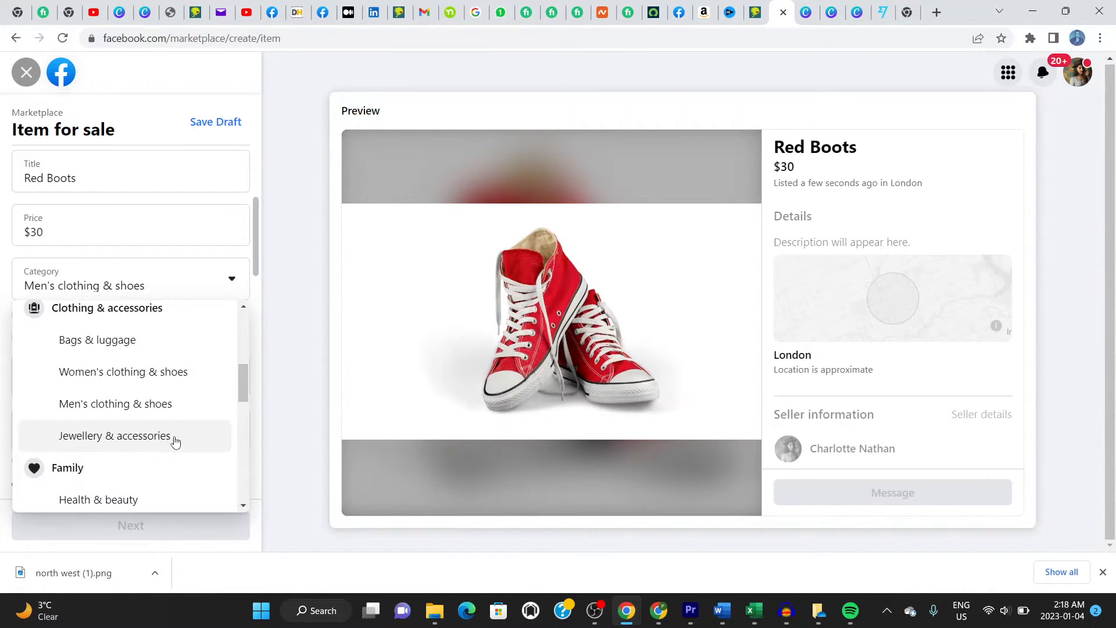
mouse_move(182, 296)
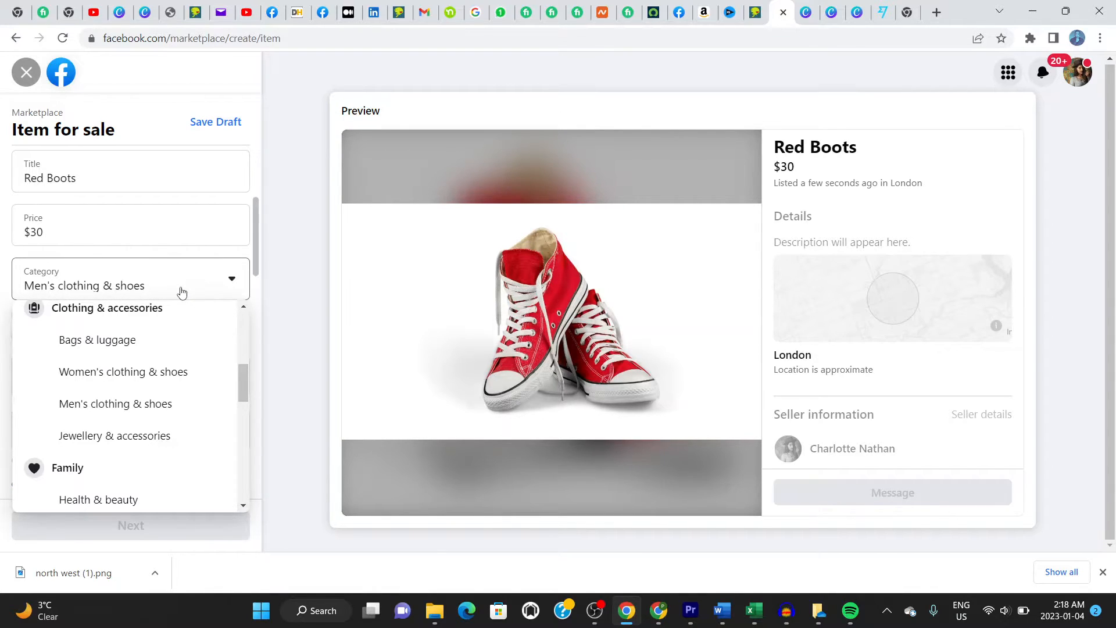
click(115, 404)
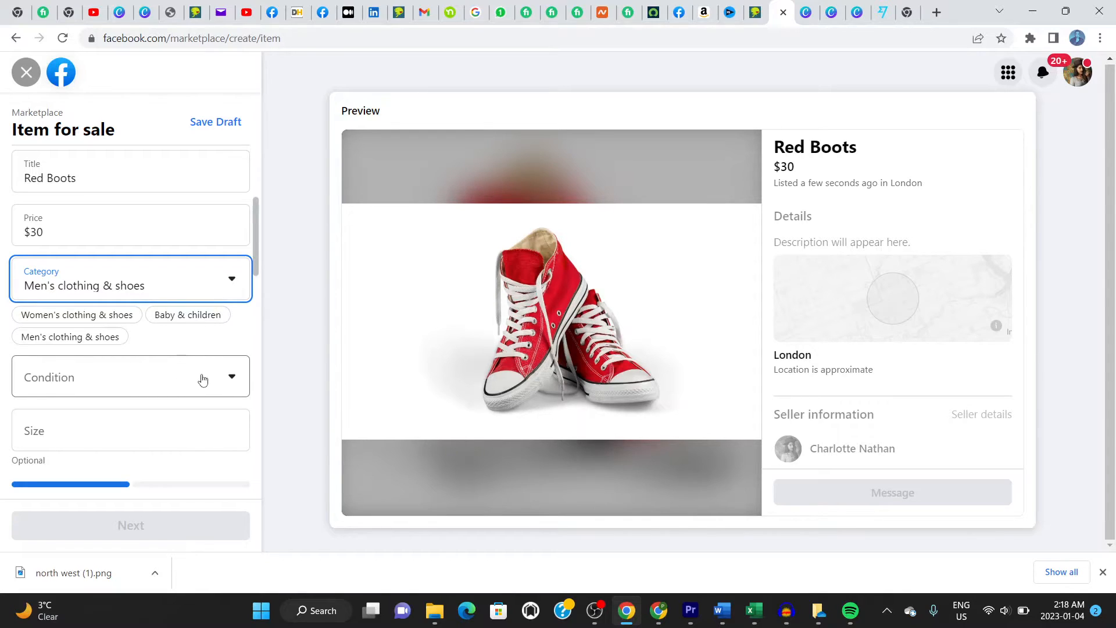
Set condition to Used – fair and size to 9
click(131, 377)
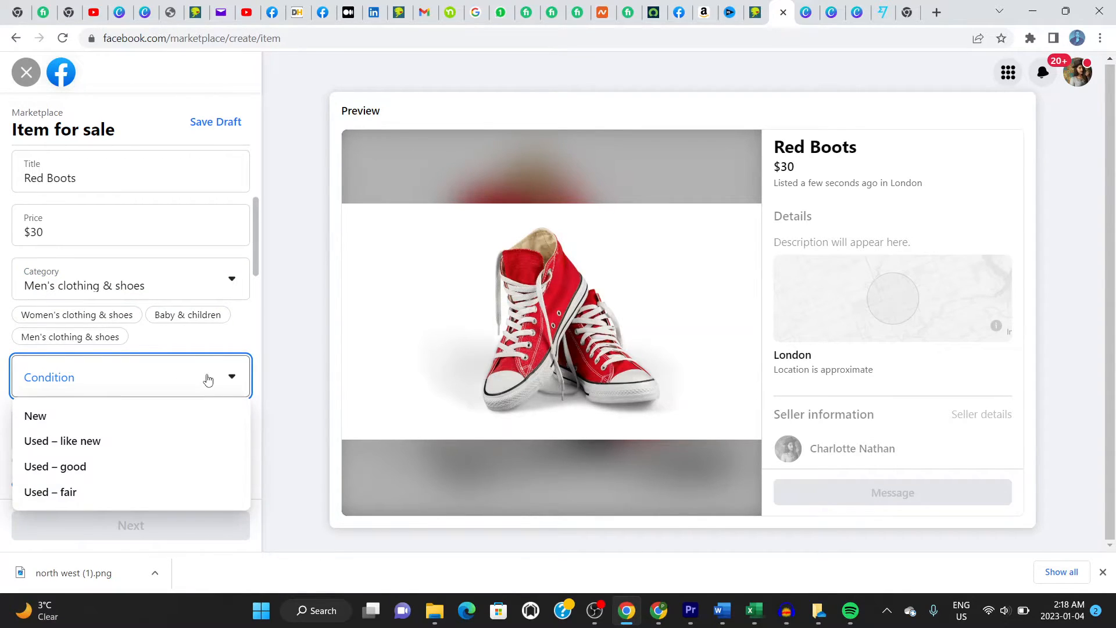
mouse_move(120, 441)
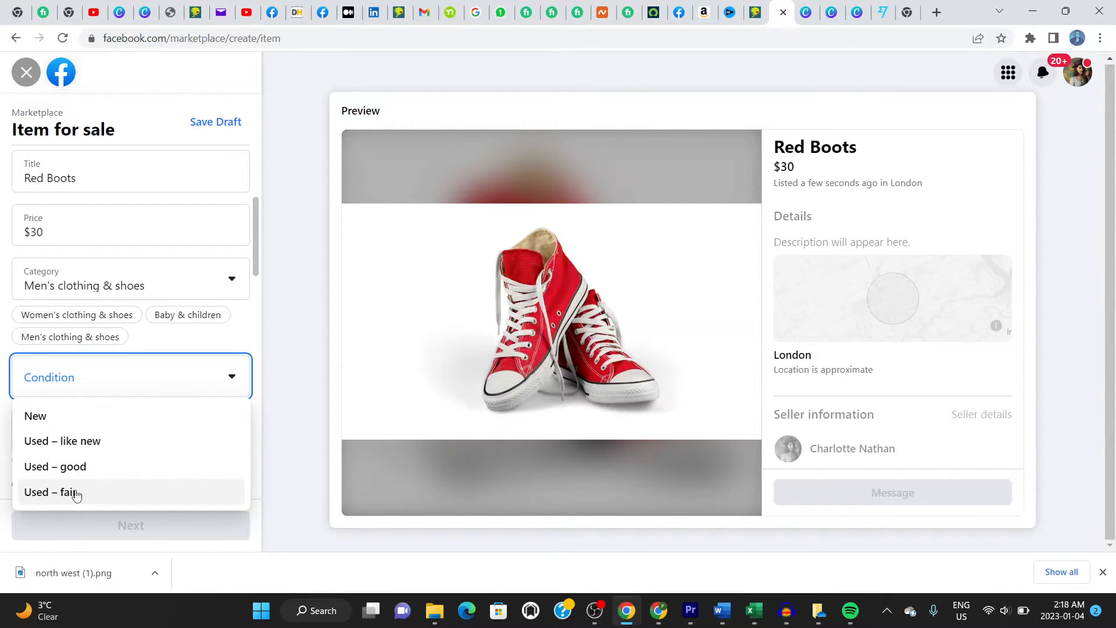
mouse_move(85, 448)
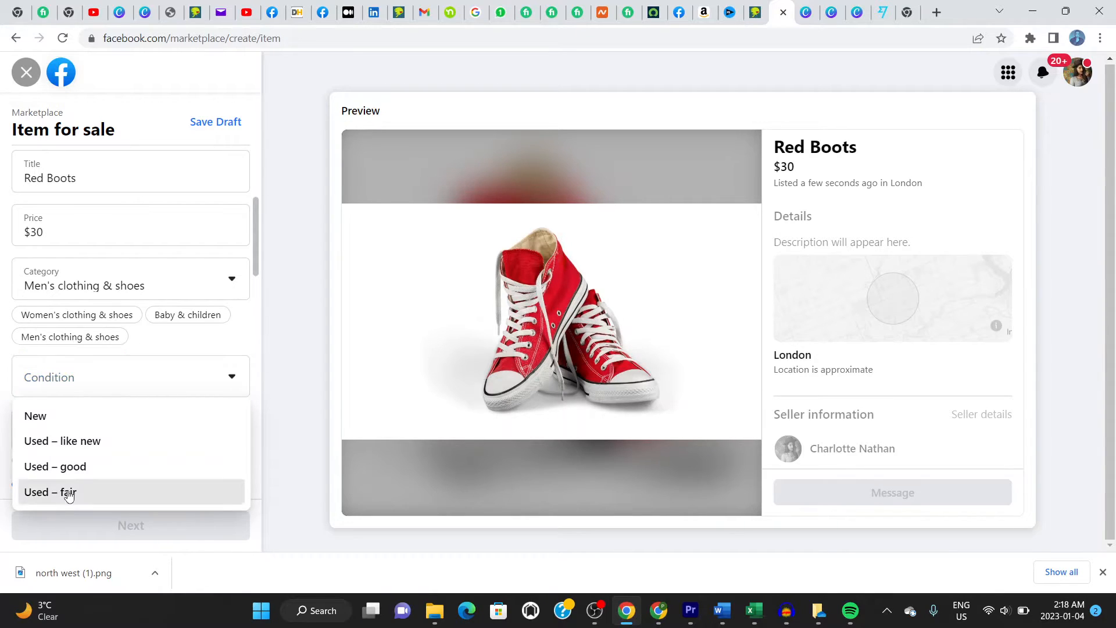
click(50, 492)
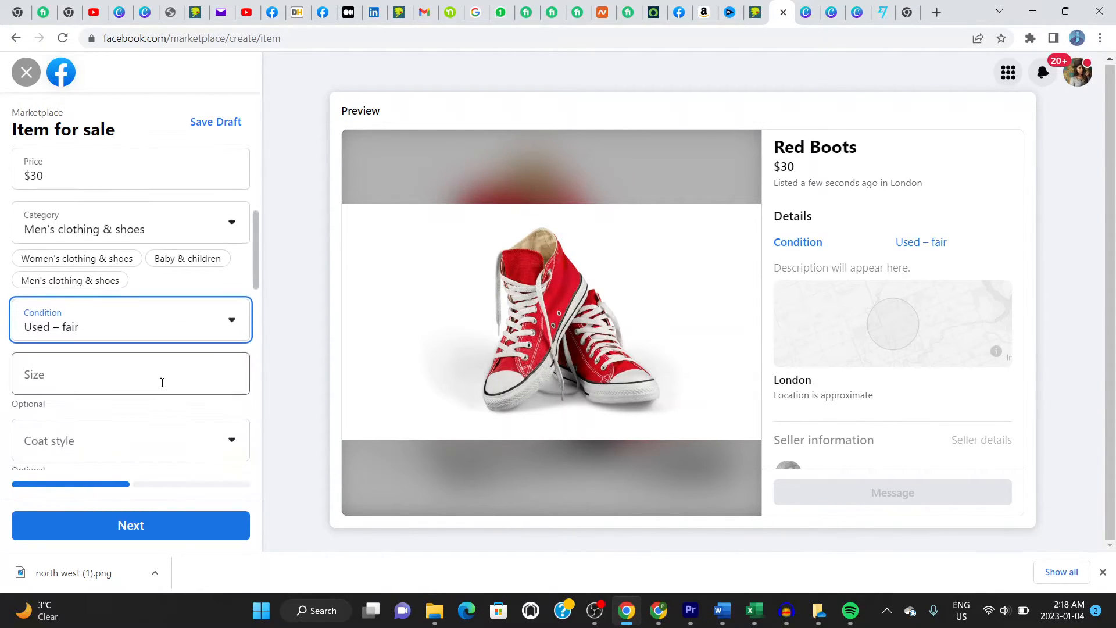
text(9)
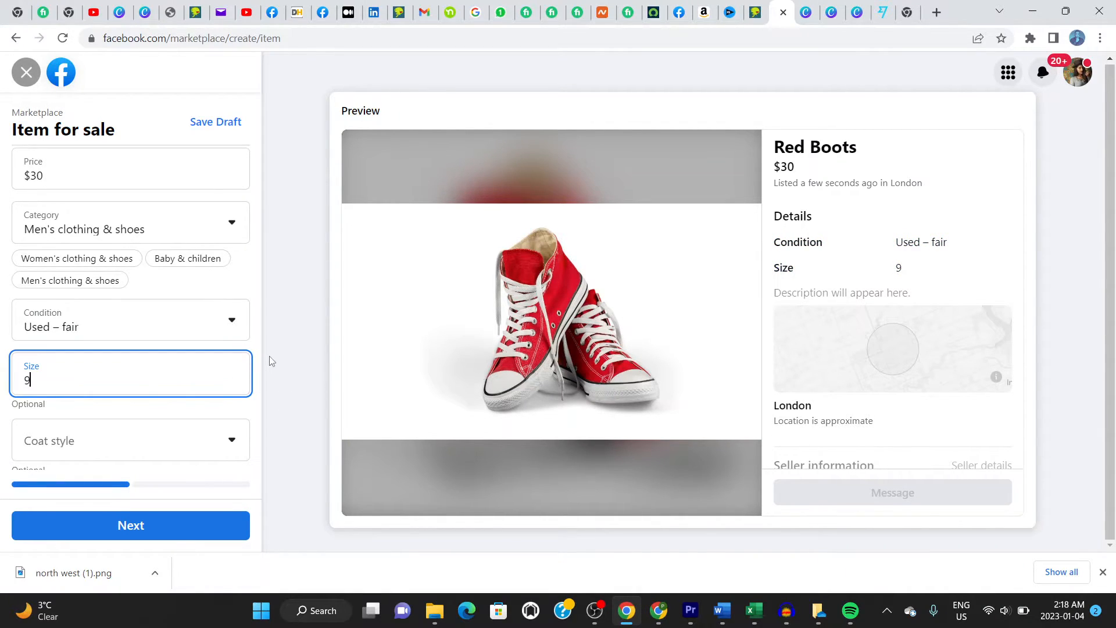
scroll(down, 3)
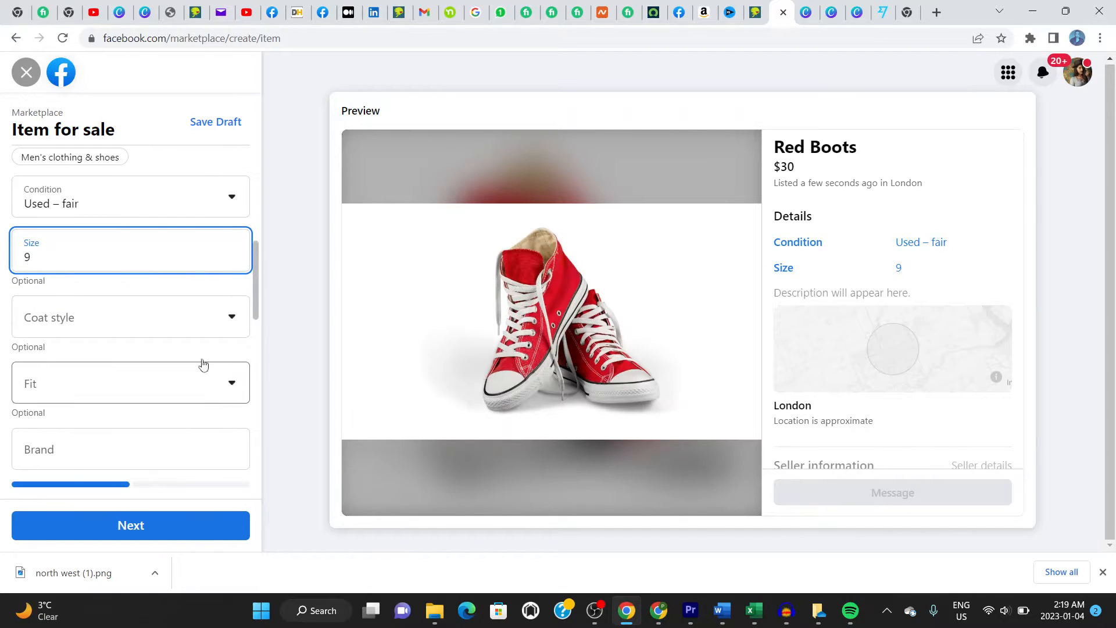
mouse_move(145, 409)
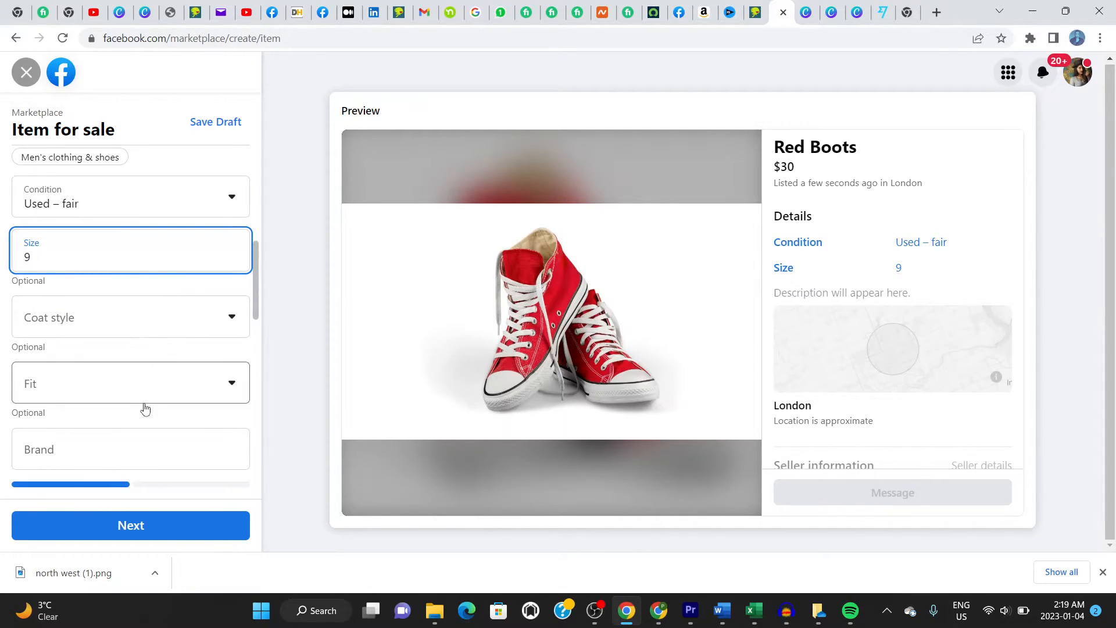
scroll(down, 3)
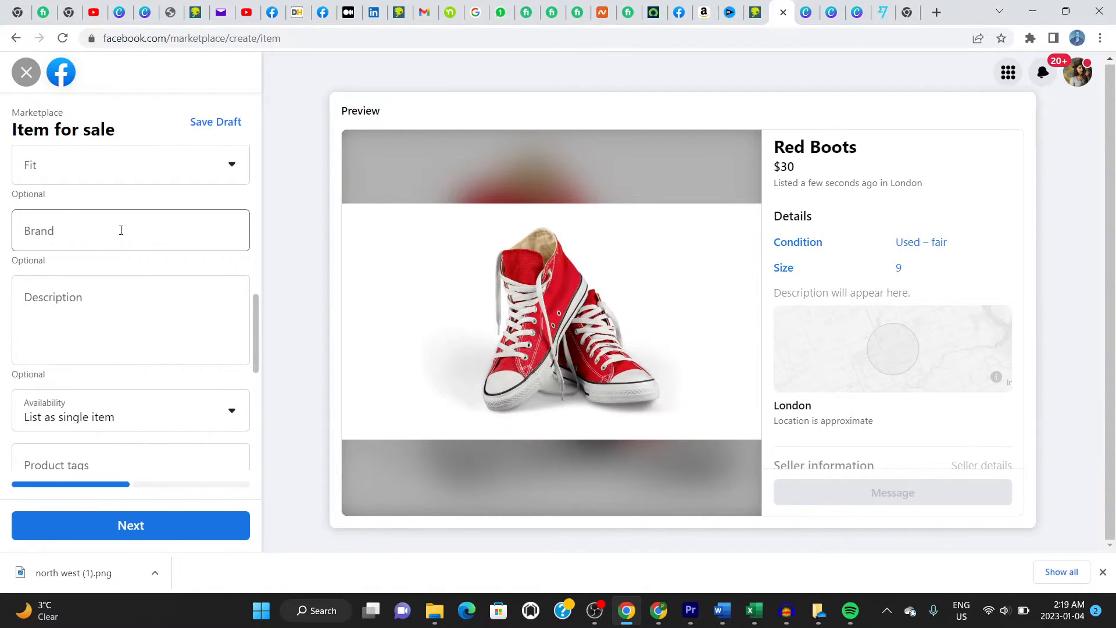
Enter 'All Star' in the Brand field
text(A)
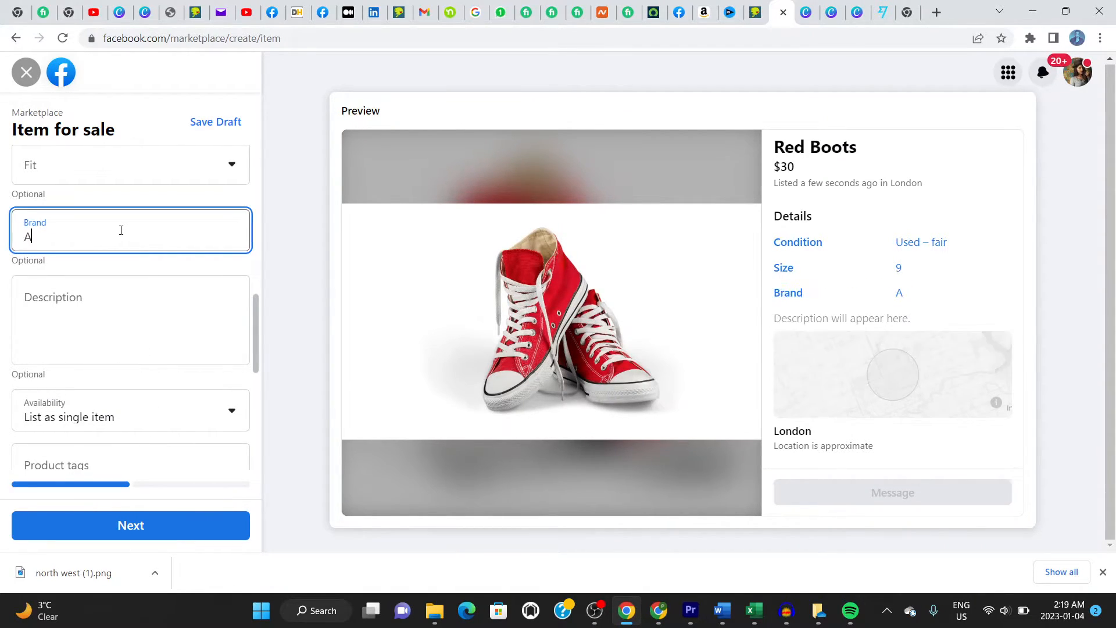
text(ll Star)
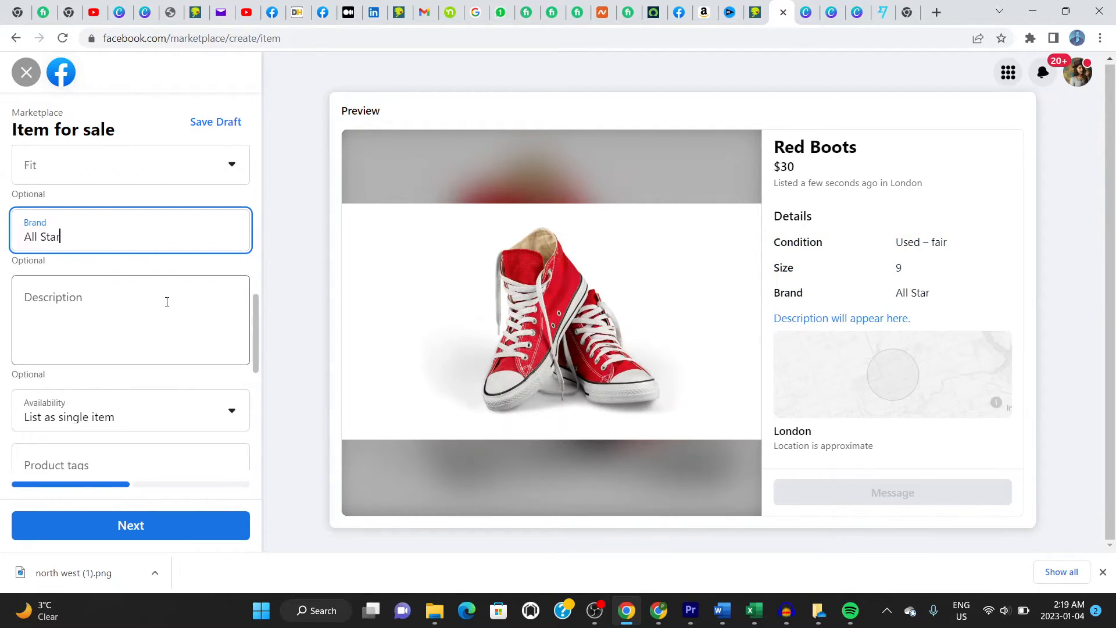
mouse_move(88, 298)
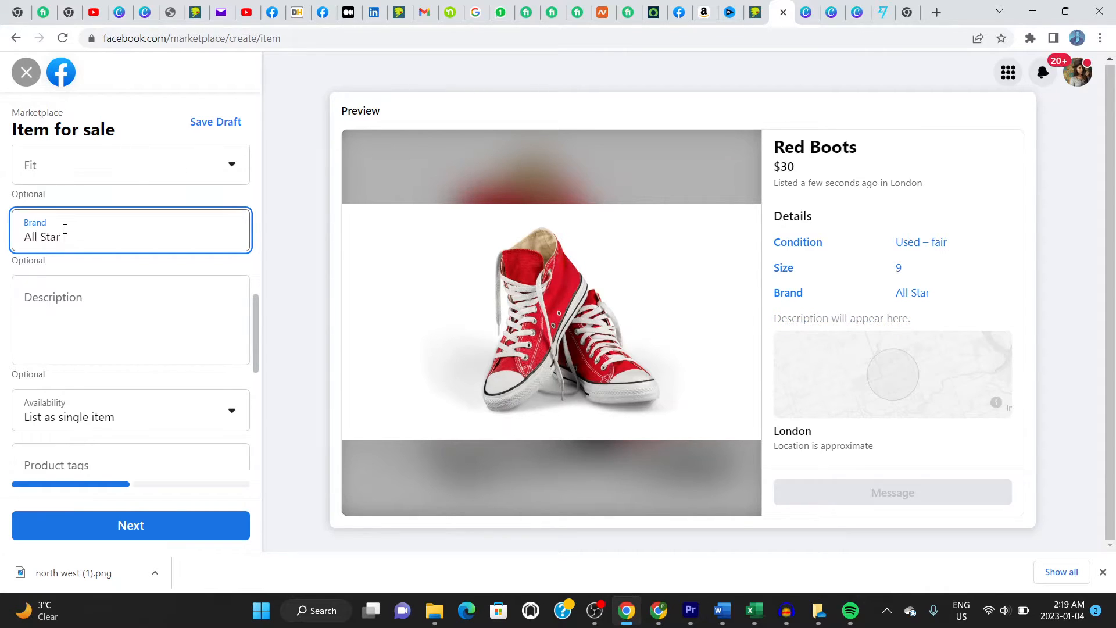
click(131, 320)
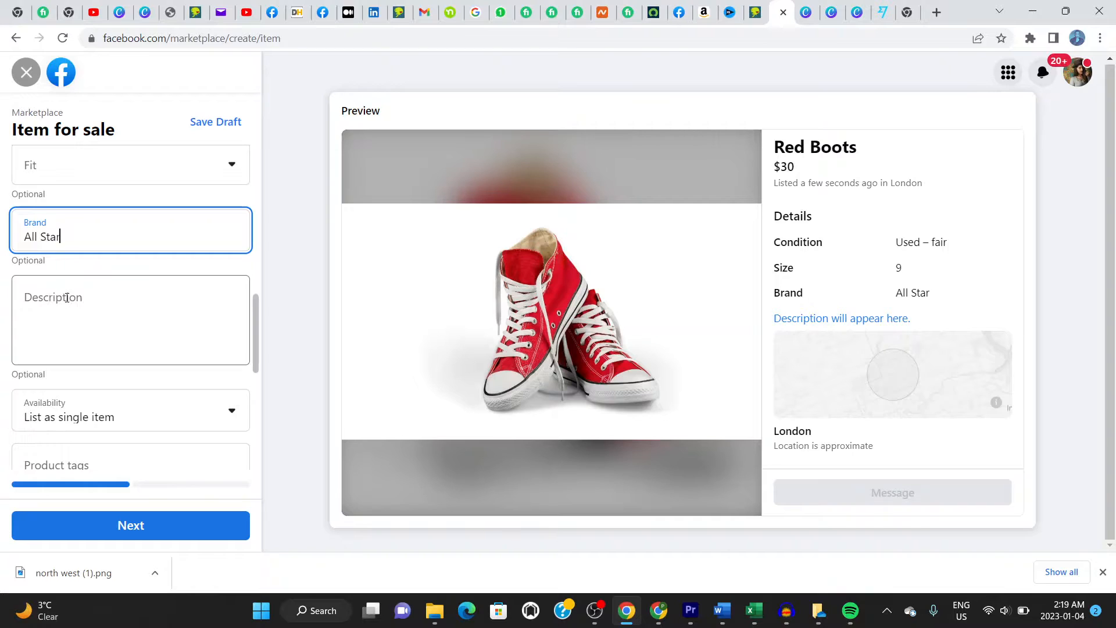
Begin the description about a fairly new pair of boots, erasing mistyped words
text(These a)
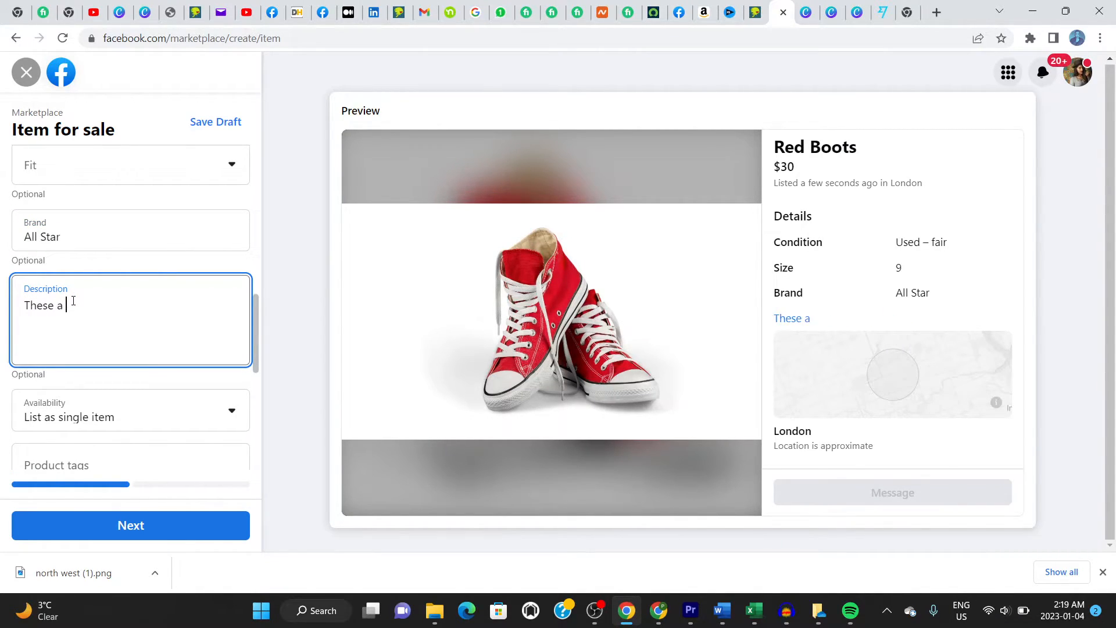
text(my)
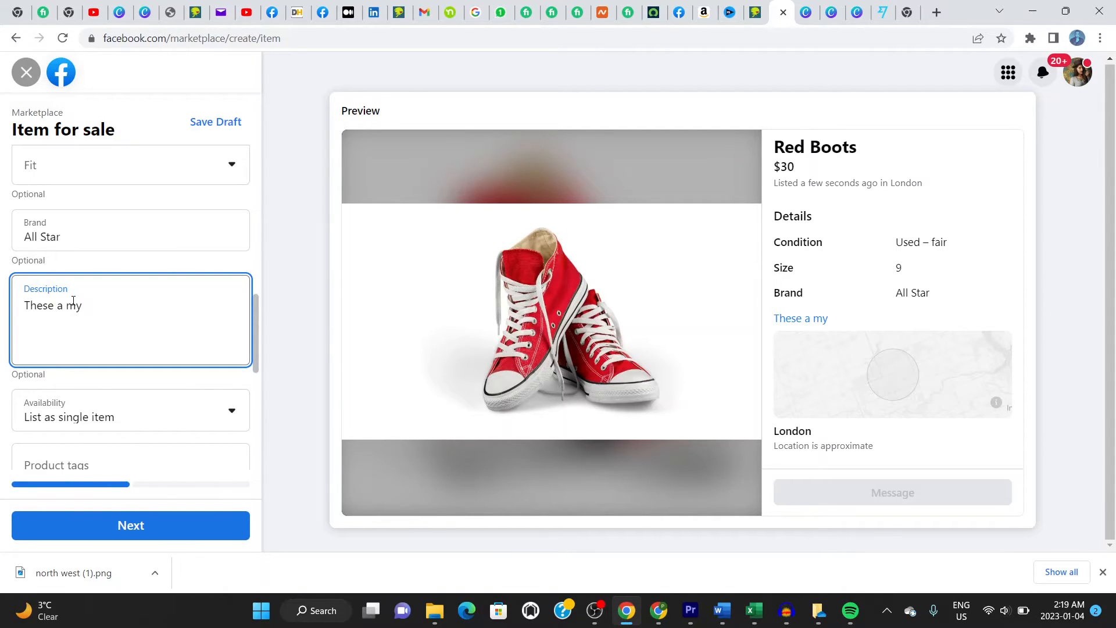
text(fairly new pai)
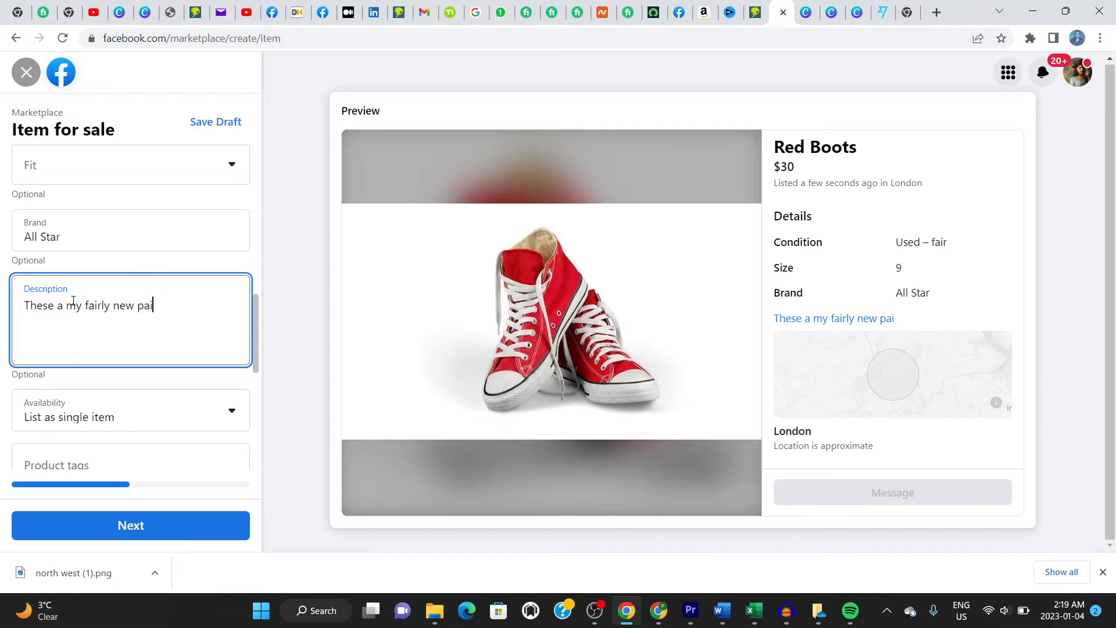
text(r of b)
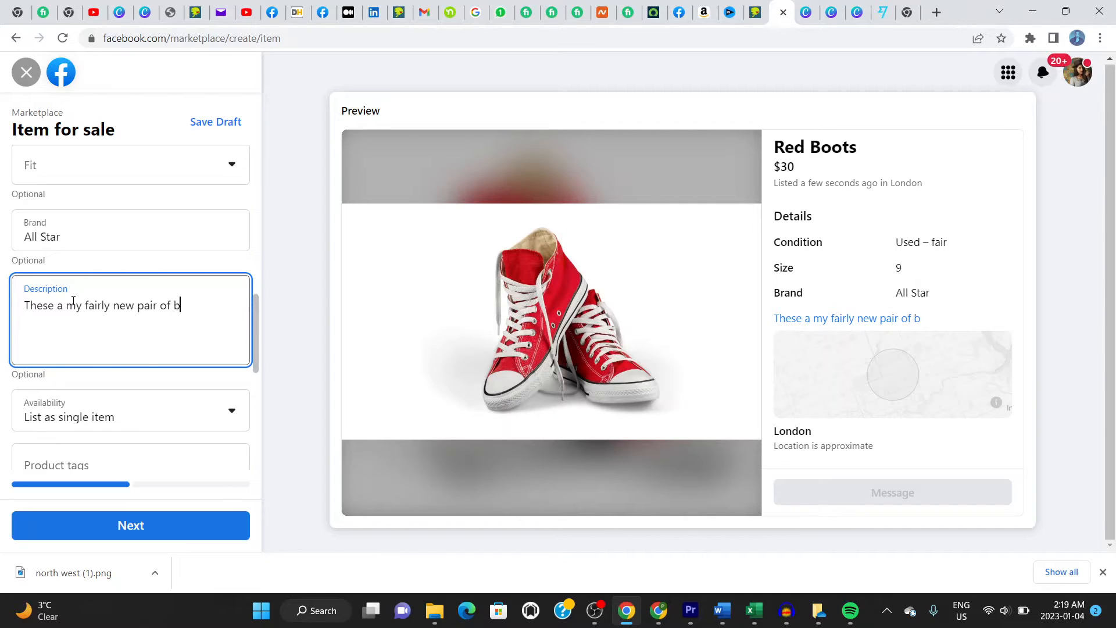
text(oots)
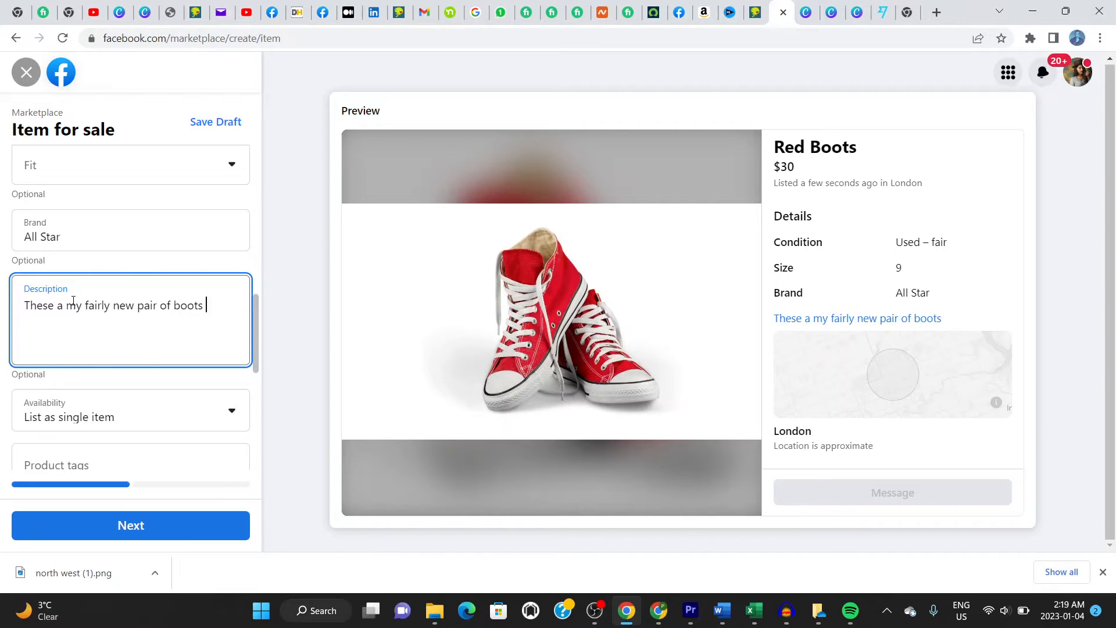
text(which I have)
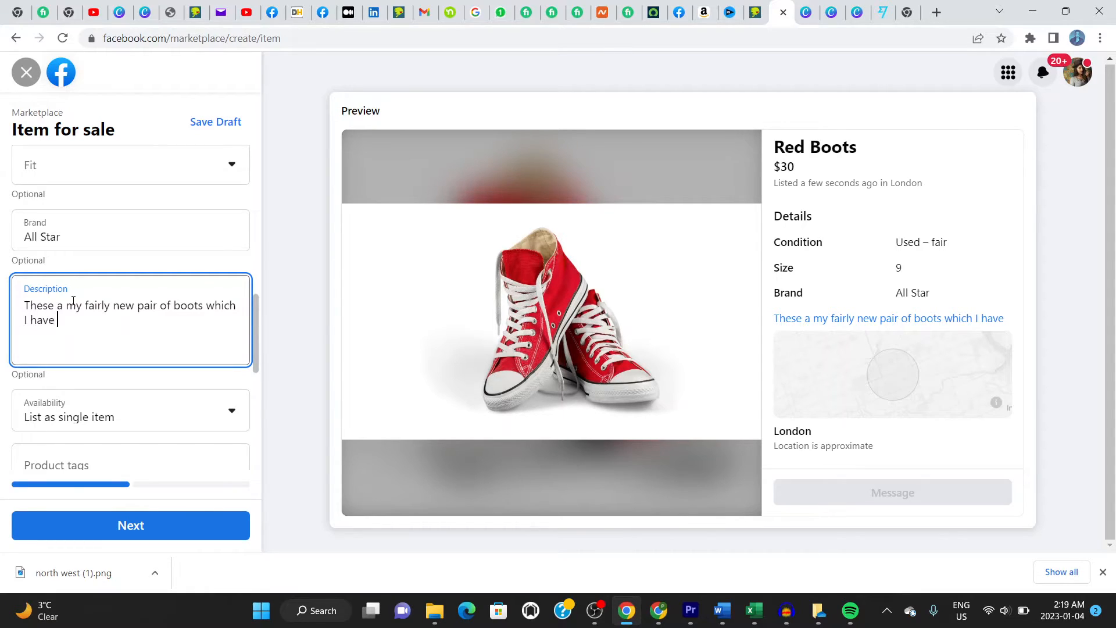
text(only ow)
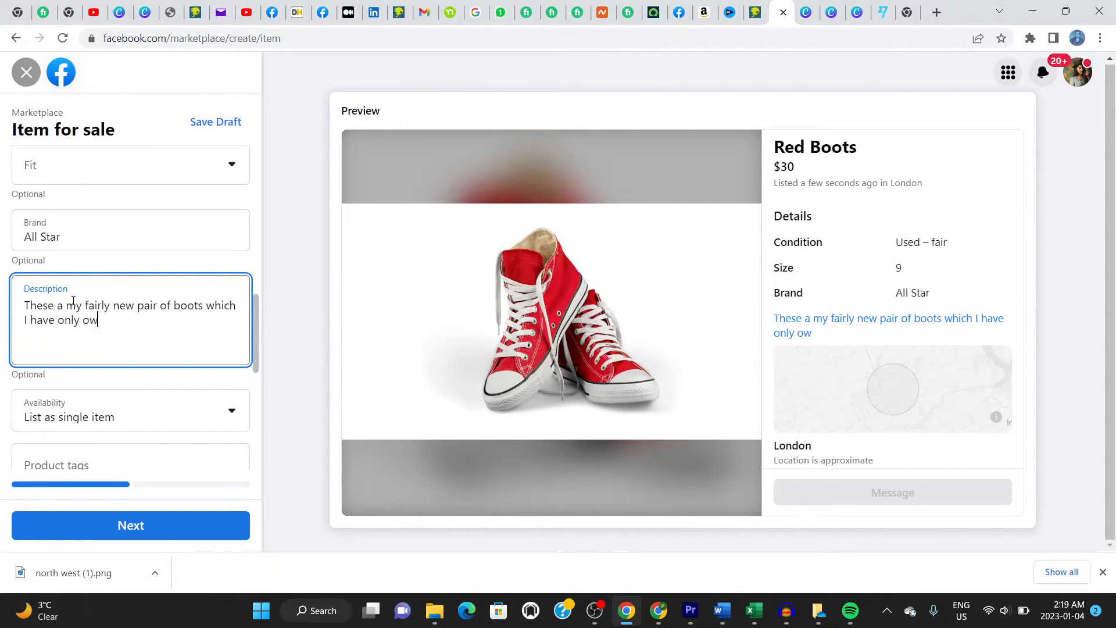
key(Backspace)
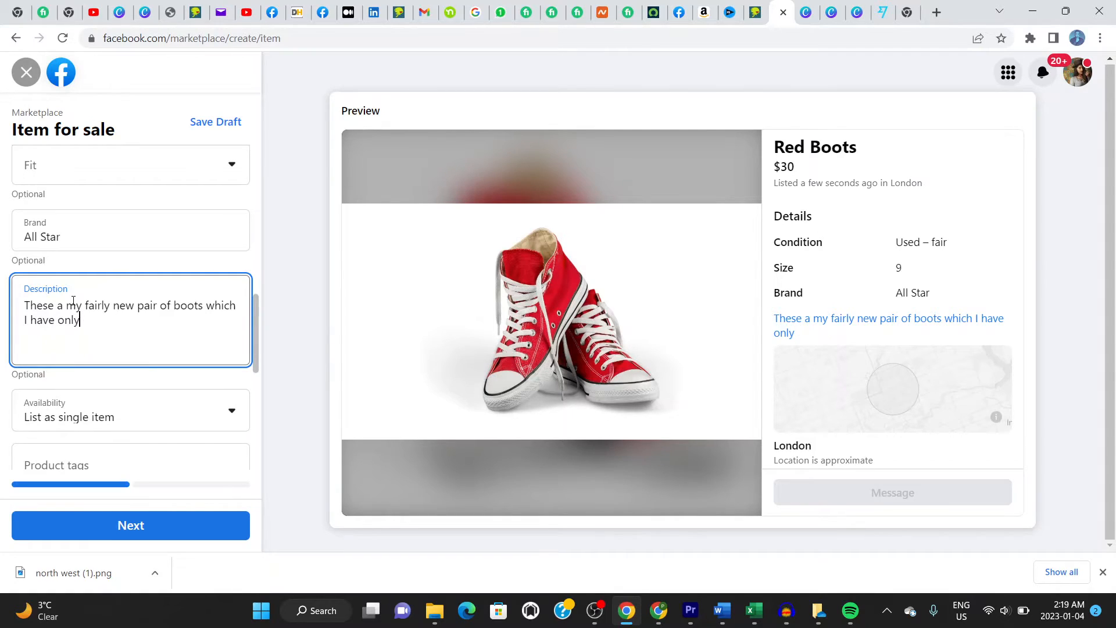
key(Backspace)
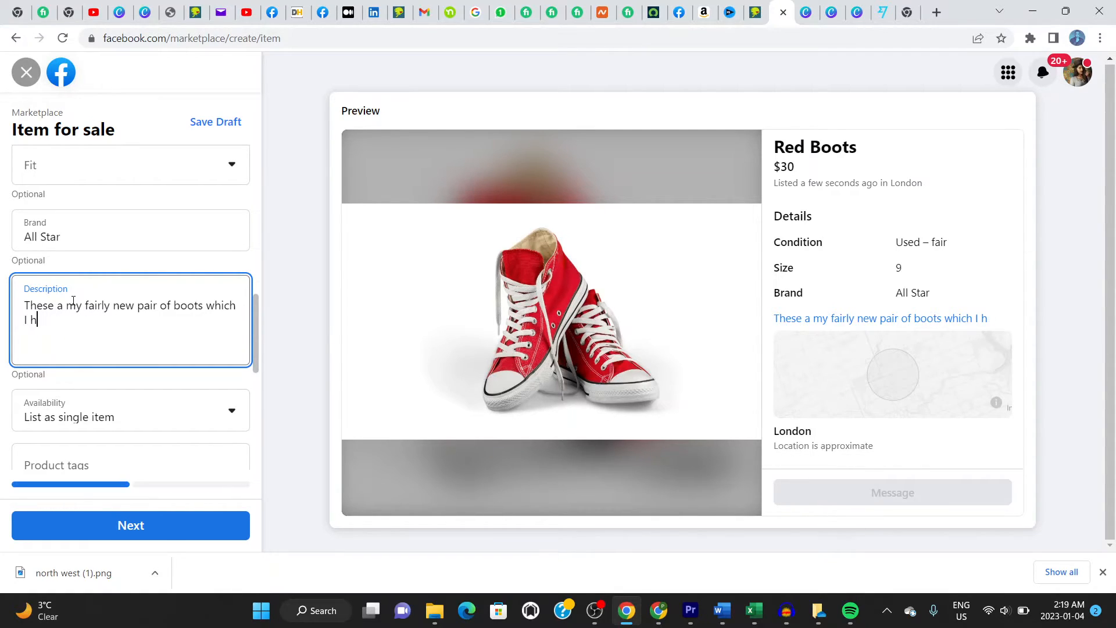
Finish the description: bought brand new, owned for 2 months
text(bought brand new and g)
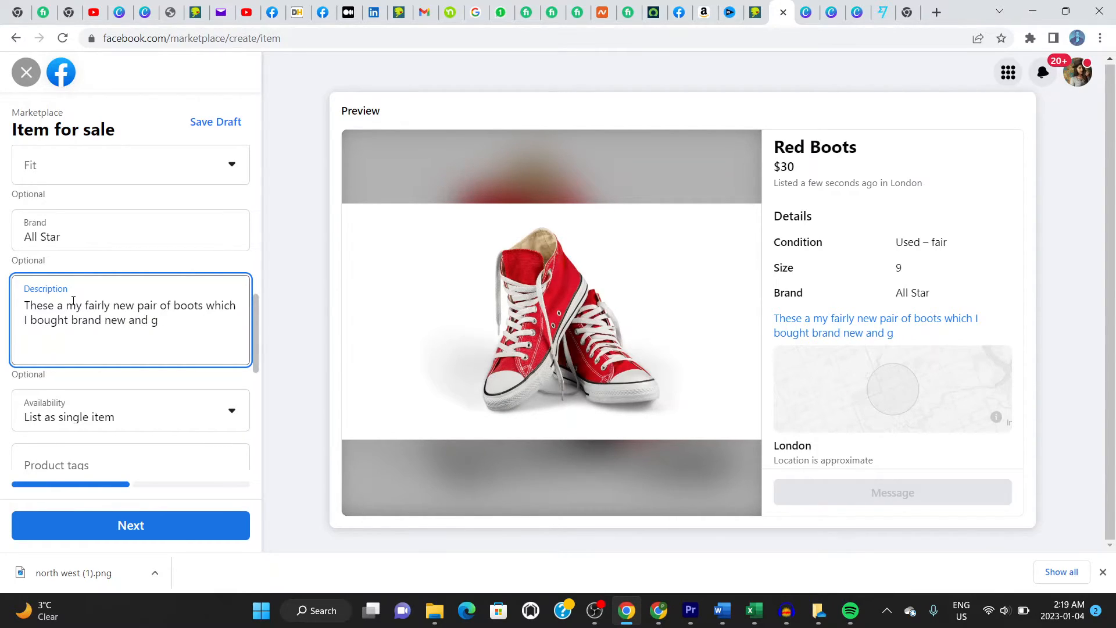
text(have)
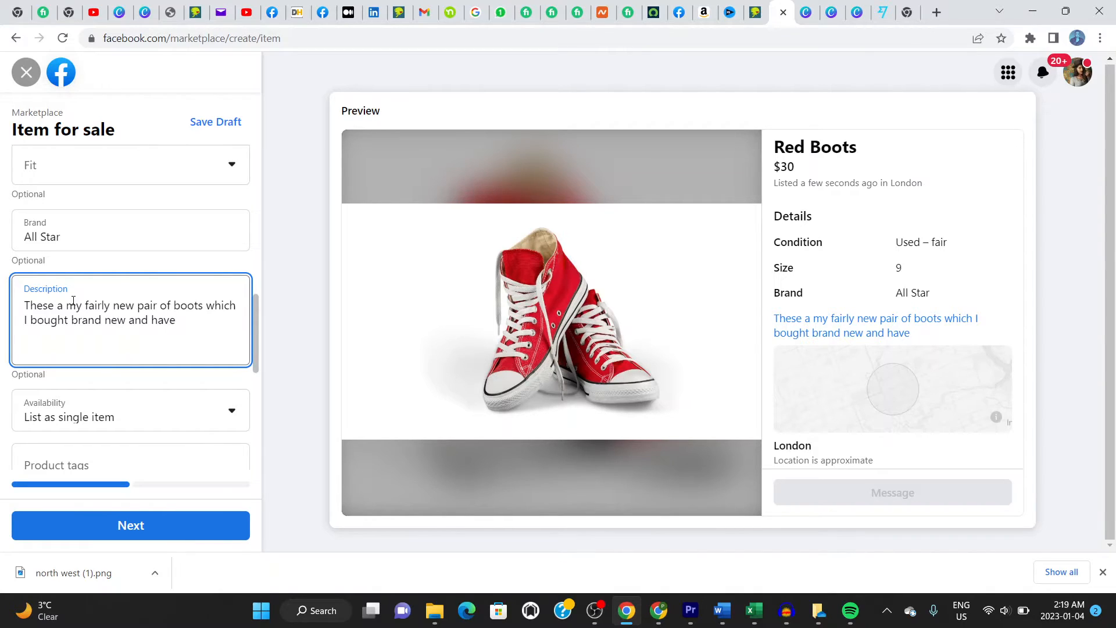
text(owb)
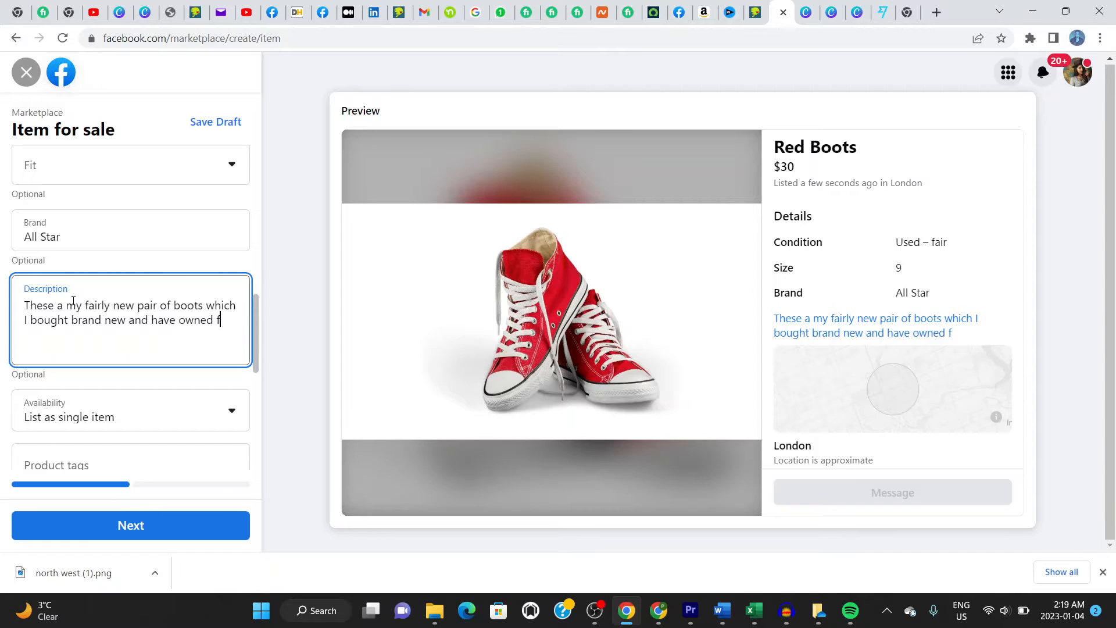
text(or)
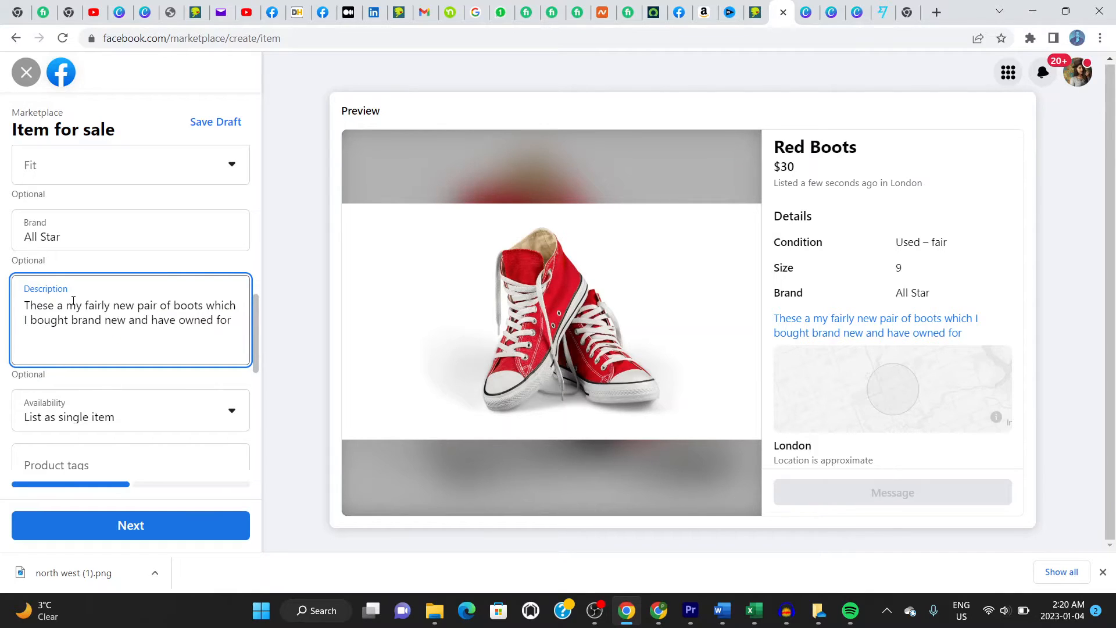
text(2 months)
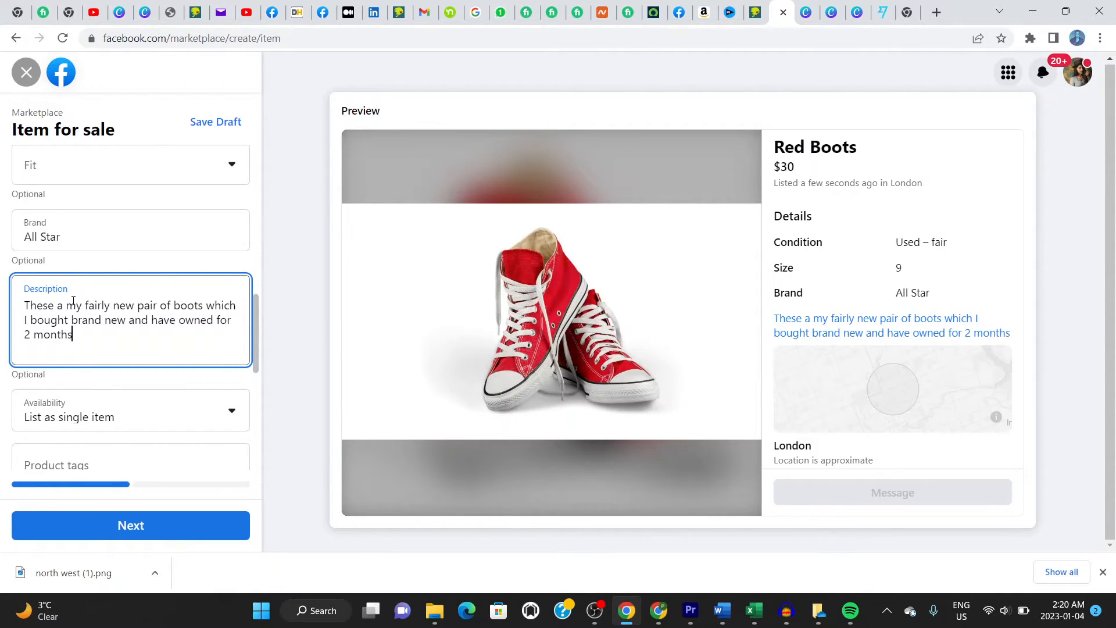
text(.)
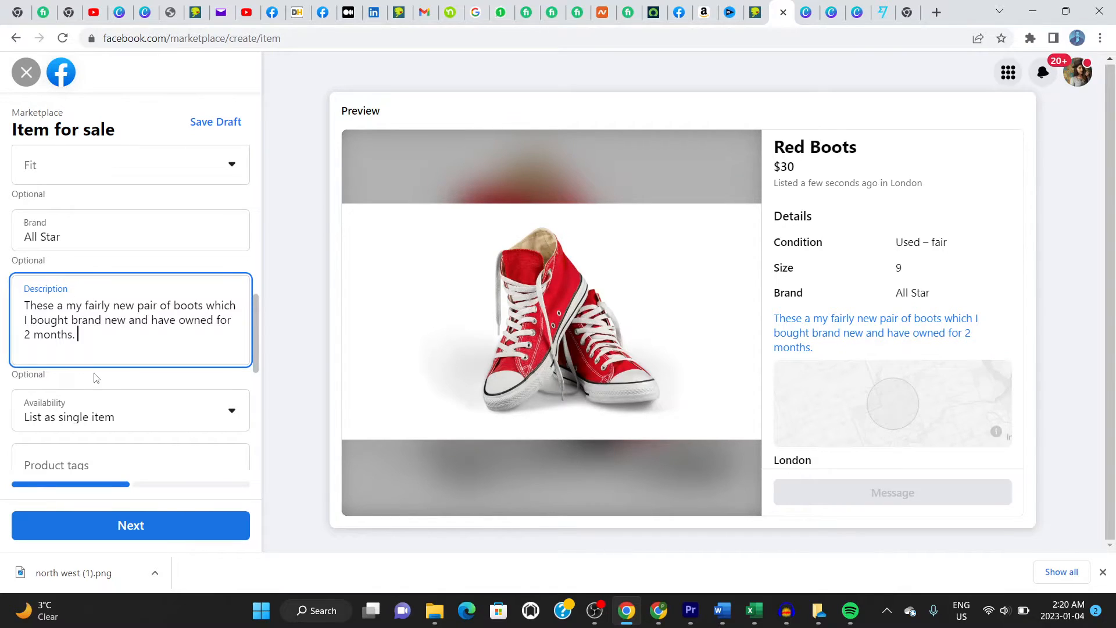
scroll(down, 3)
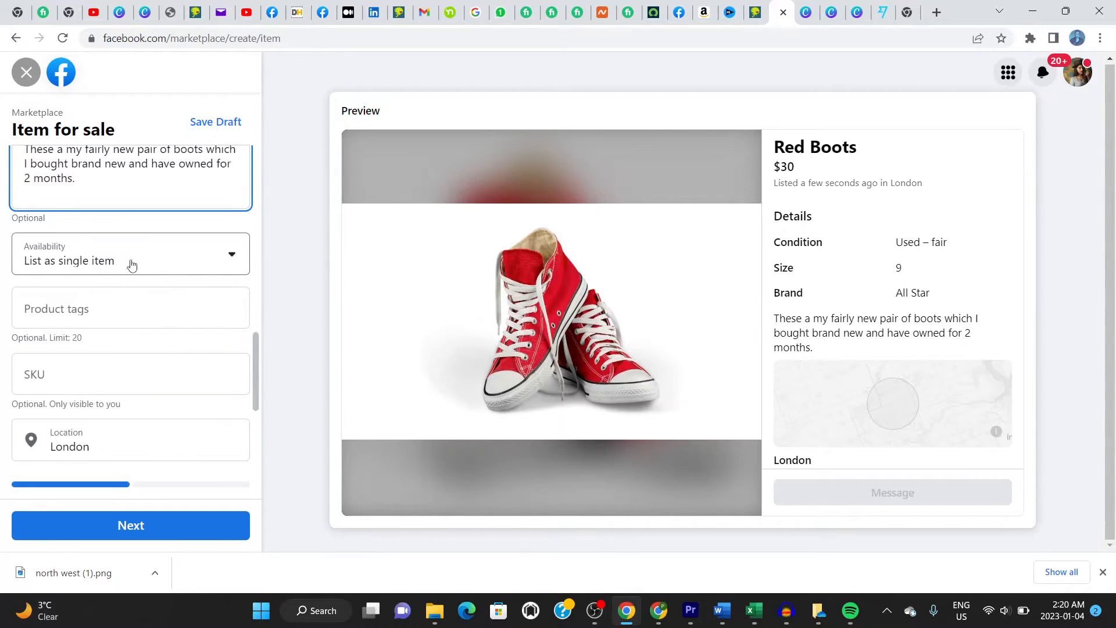
click(130, 373)
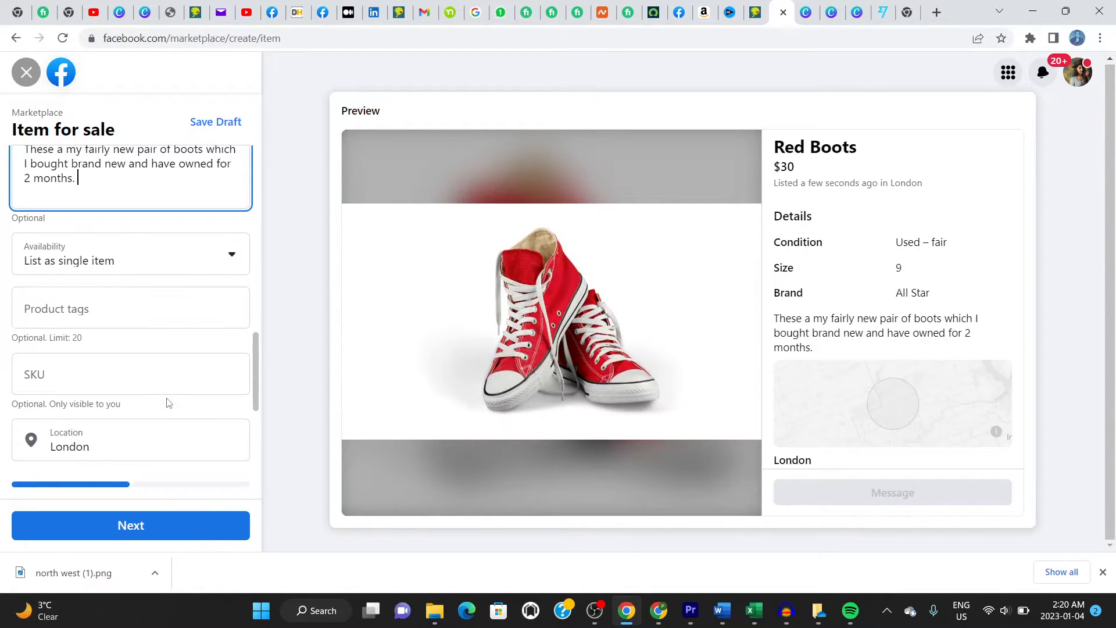
scroll(down, 3)
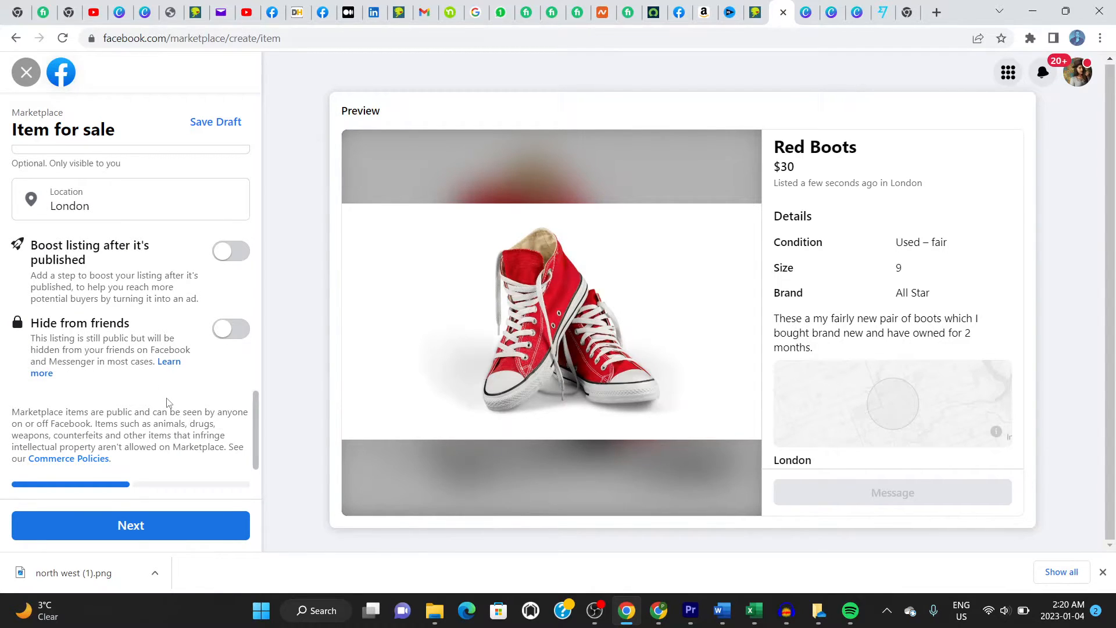
mouse_move(131, 252)
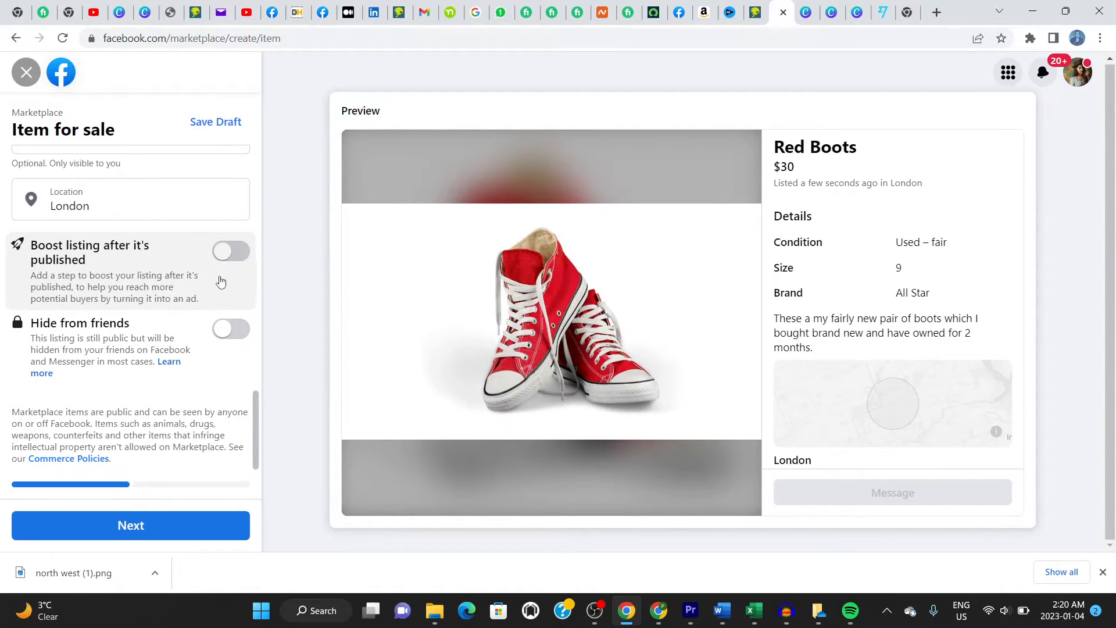
mouse_move(178, 280)
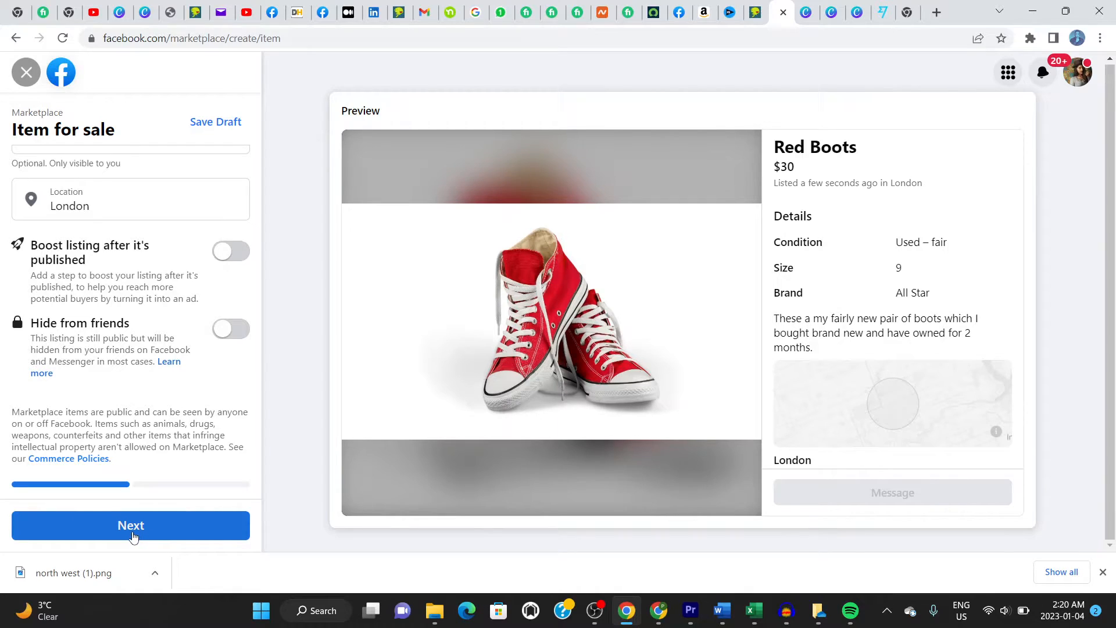
Continue with Next to the List in more places step
click(130, 526)
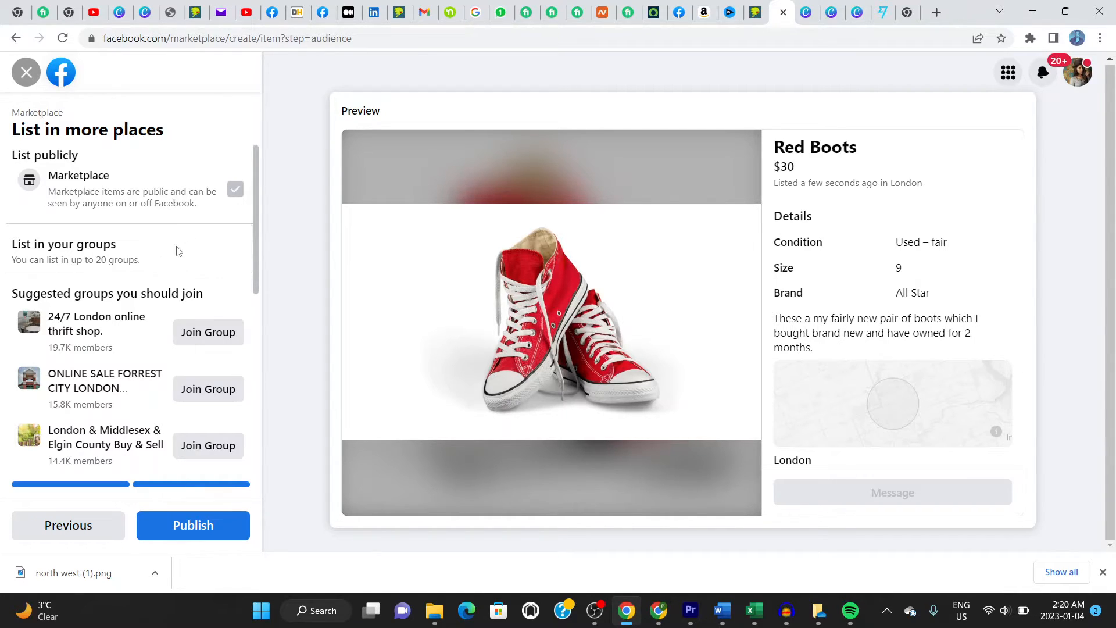
mouse_move(389, 241)
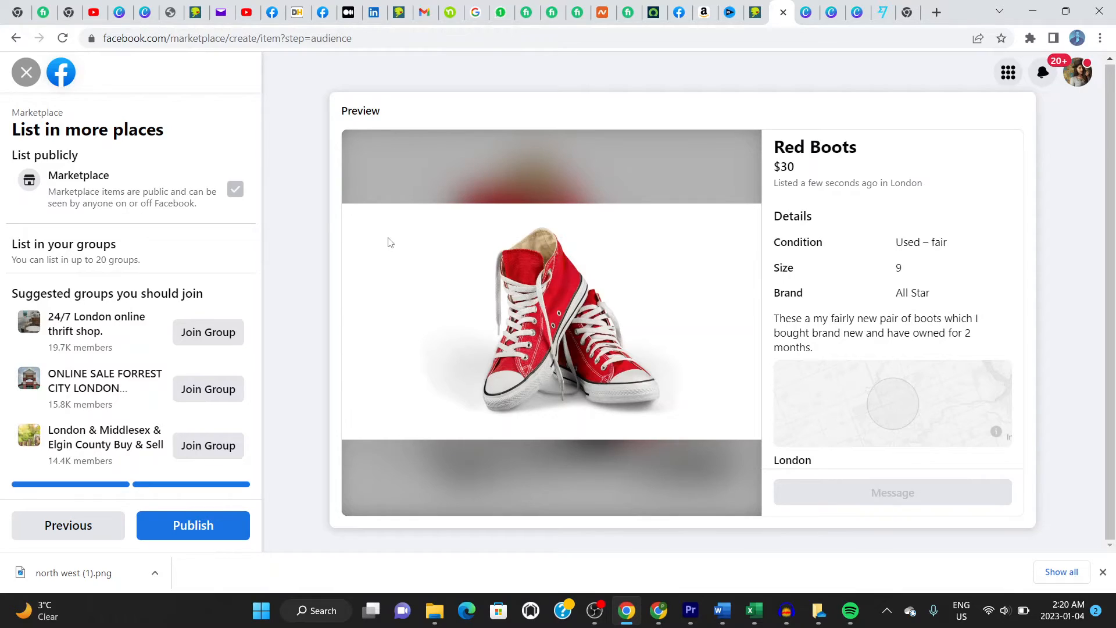
mouse_move(264, 271)
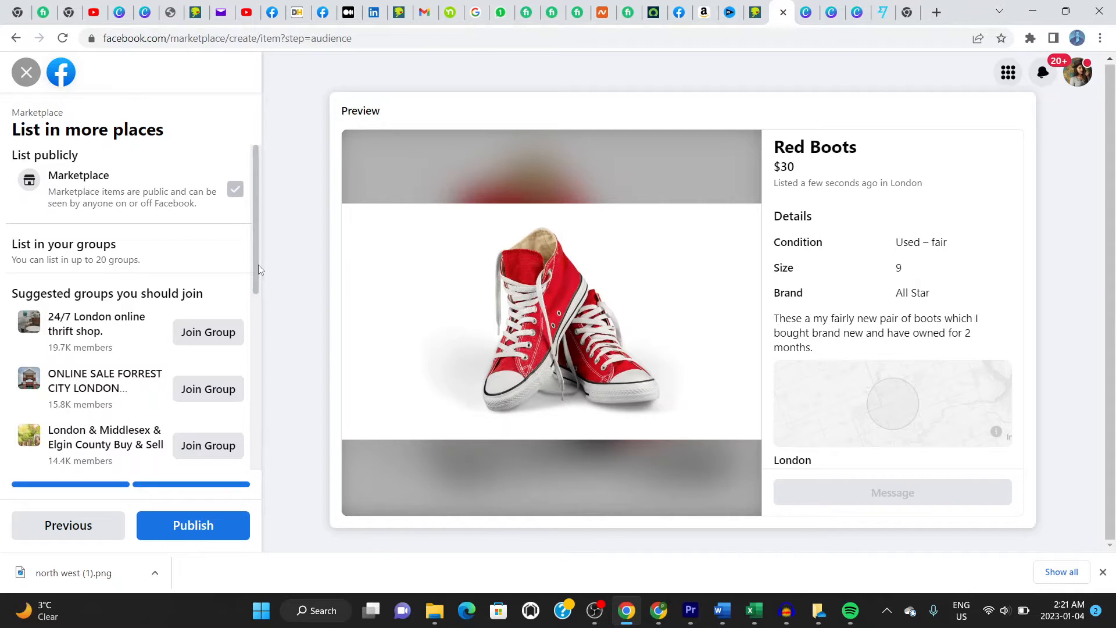
Skip the suggested London groups and publish the listing
scroll(down, 3)
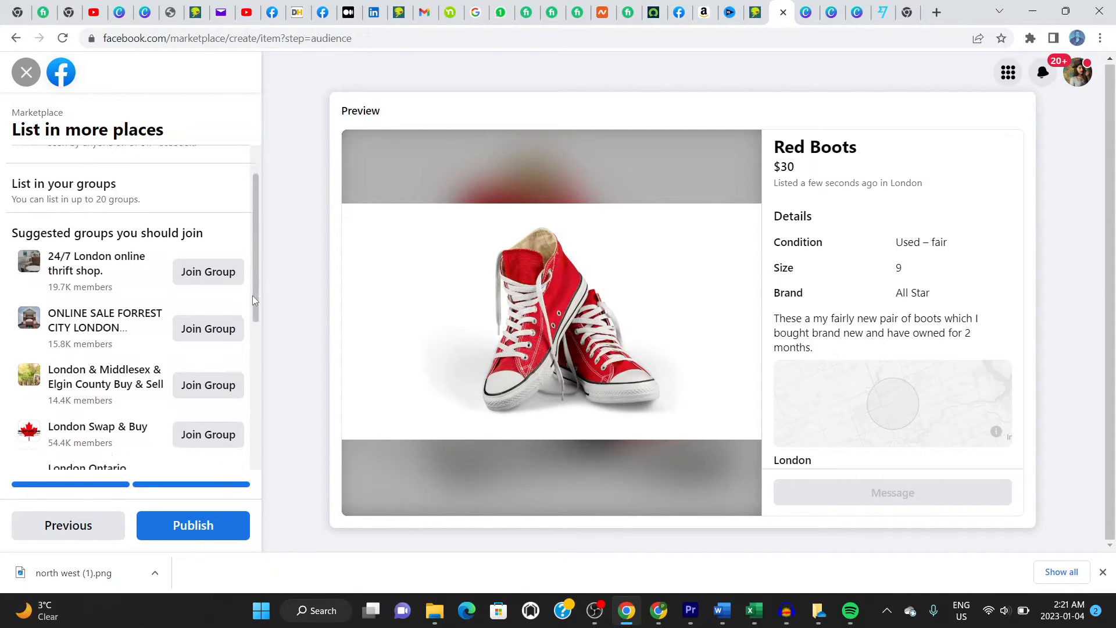
scroll(down, 3)
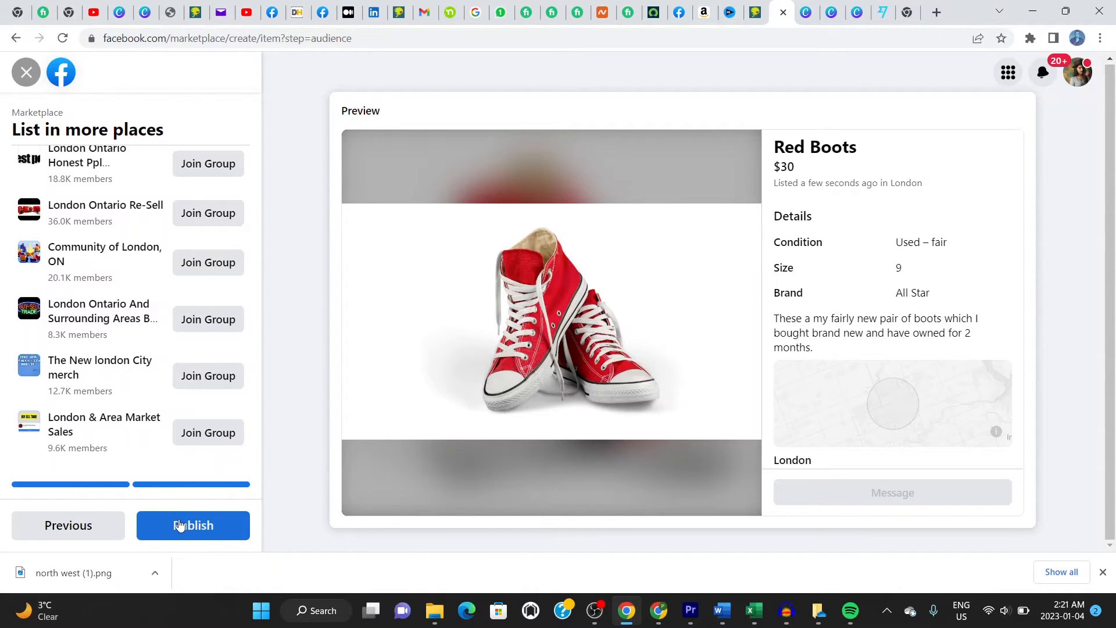
mouse_move(201, 479)
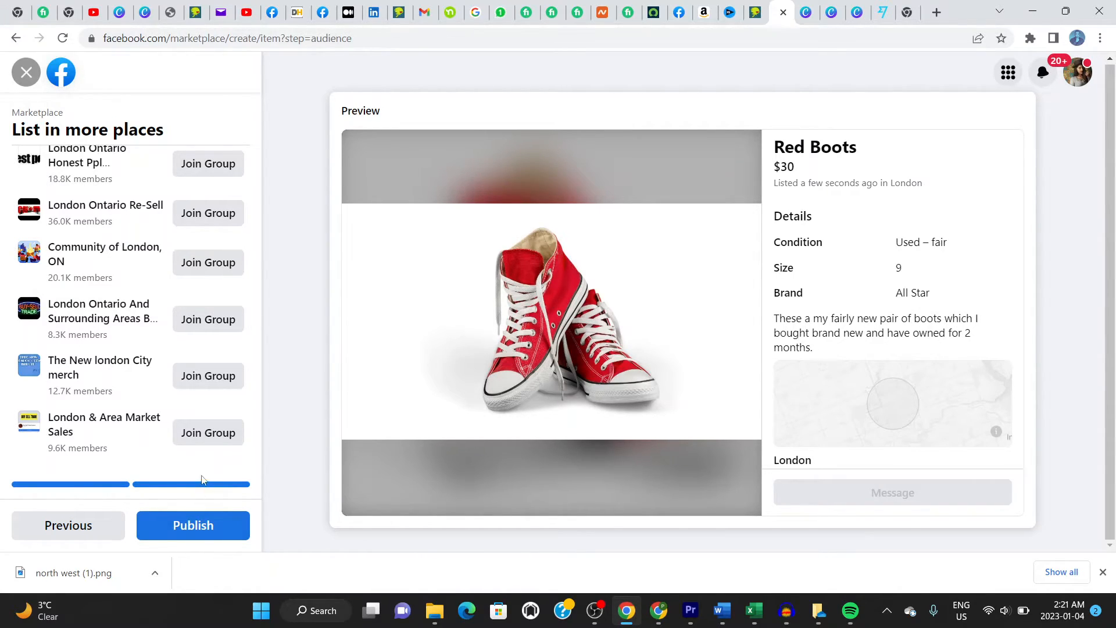
click(193, 526)
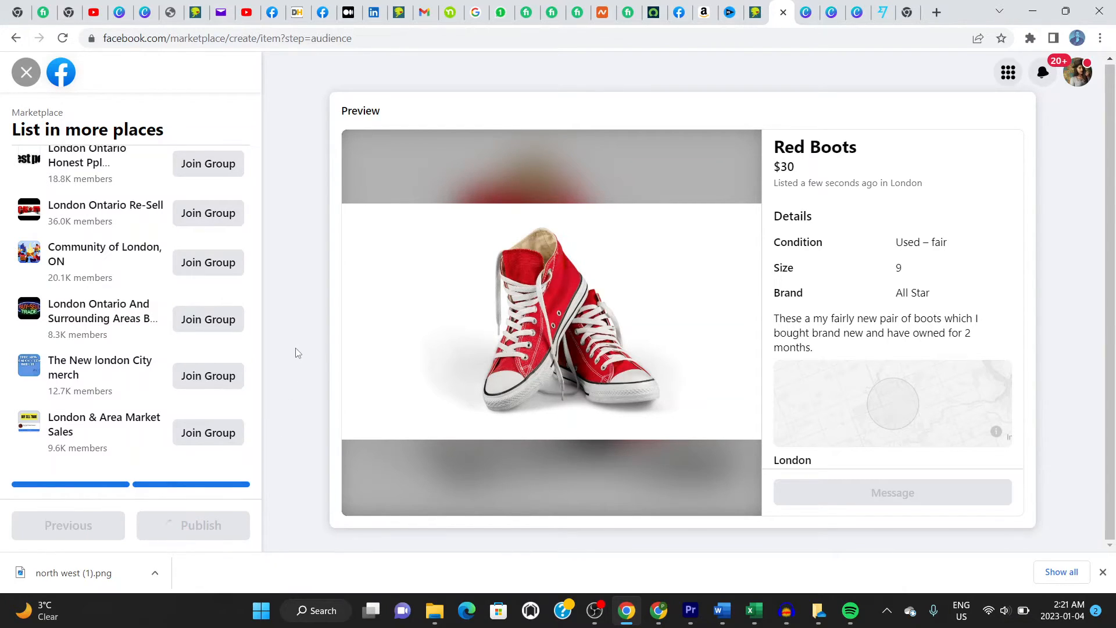
Close the 'Boost your listing' dialog and scroll Your listings down to the Red Boots listing
click(193, 525)
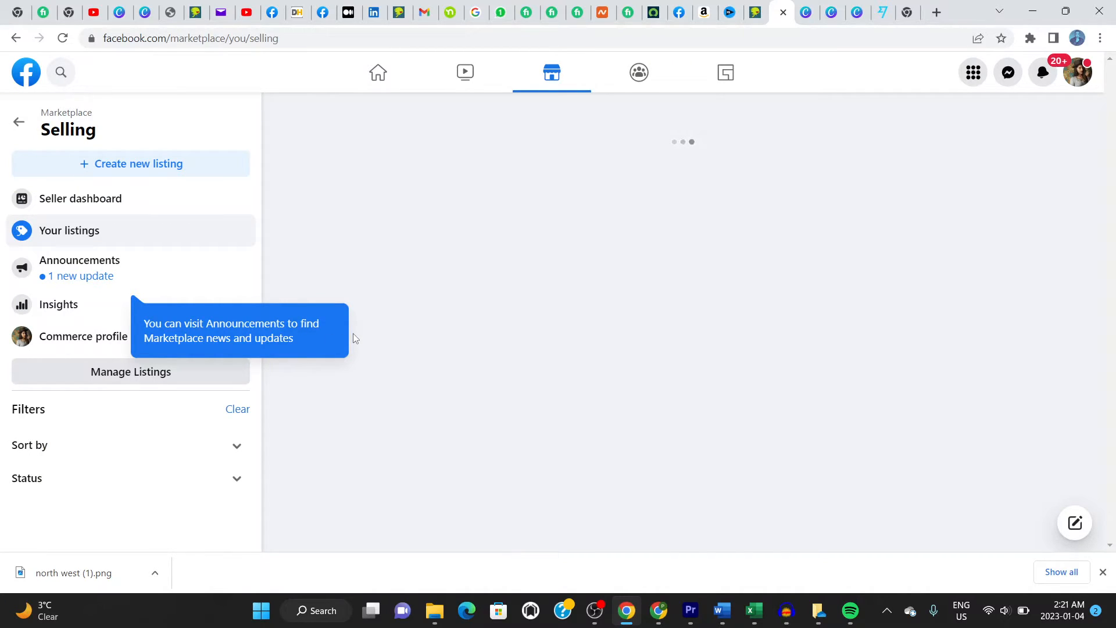
mouse_move(342, 269)
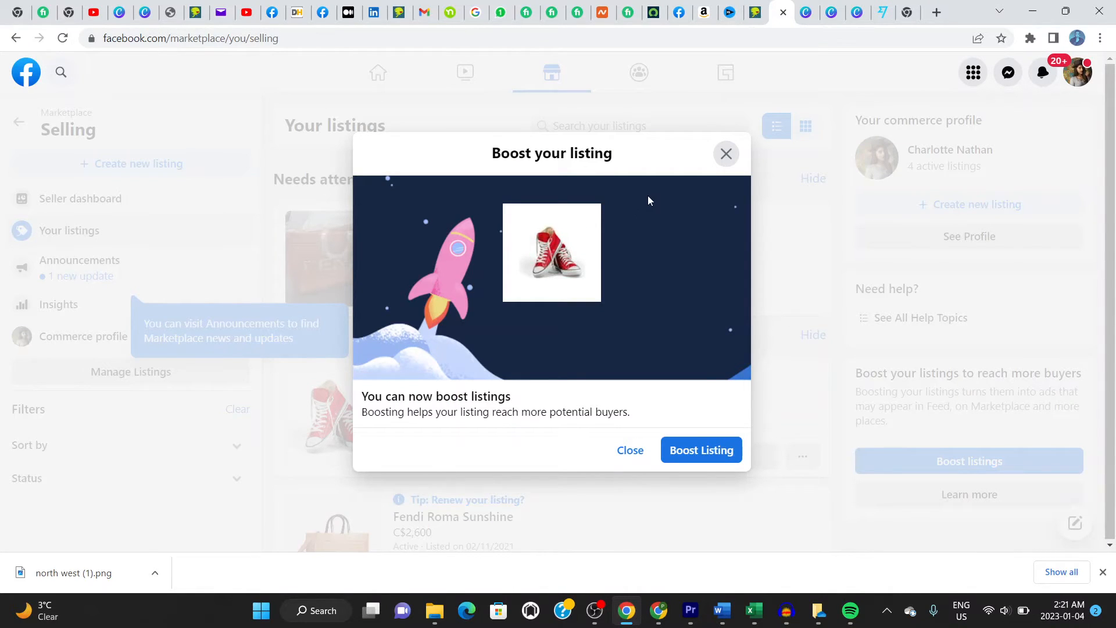
mouse_move(724, 189)
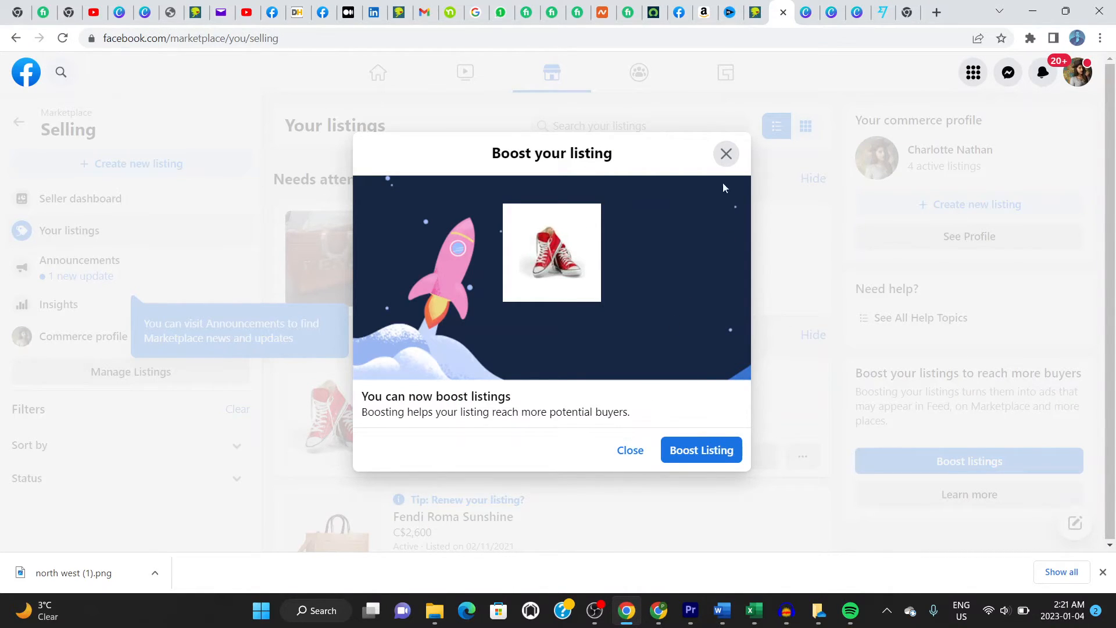
click(726, 153)
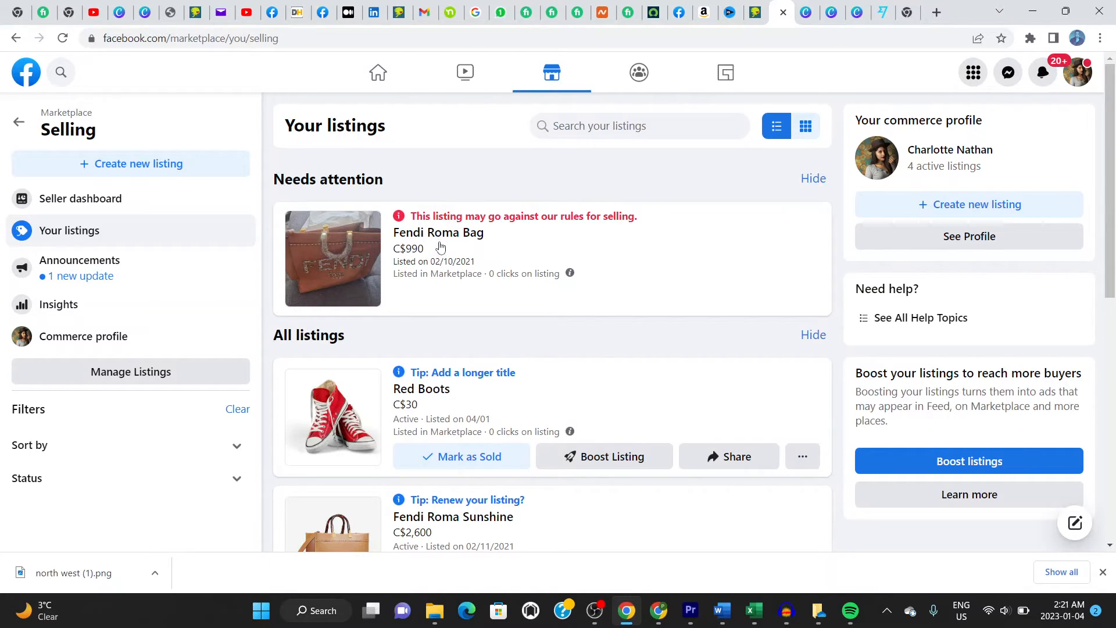
mouse_move(541, 227)
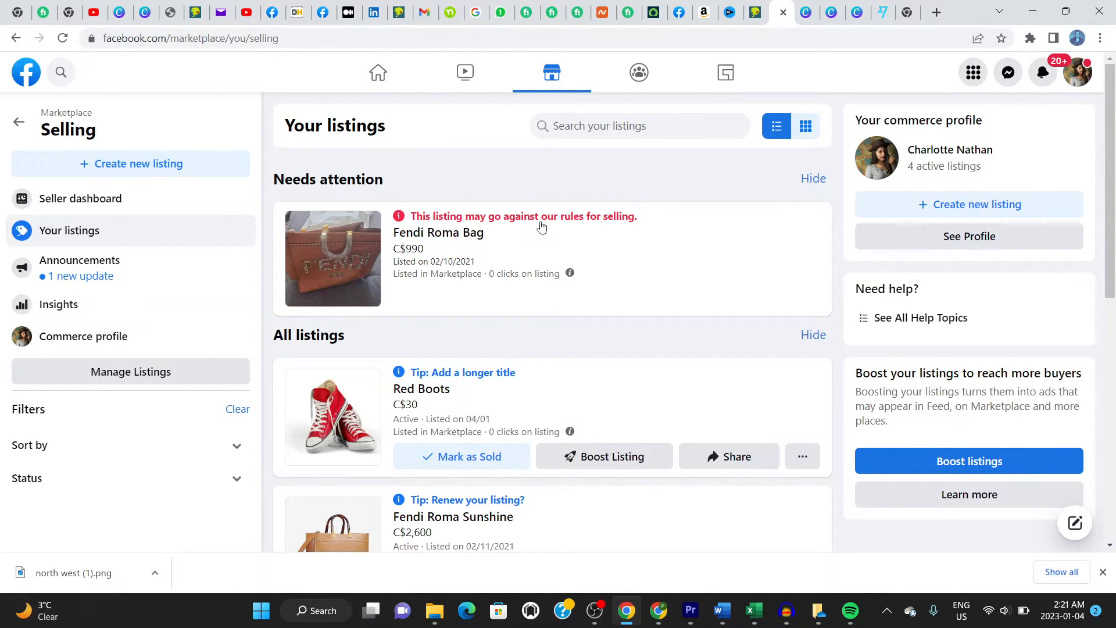
mouse_move(548, 127)
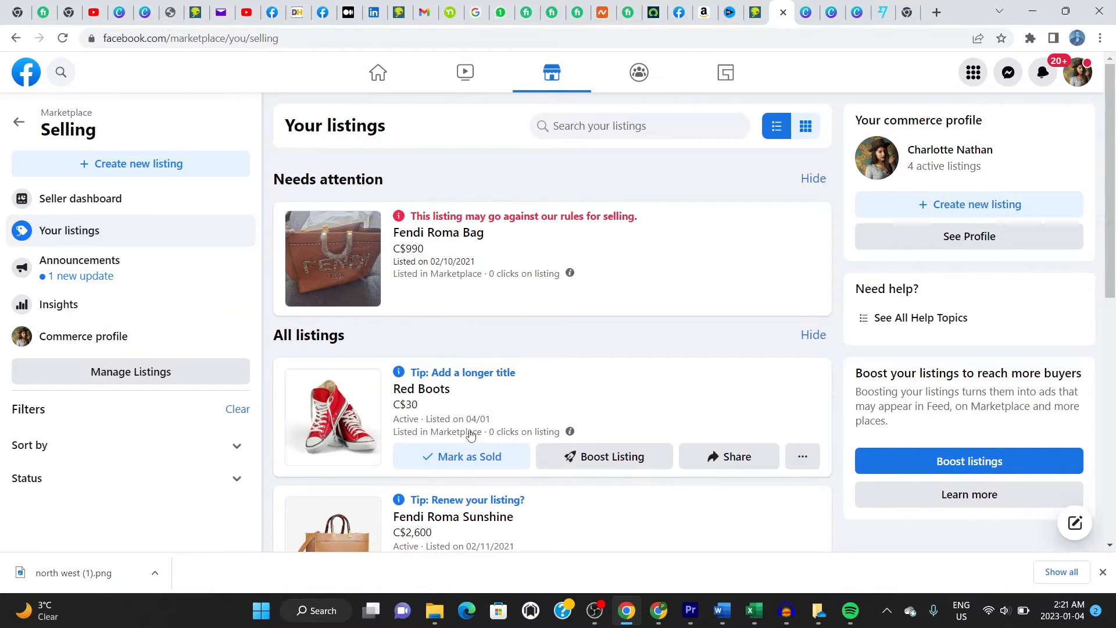
mouse_move(448, 425)
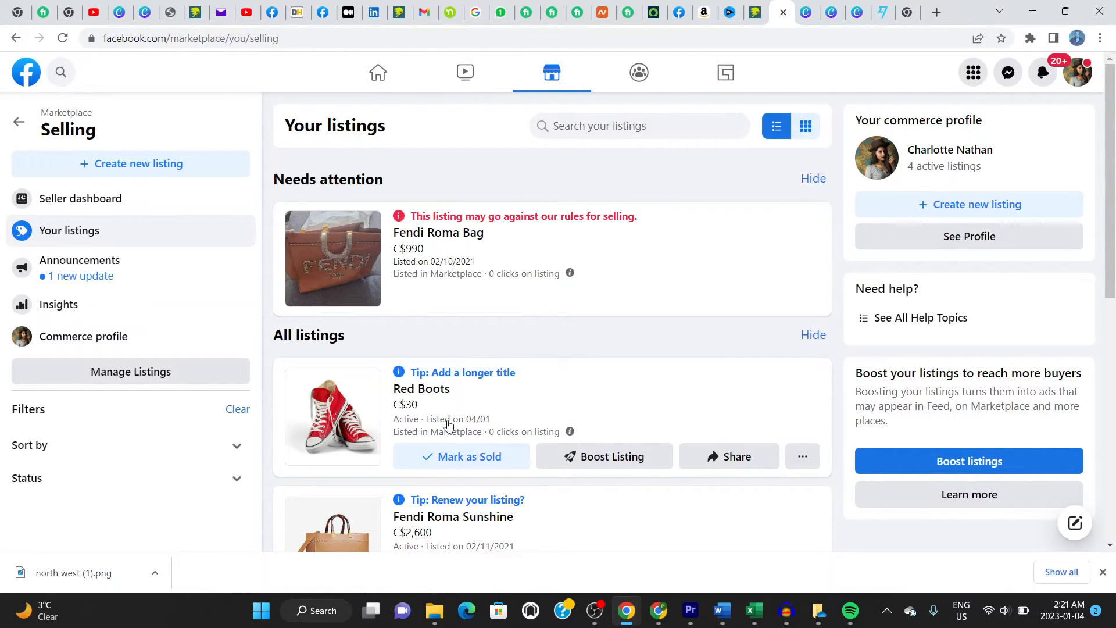
scroll(down, 3)
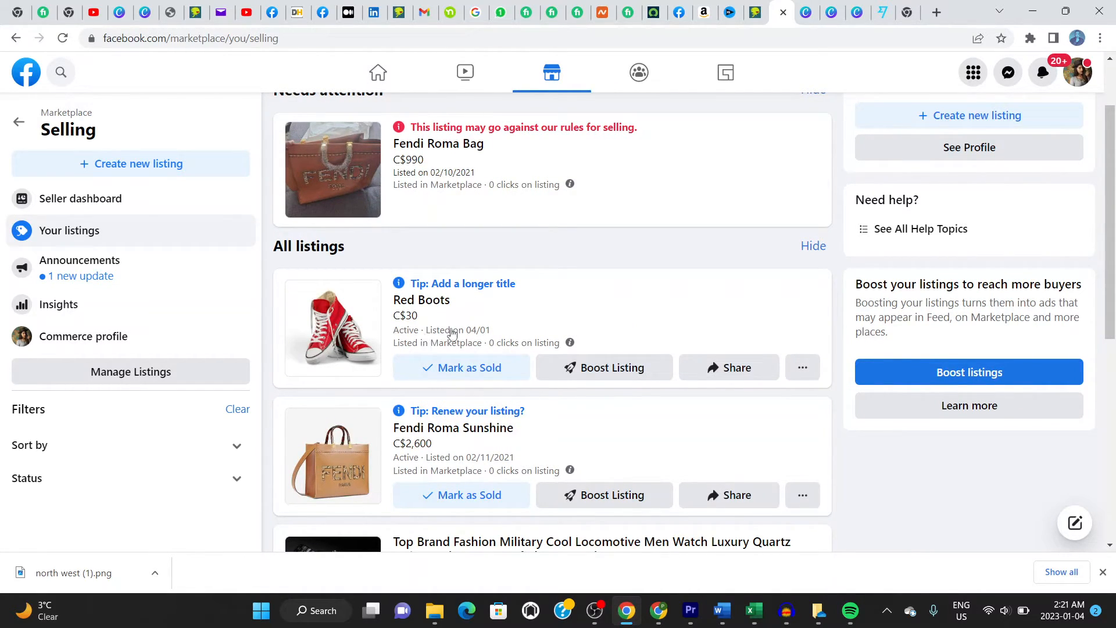
mouse_move(792, 358)
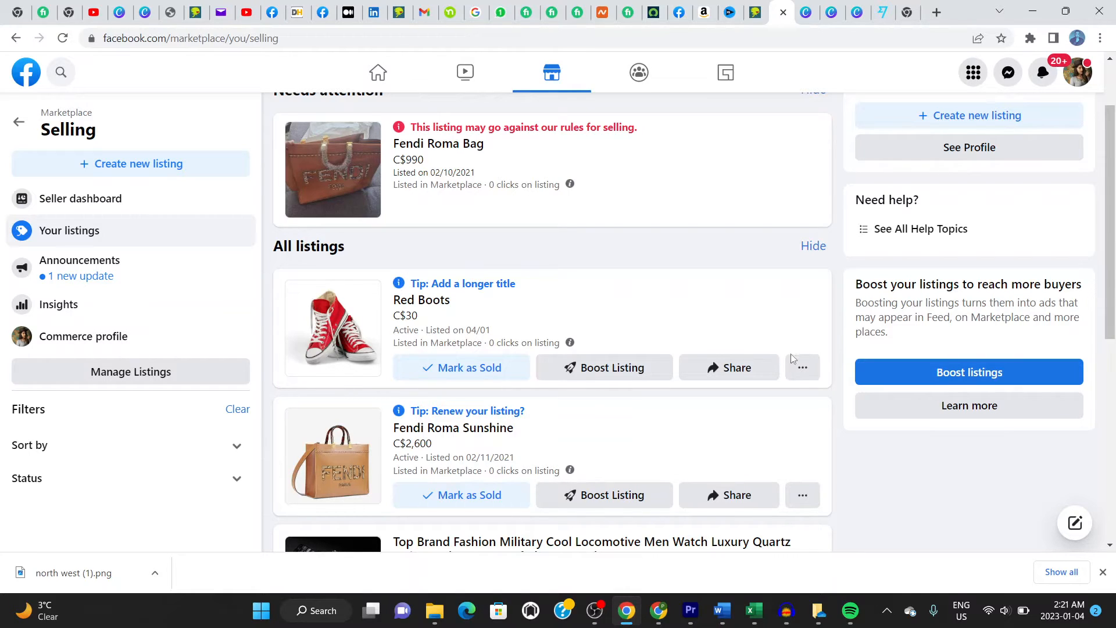
Choose Edit listing from the Red Boots listing's more-actions menu
click(803, 367)
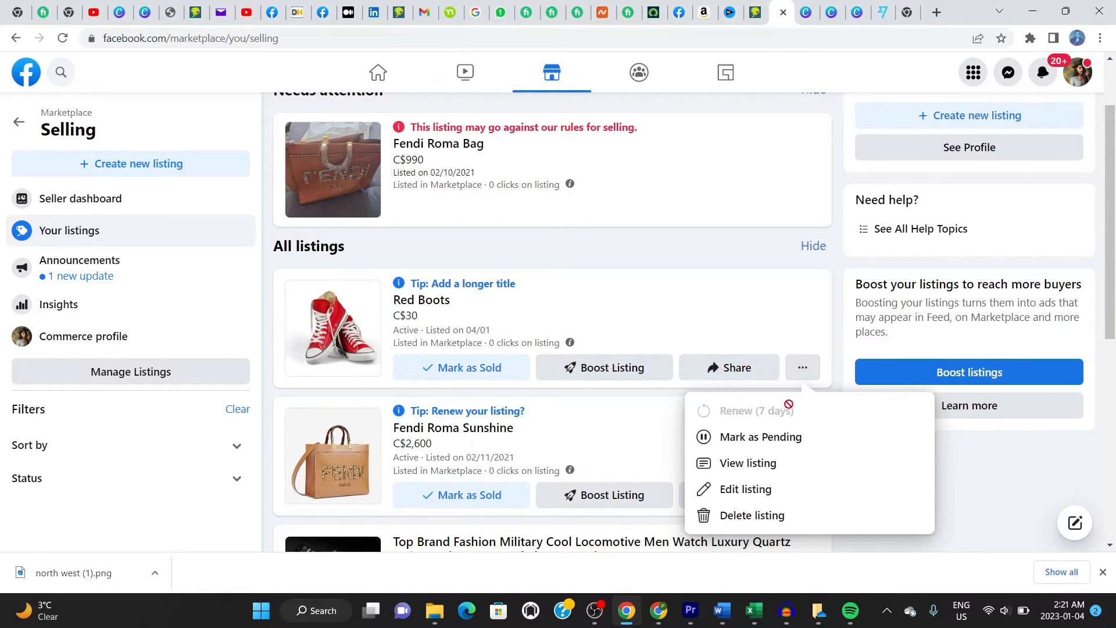
mouse_move(746, 490)
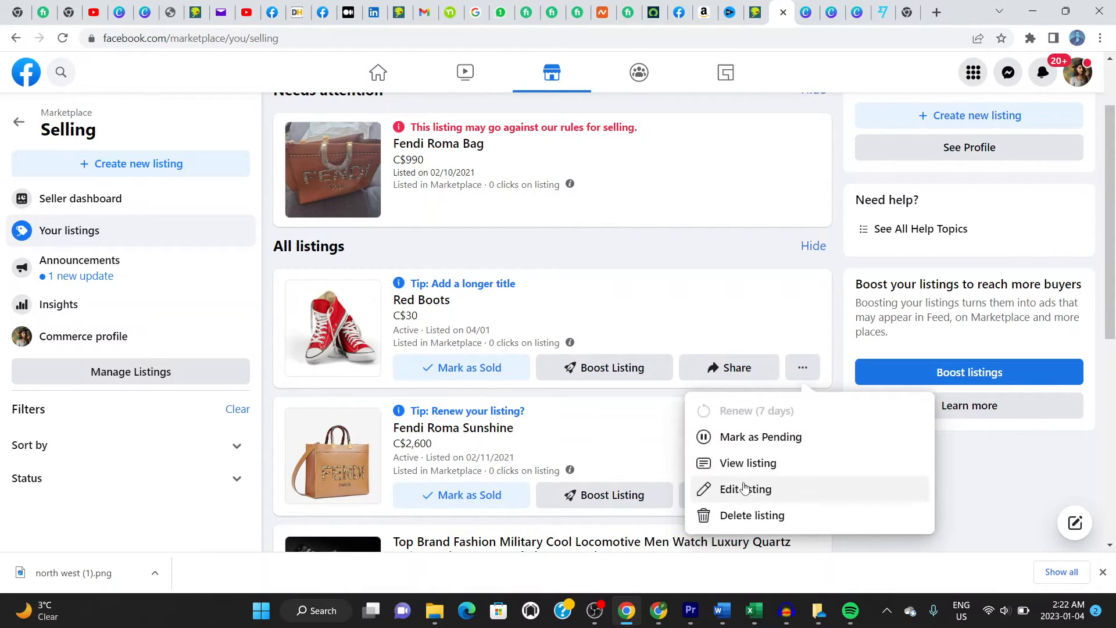
click(744, 489)
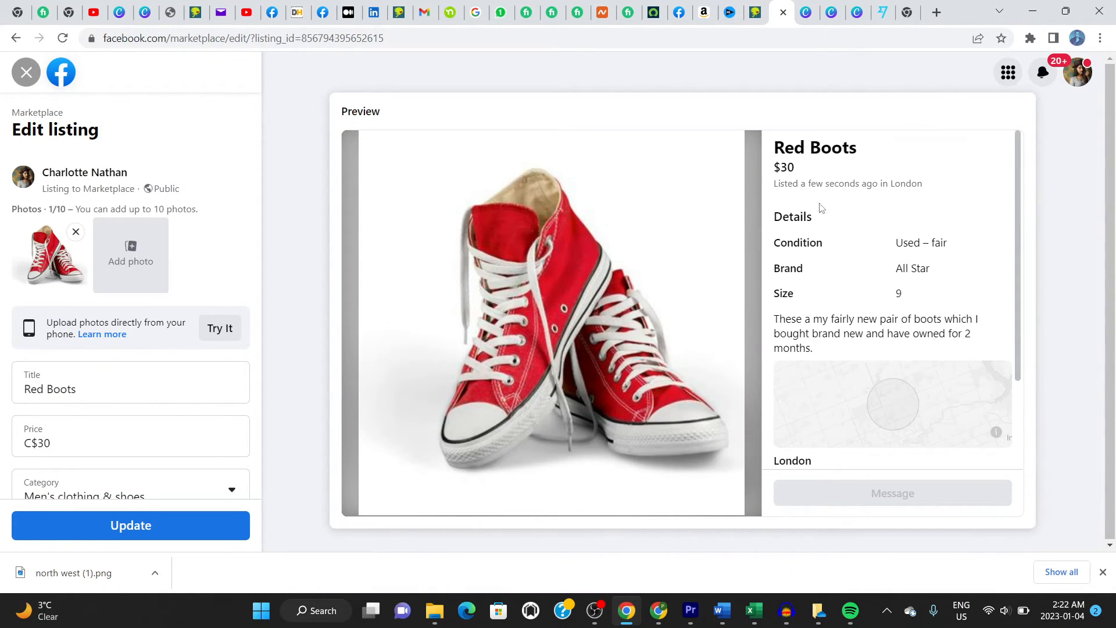
Change the title to 'Red All Star Boots' and update the listing
click(130, 389)
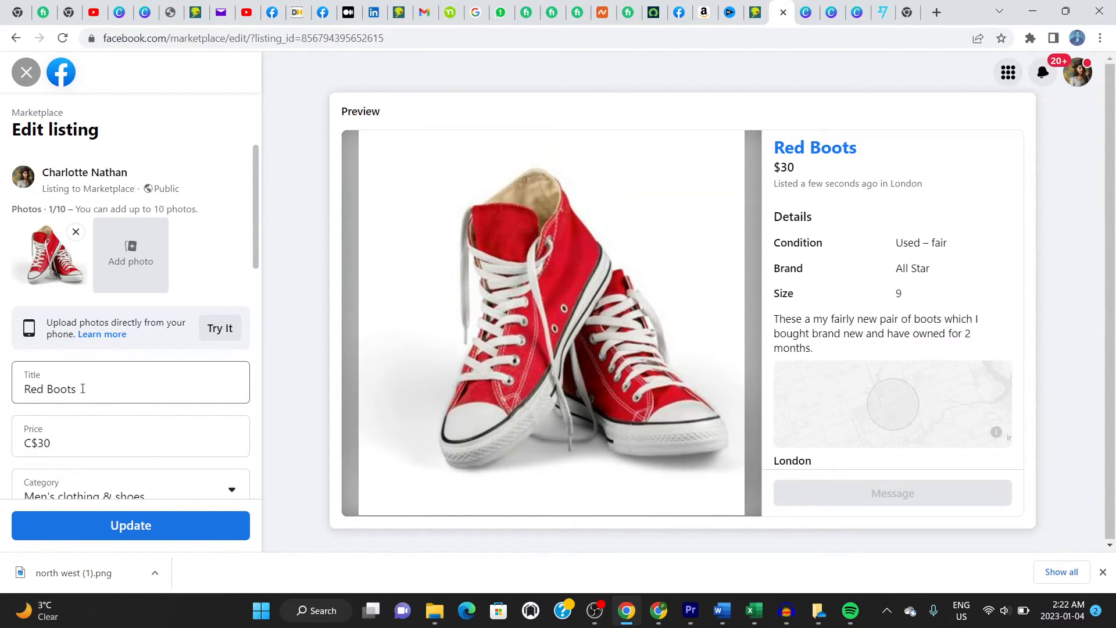
click(131, 388)
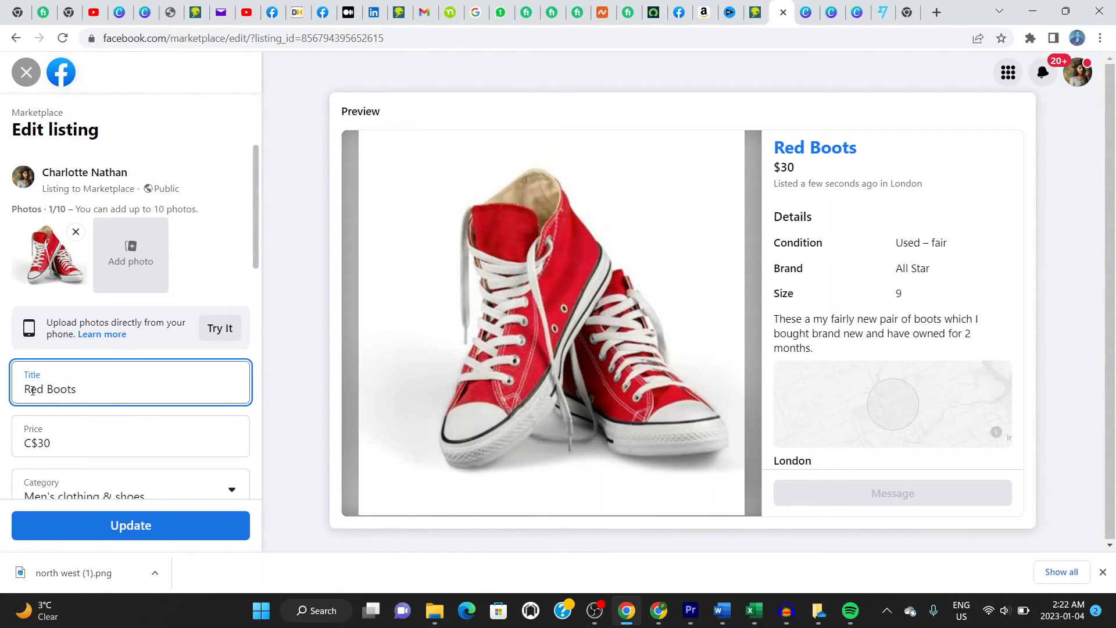
text(A)
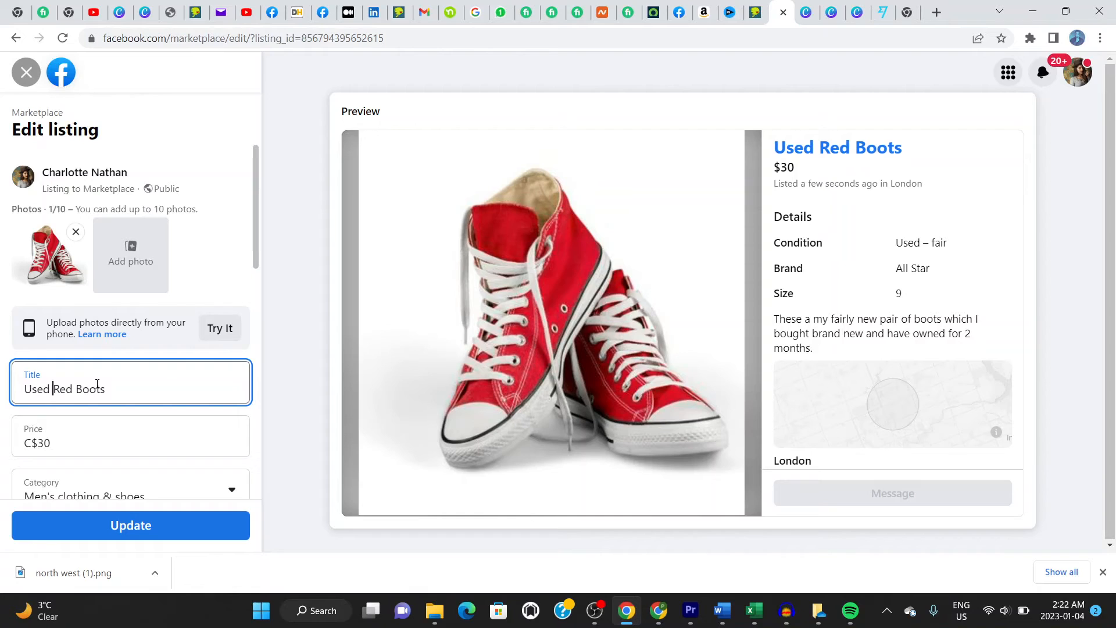
scroll(down, 3)
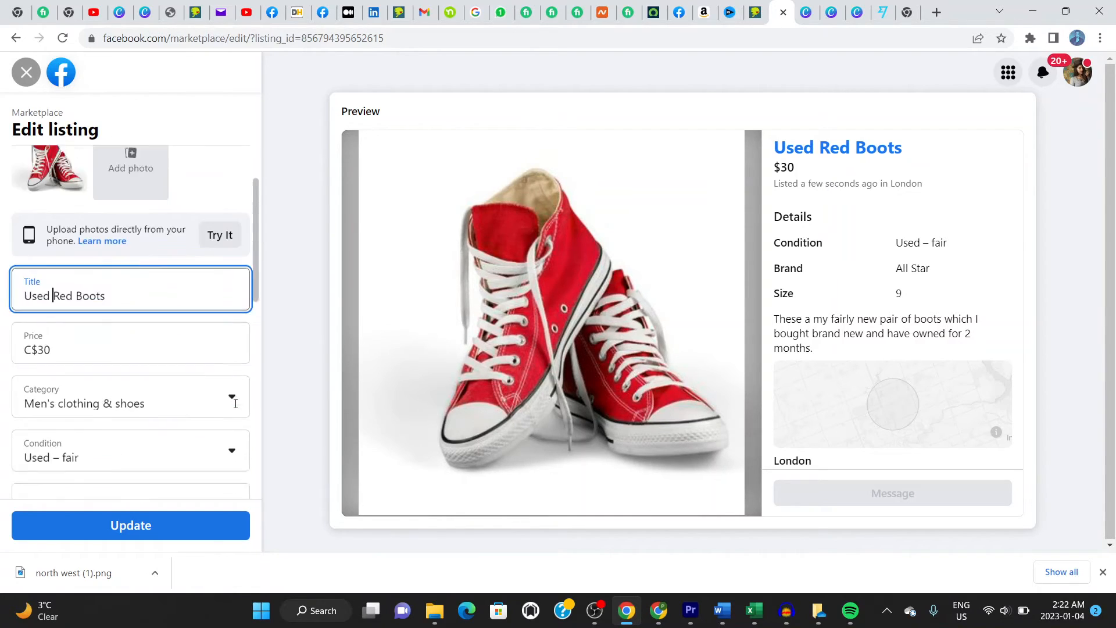
scroll(down, 3)
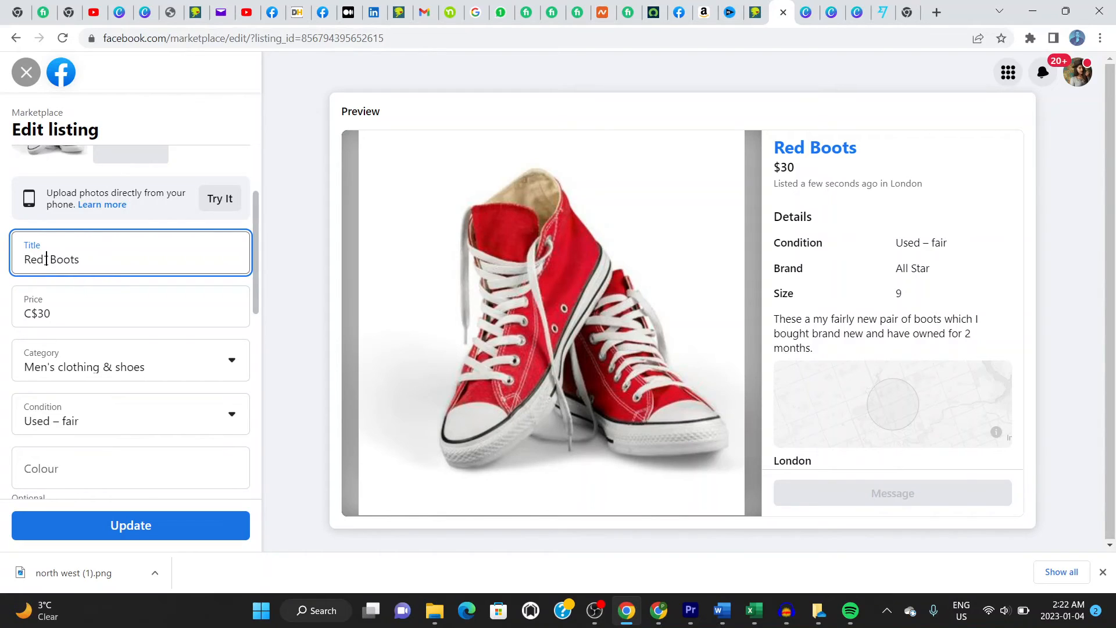
text(All Star)
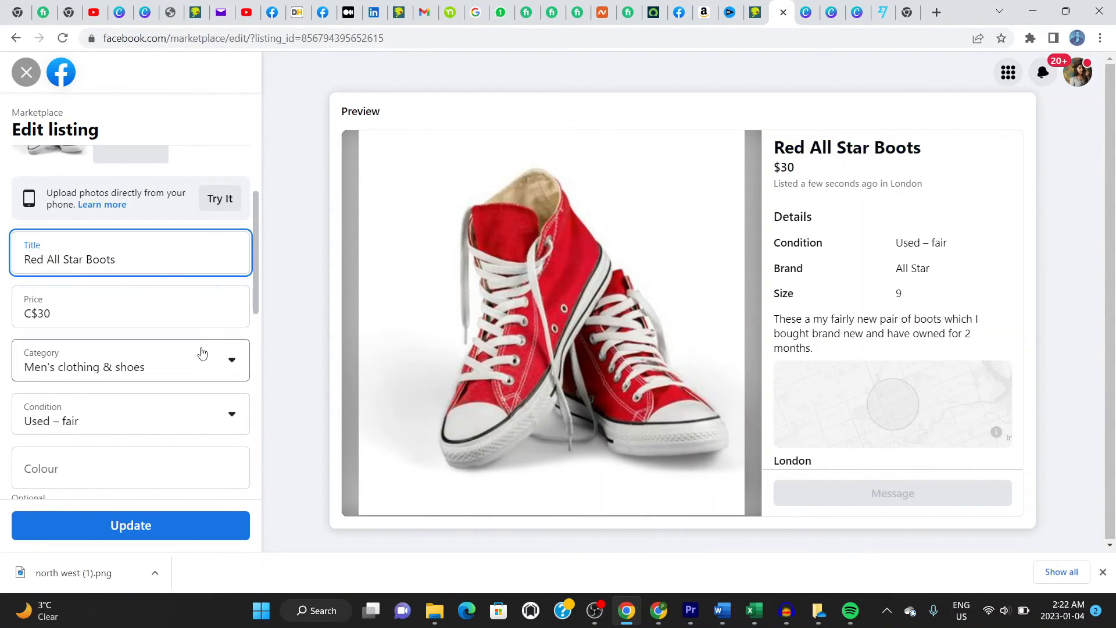
scroll(down, 3)
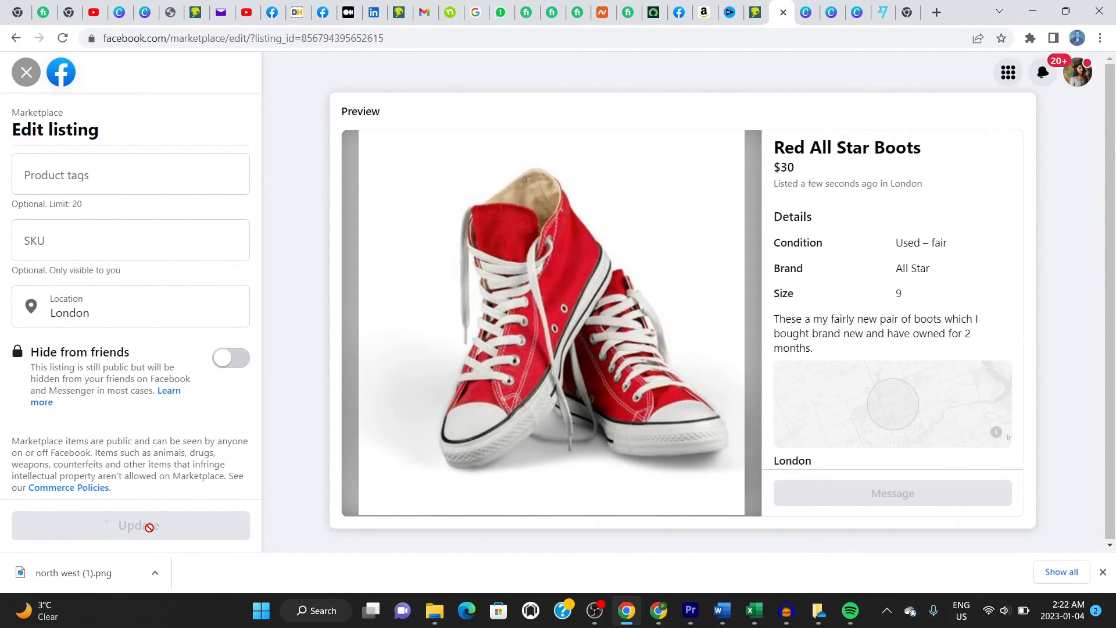
click(130, 526)
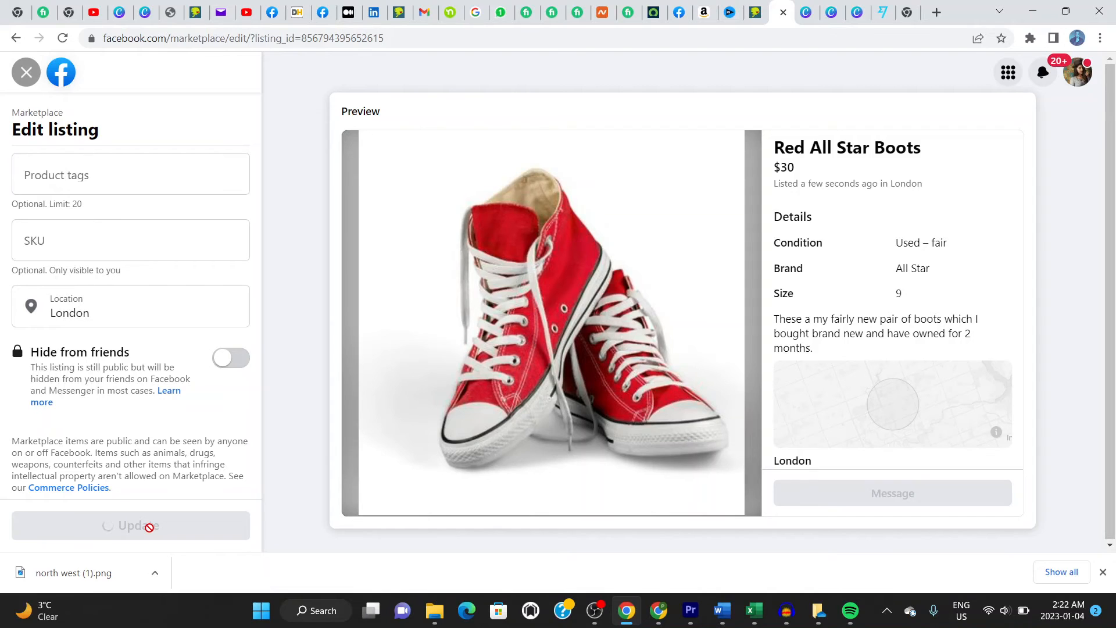
click(130, 525)
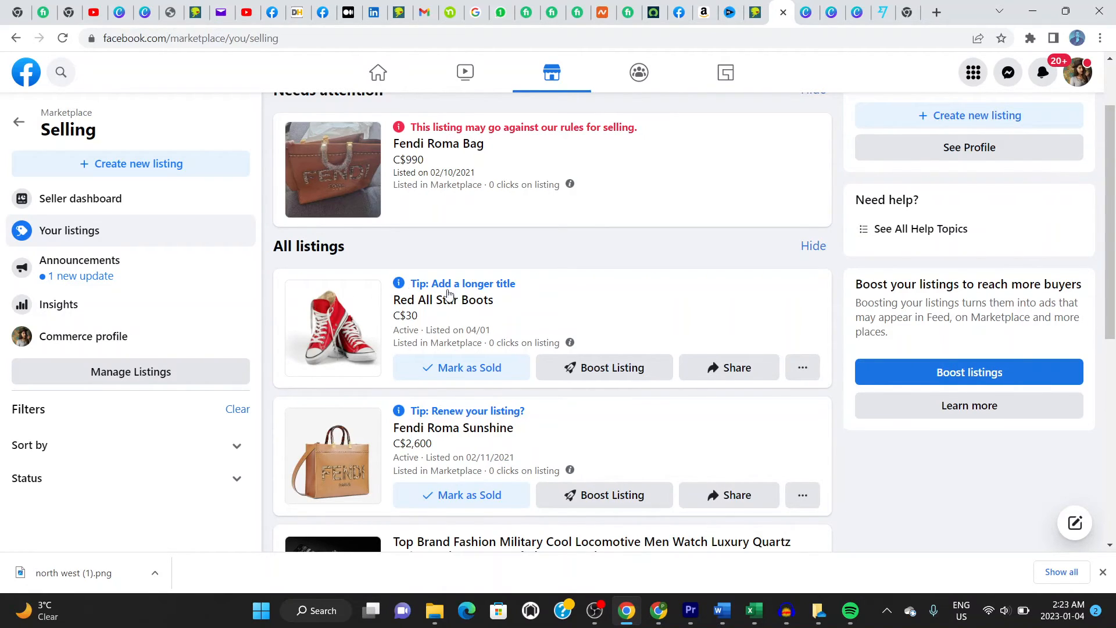
mouse_move(541, 325)
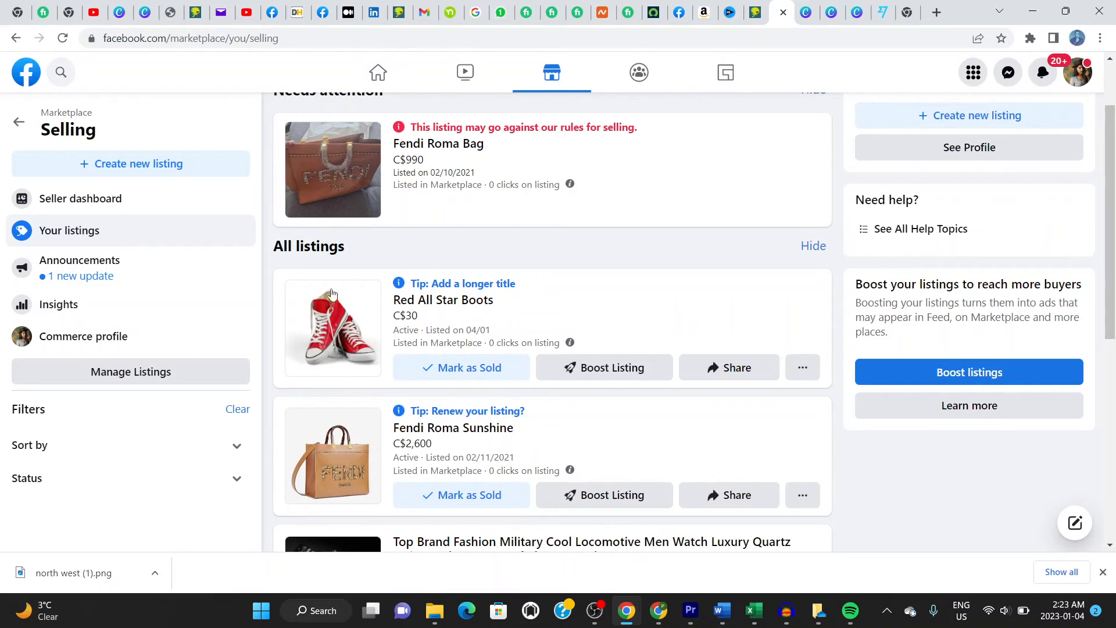
mouse_move(303, 346)
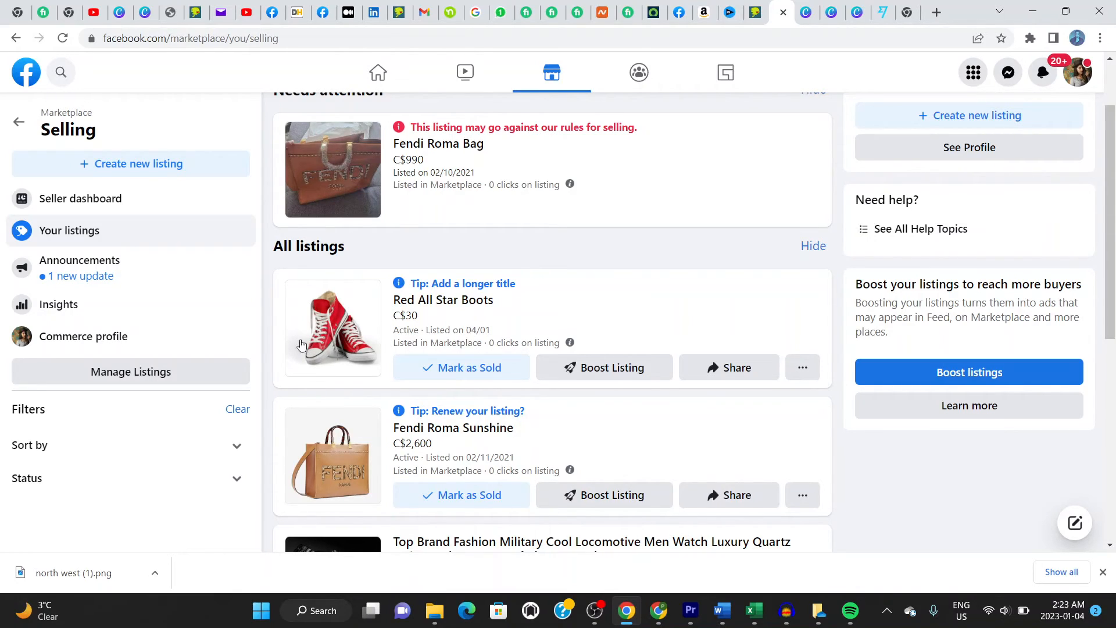
mouse_move(337, 299)
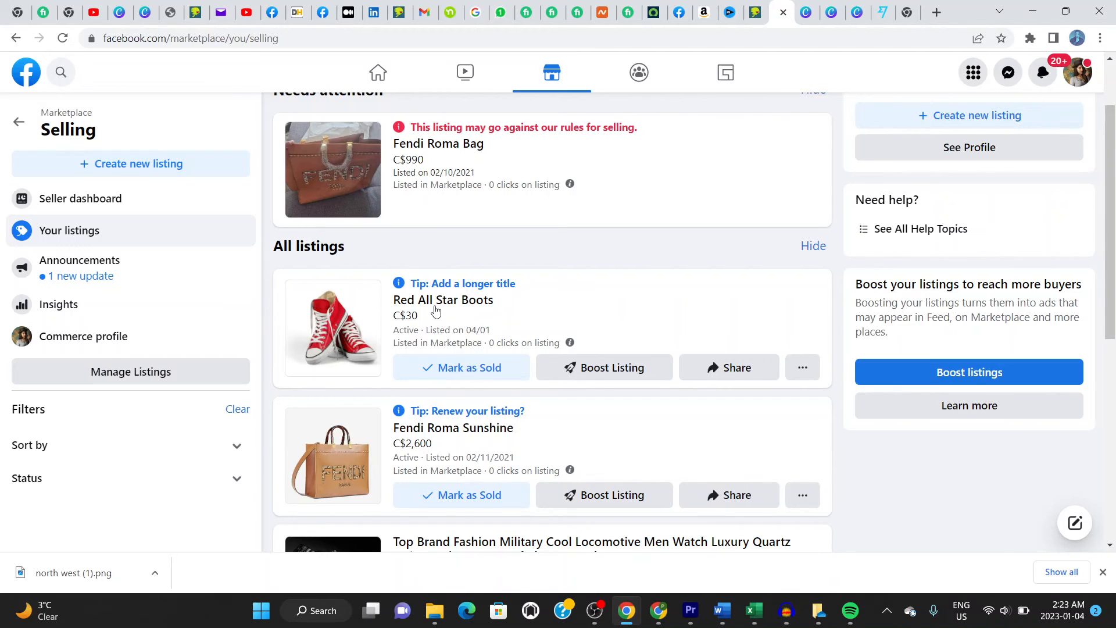
Open the detail dialog of the Red All Star Boots listing from Your listings
click(331, 327)
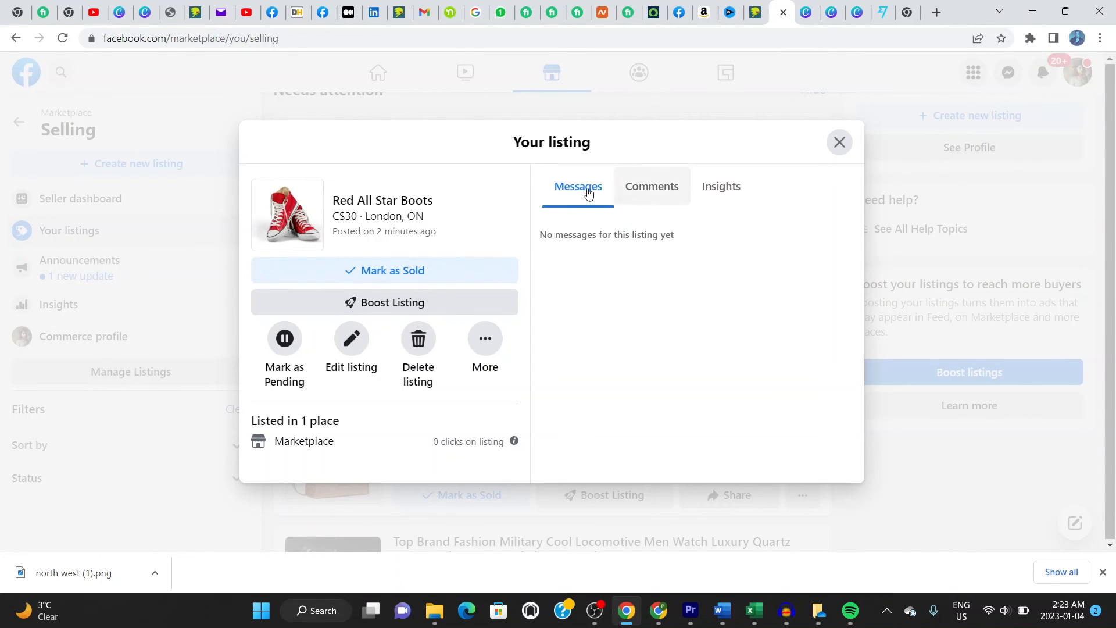
click(651, 186)
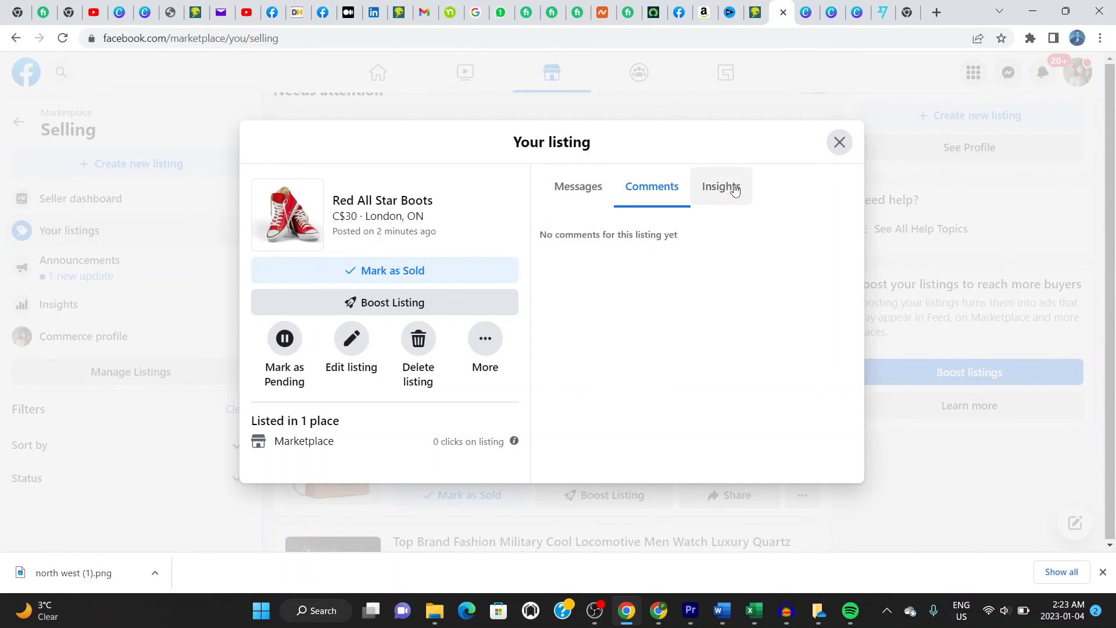
click(578, 186)
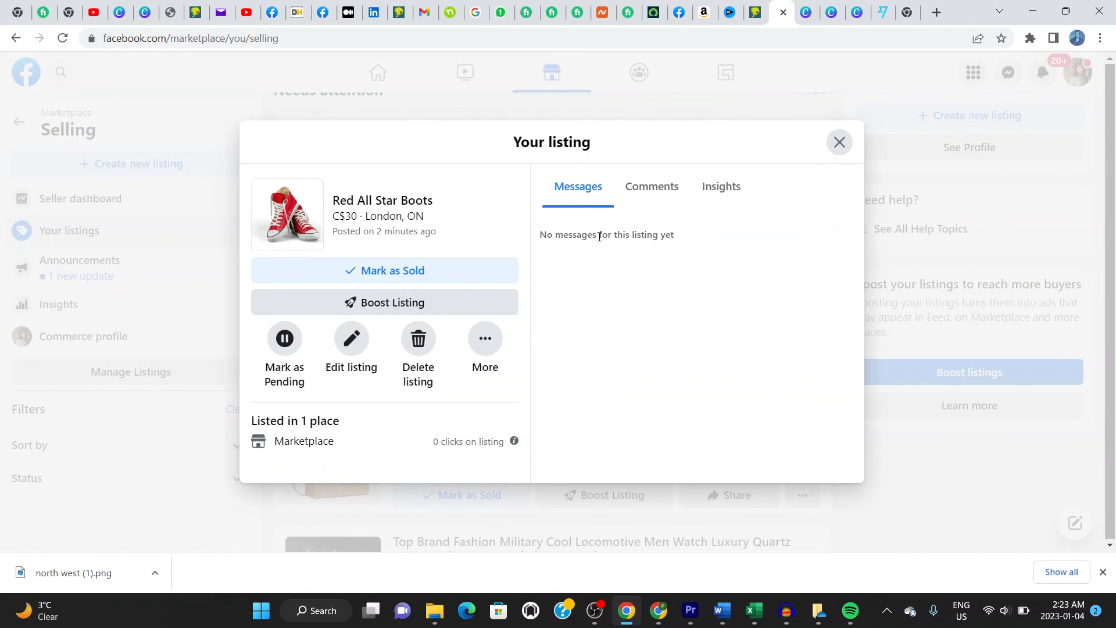
mouse_move(637, 271)
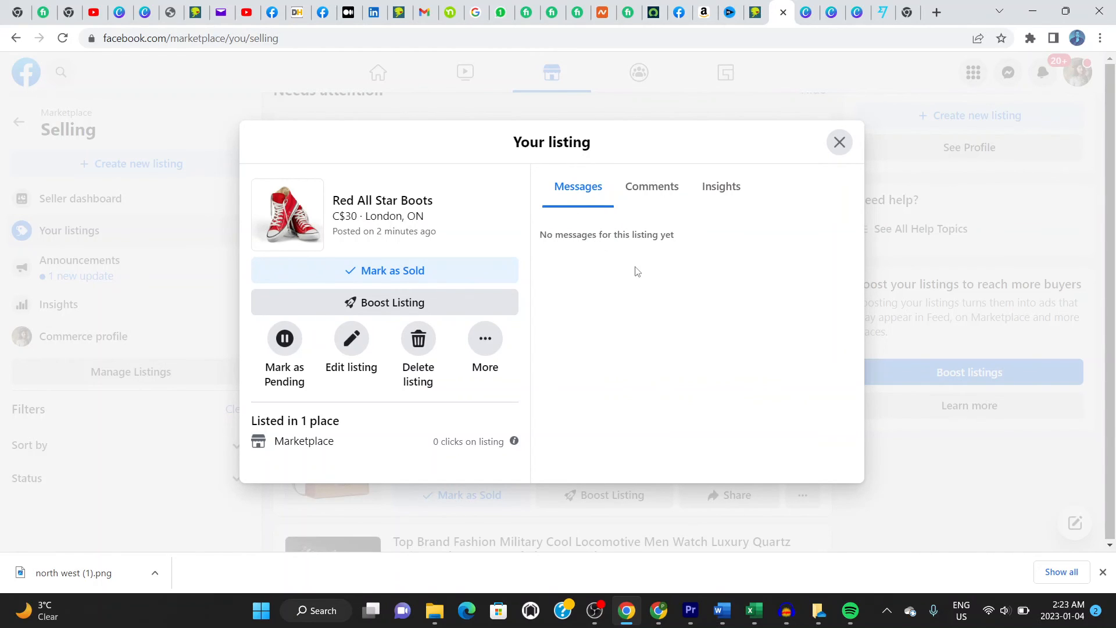
mouse_move(763, 231)
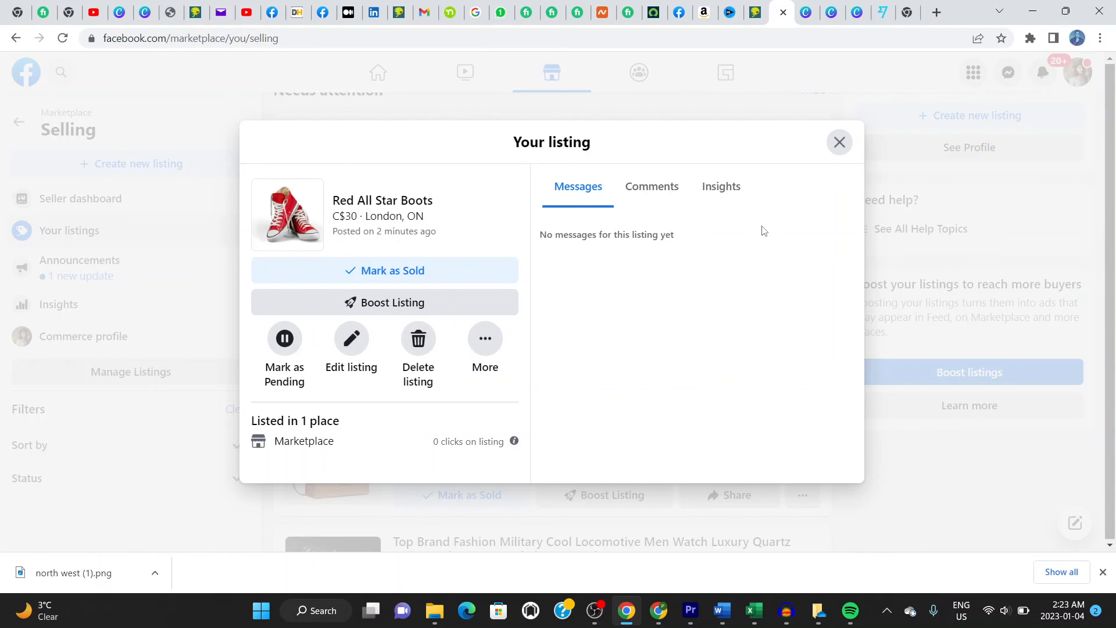